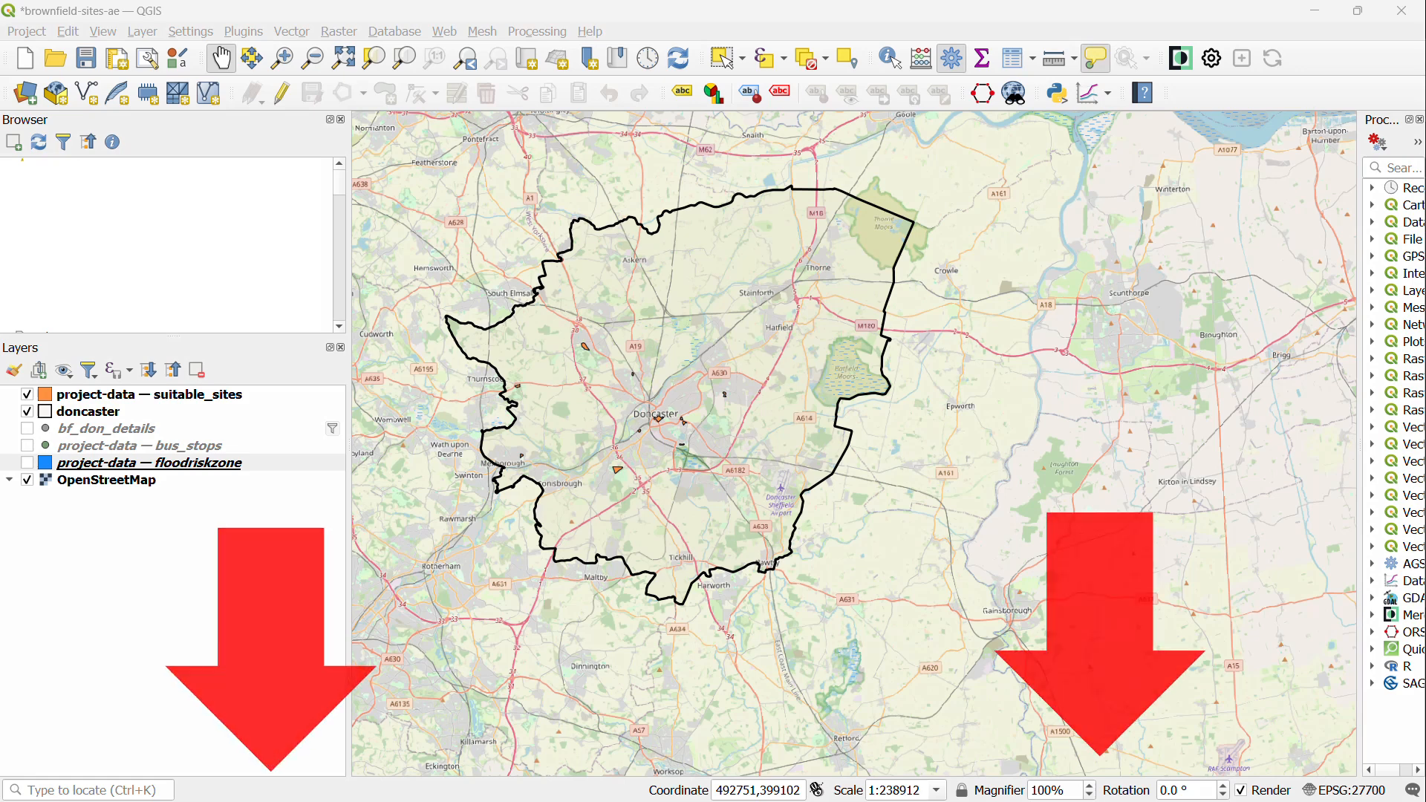
Select the WF046 Land South Of Jossey Lane record in the suitable_sites attribute table
left_click(146, 393)
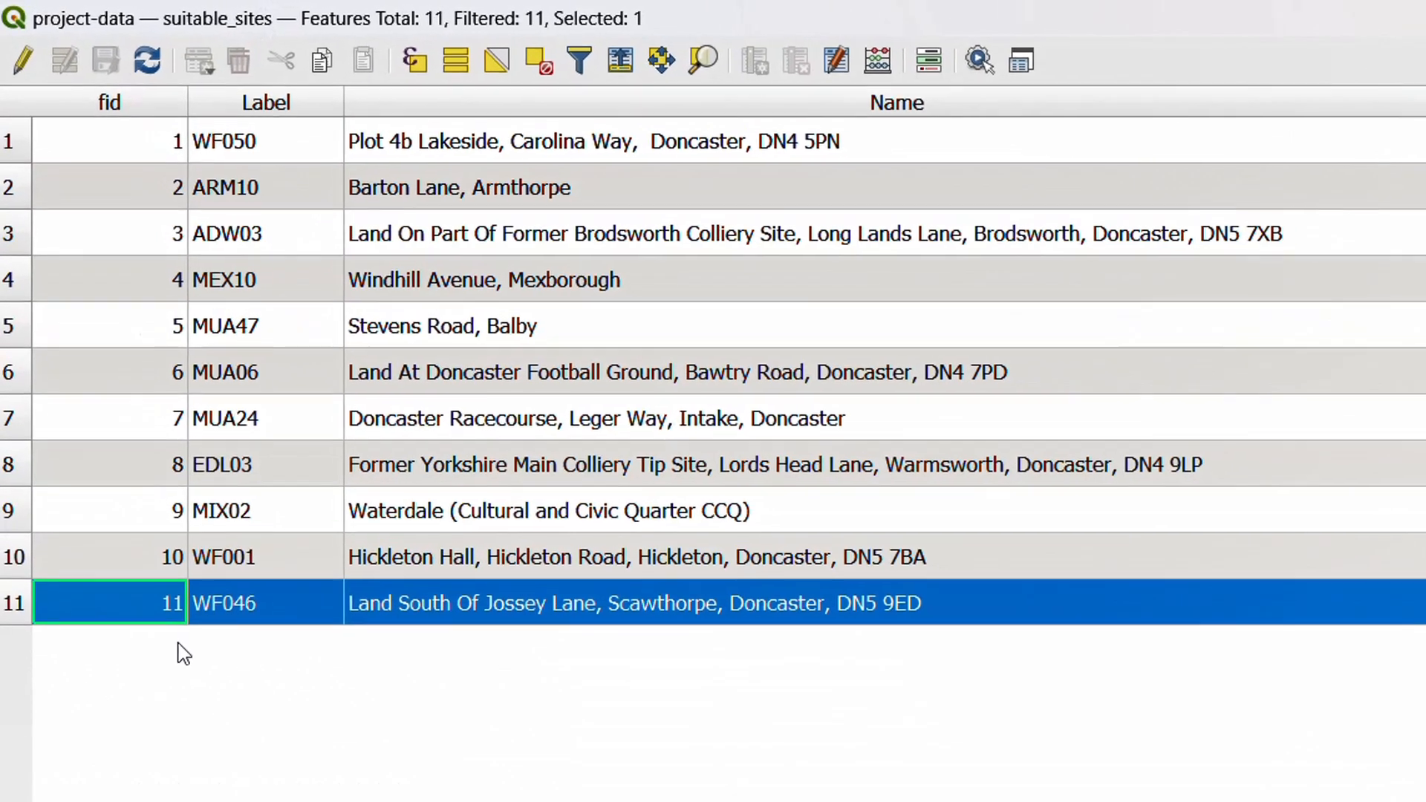
left_click(834, 74)
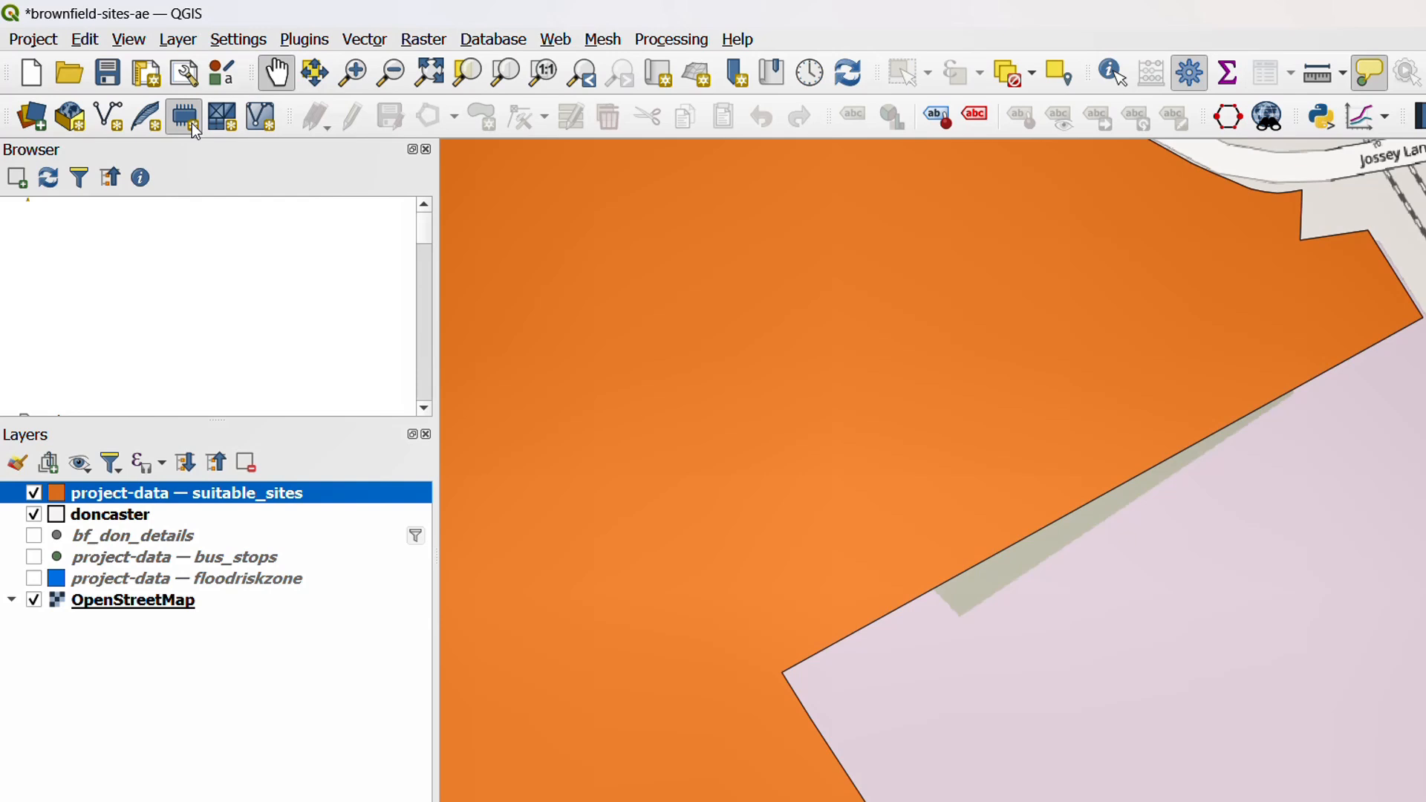
Create a temporary scratch polygon layer named Plan in the project CRS EPSG:27700
left_click(184, 116)
type("Plan")
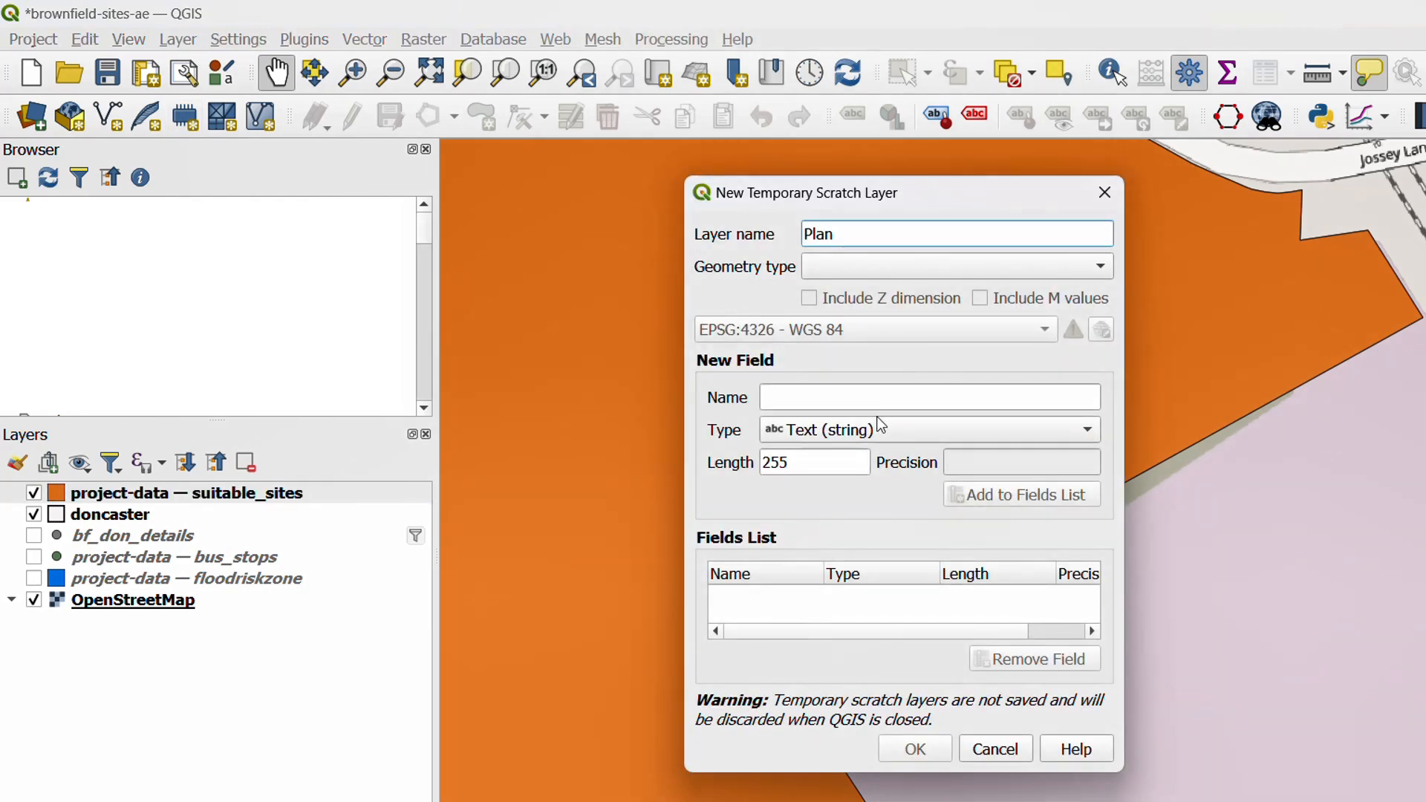
left_click(955, 266)
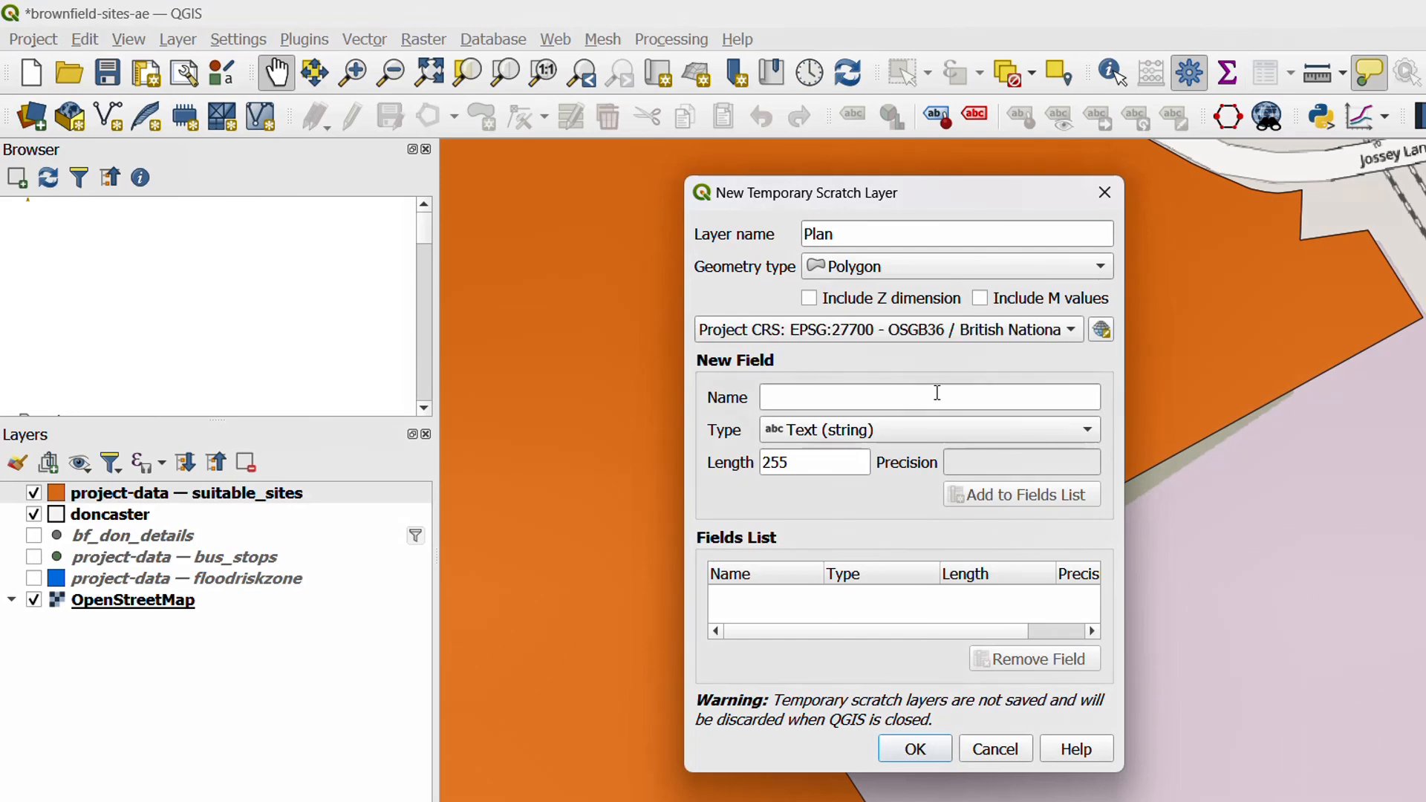
mouse_move(907, 527)
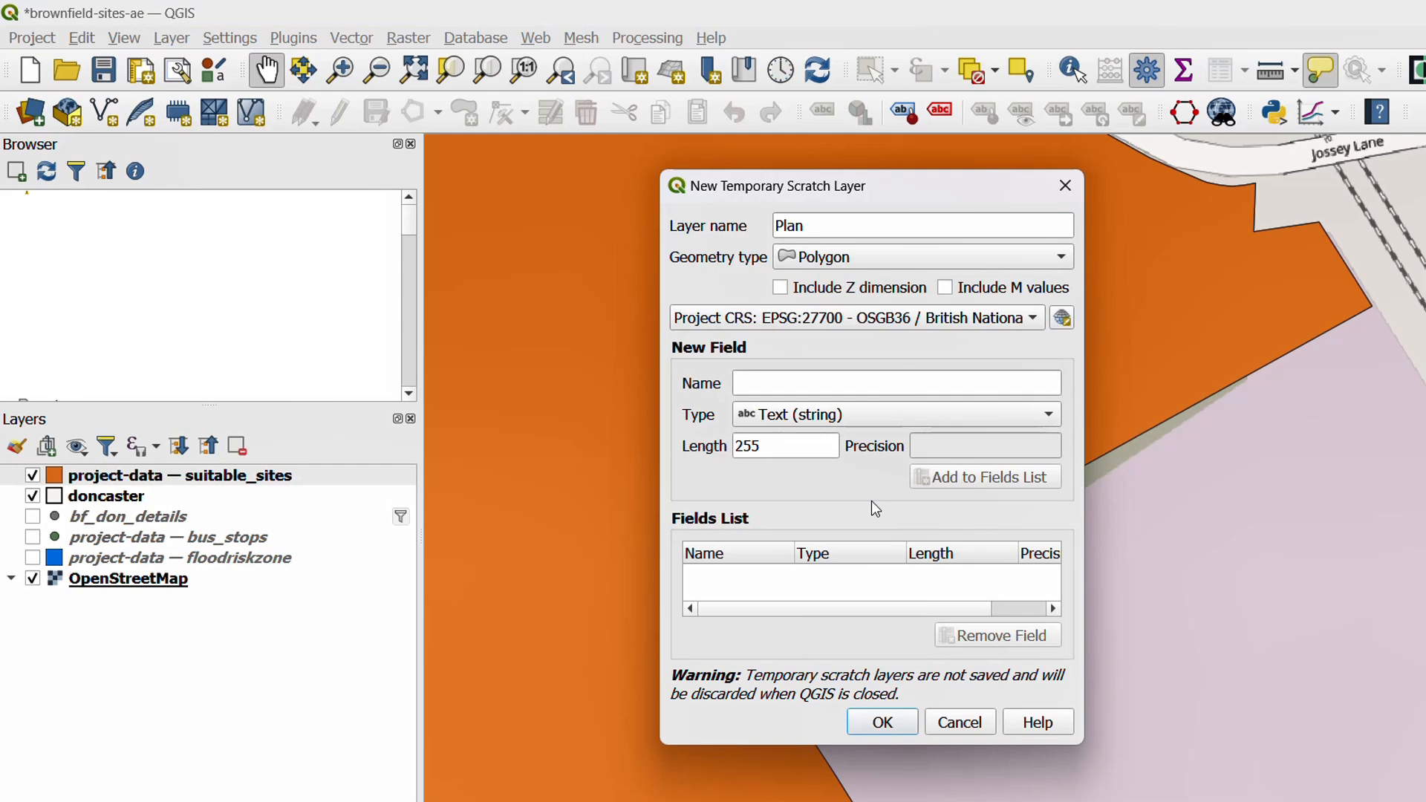
left_click(879, 722)
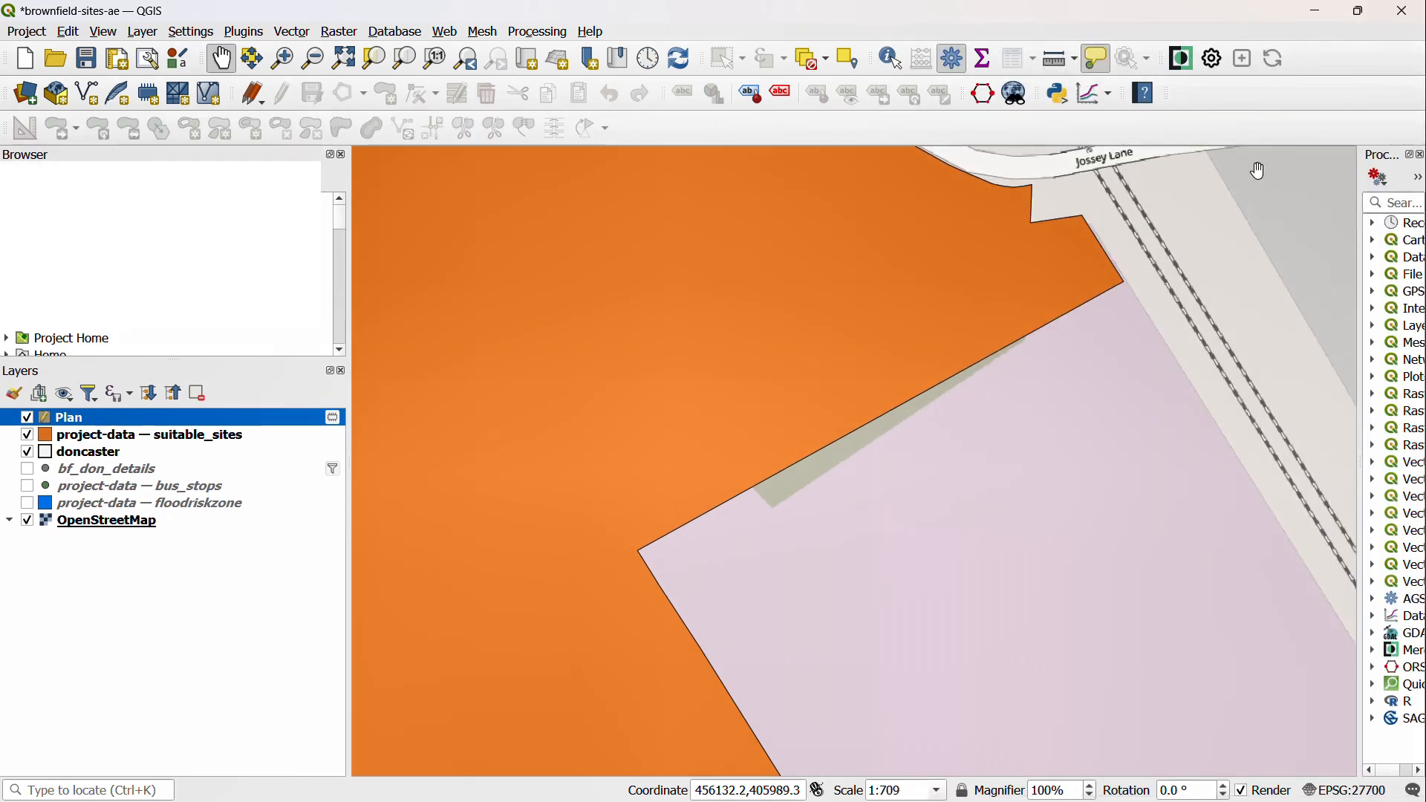
Enable snapping from the Snapping toolbar's magnet icon
left_click(103, 32)
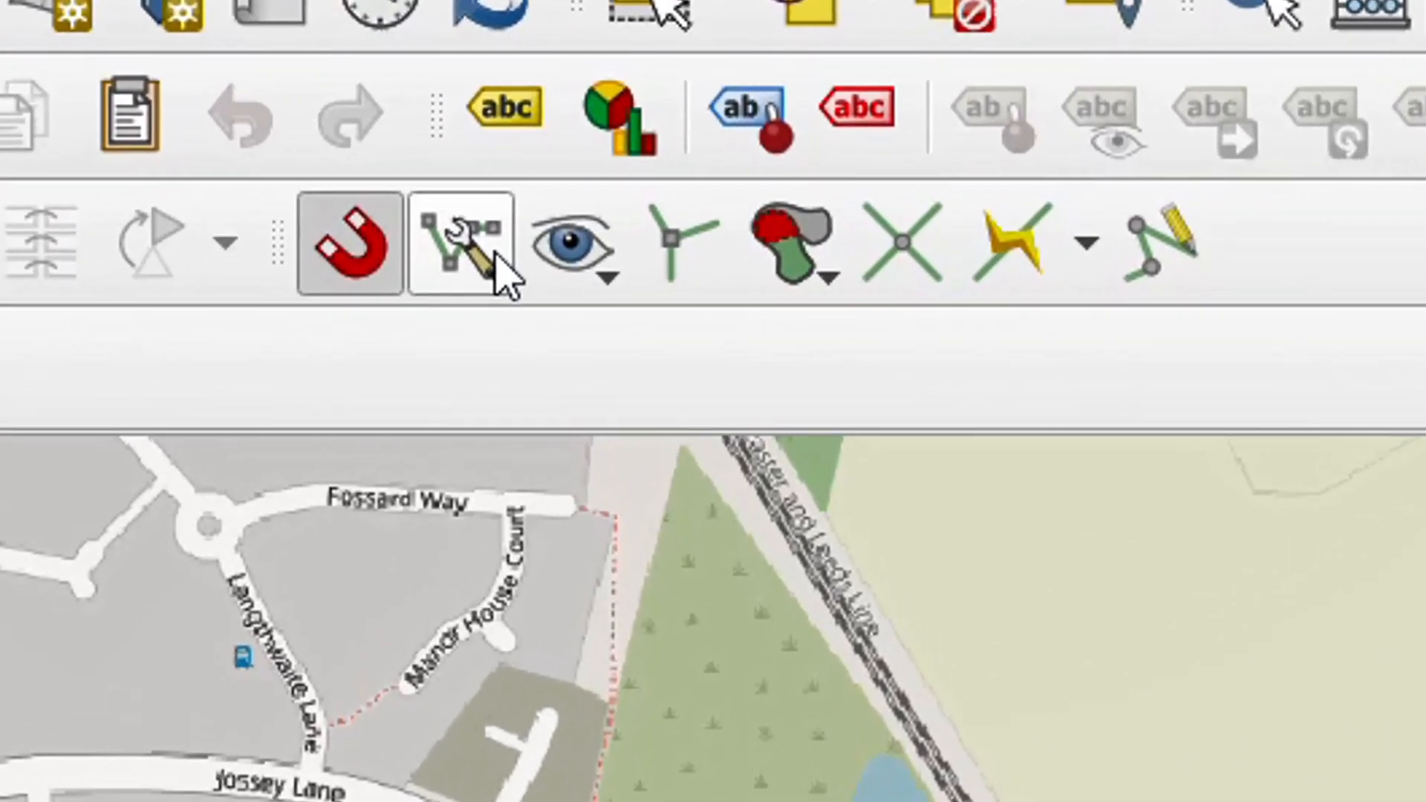
Make Plan snappable to Vertex and Segment, leaving doncaster unsnapped, in Snapping Options
left_click(463, 238)
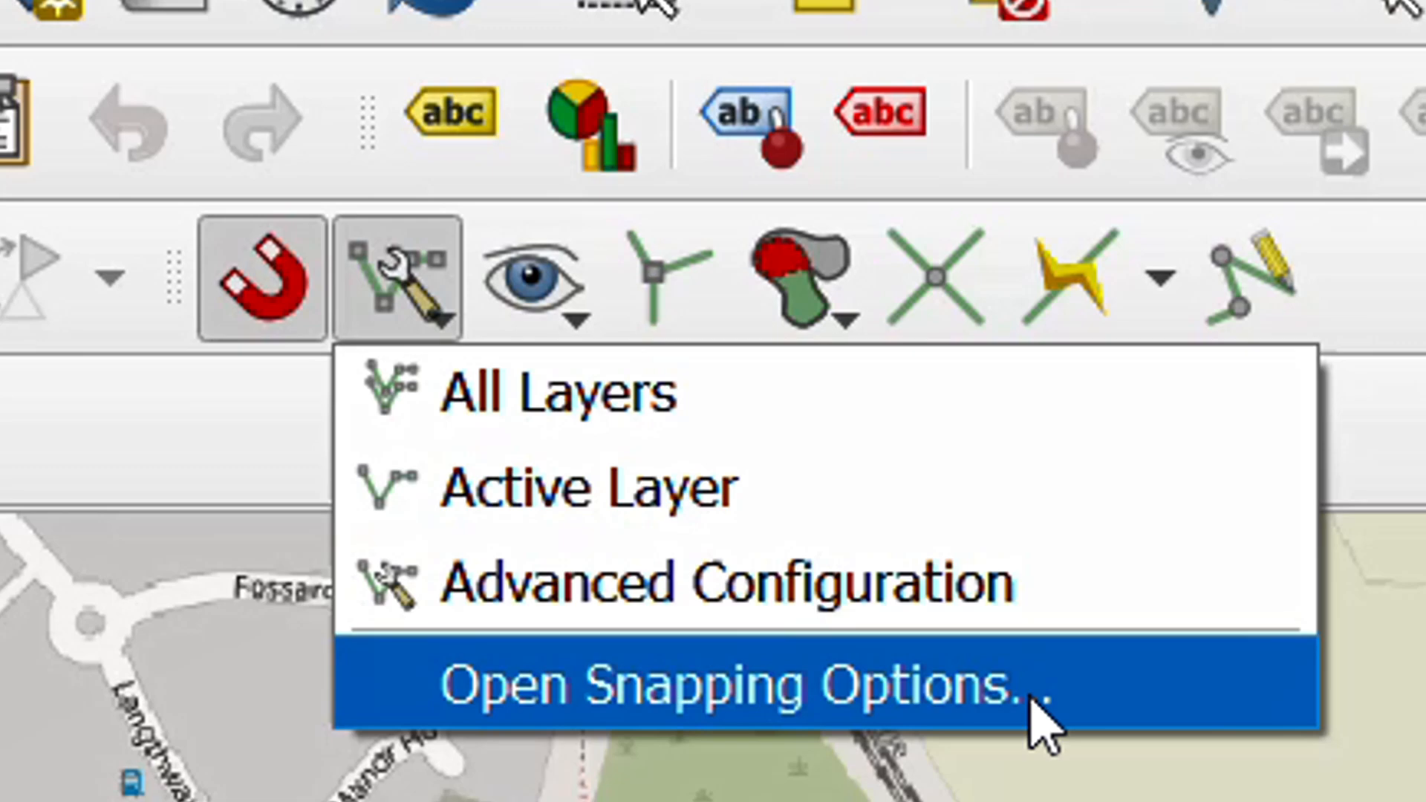
left_click(719, 682)
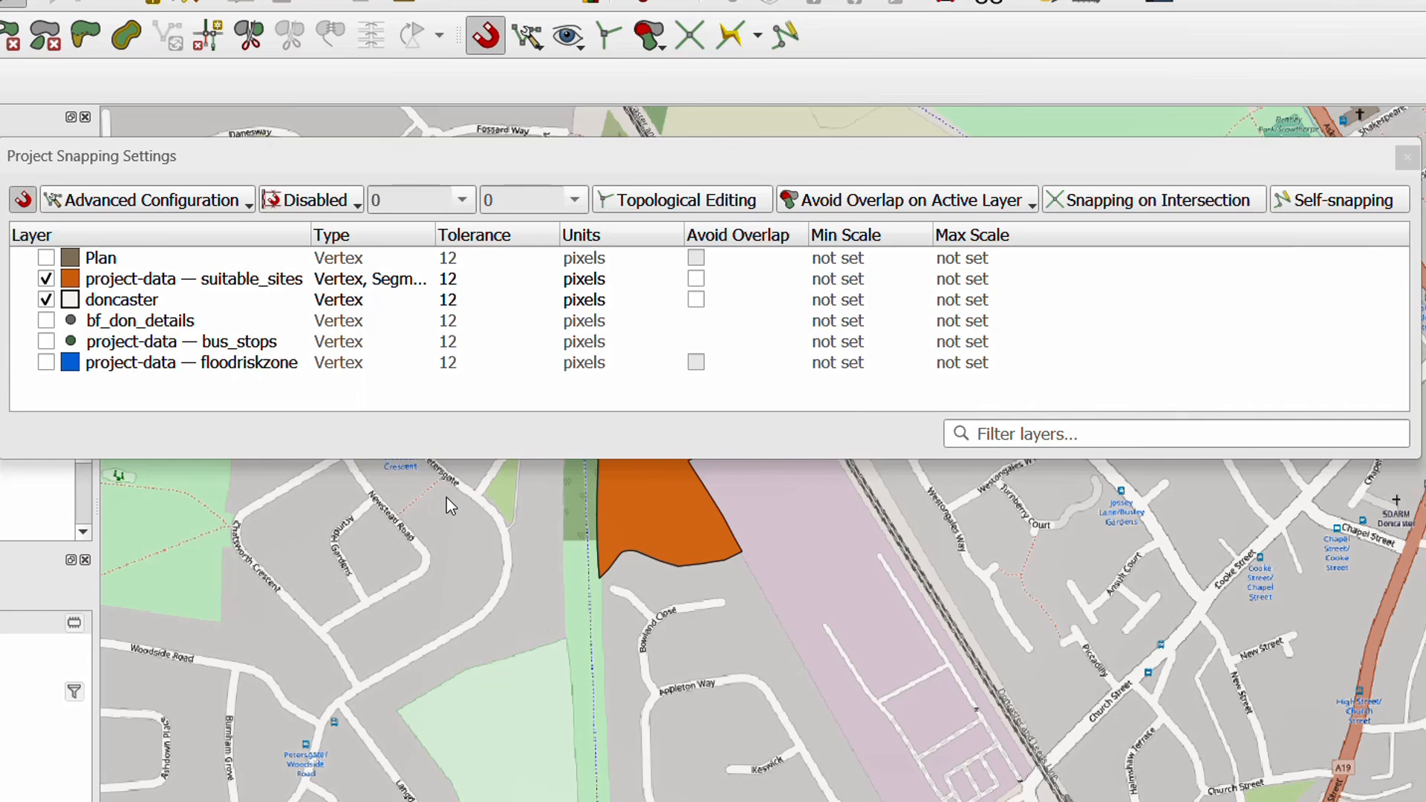
mouse_move(306, 405)
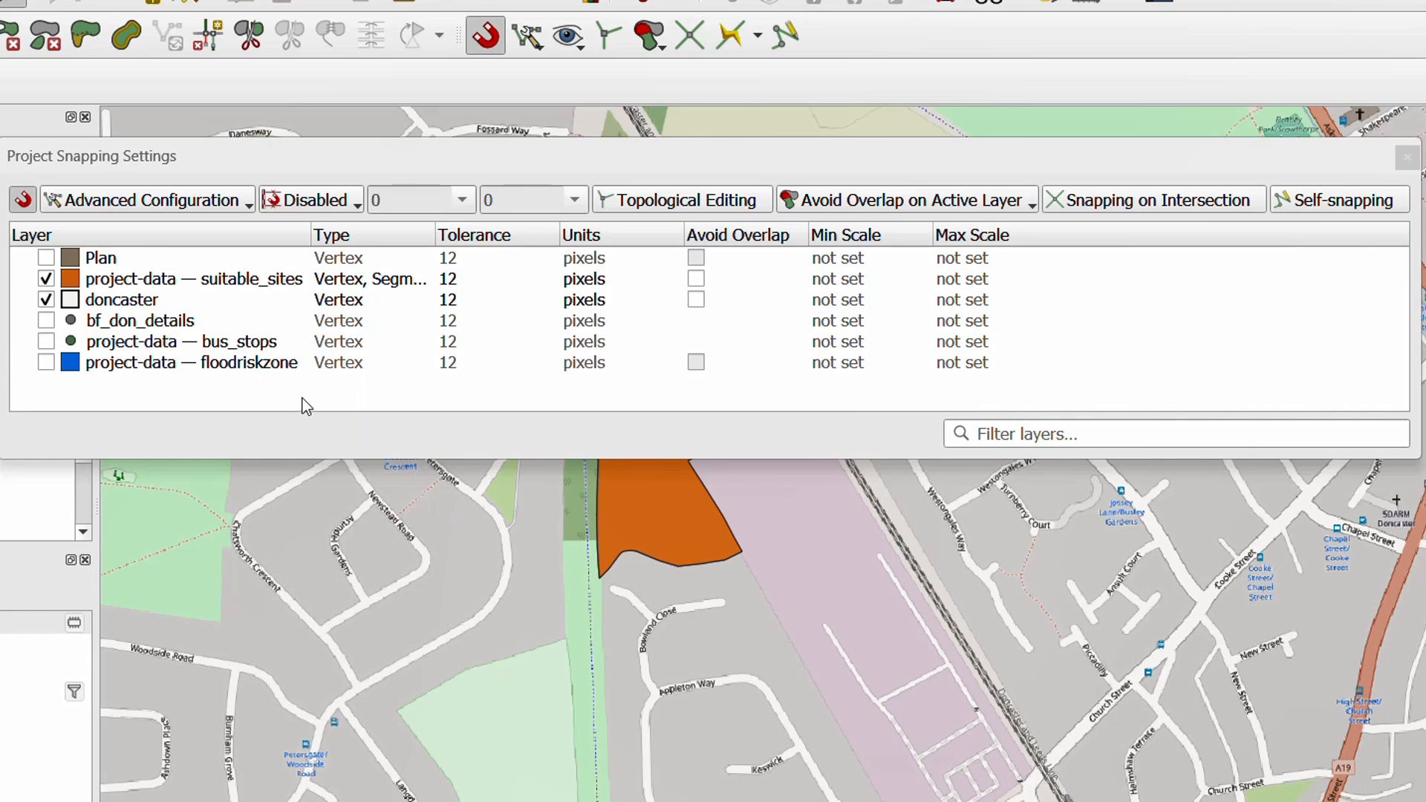
mouse_move(242, 439)
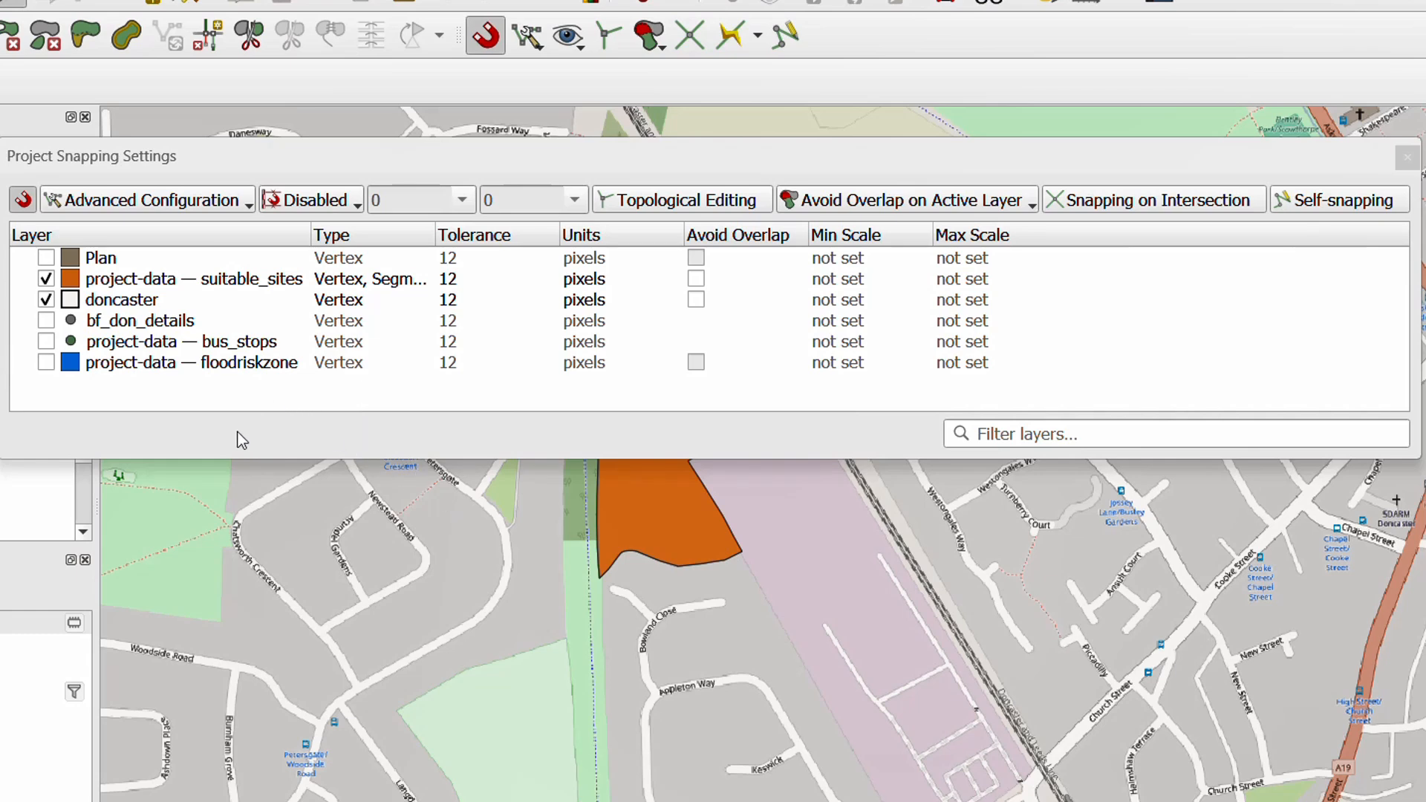
left_click(46, 257)
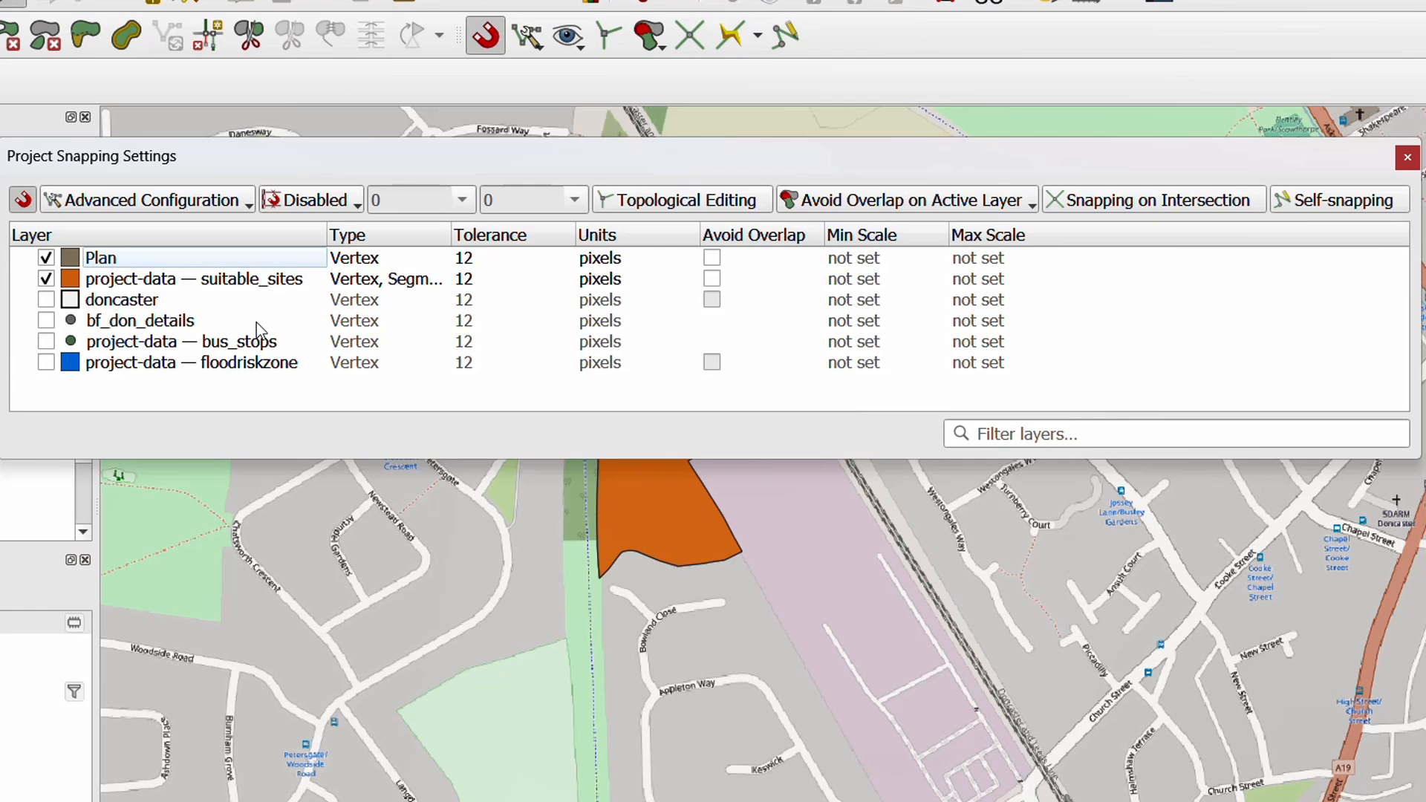
mouse_move(351, 245)
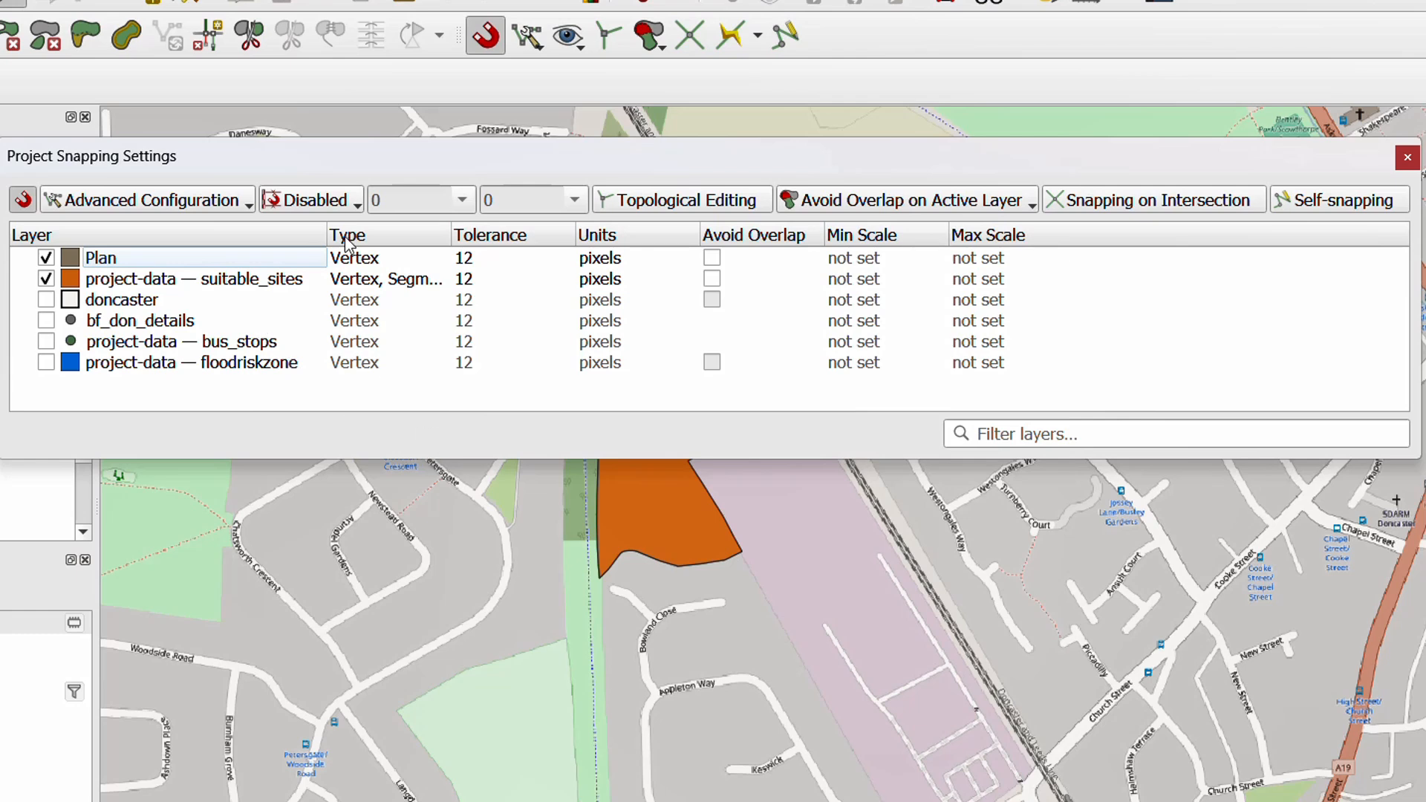
mouse_move(358, 392)
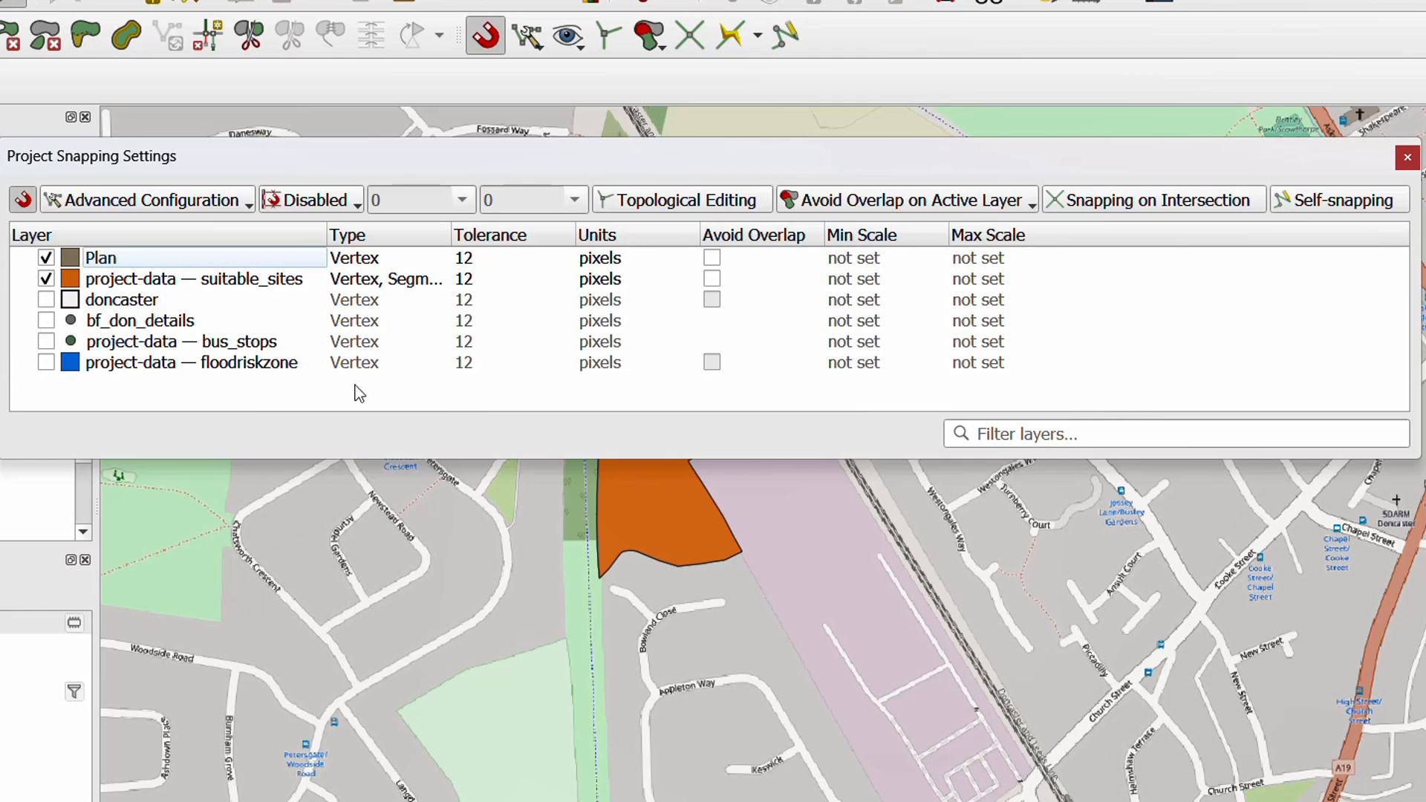
left_click(382, 257)
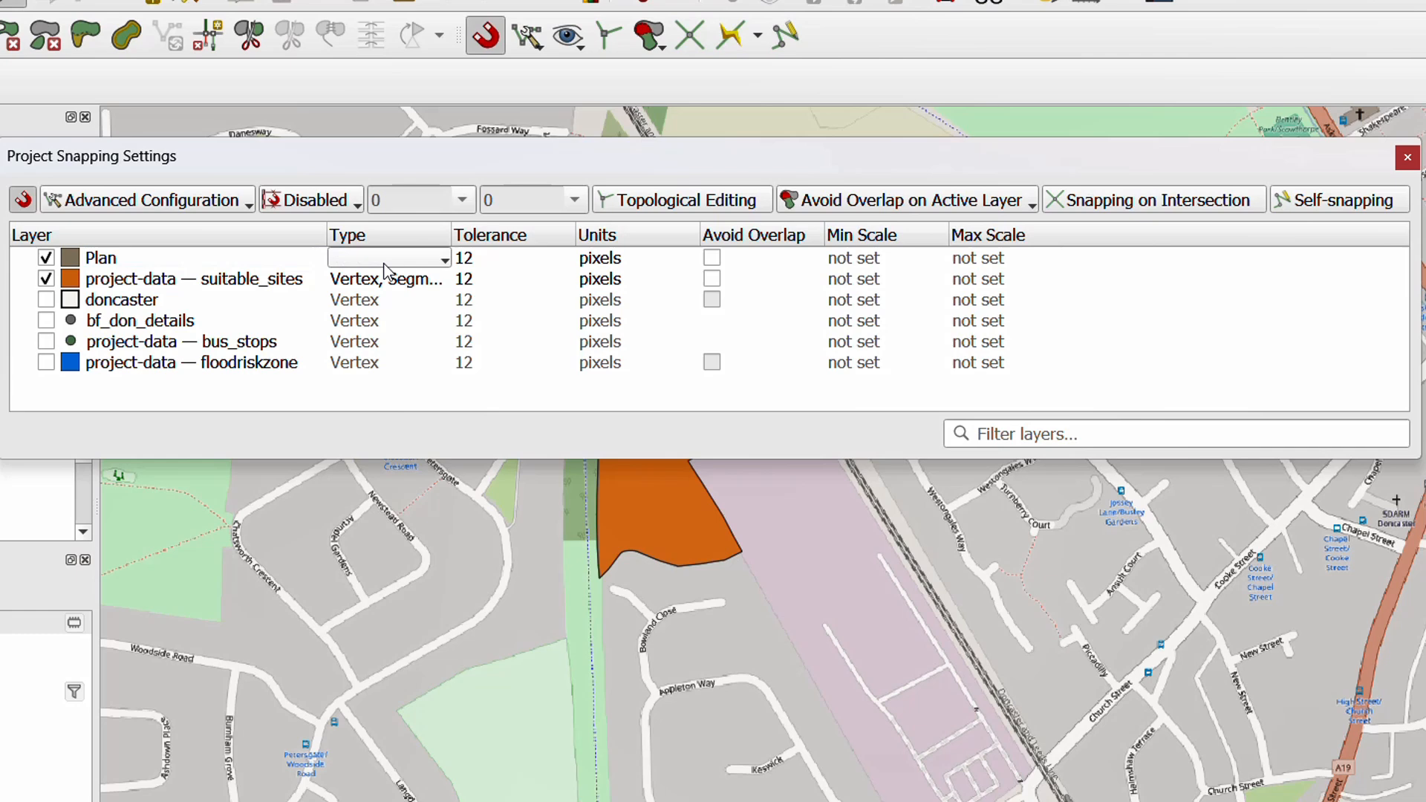
left_click(434, 257)
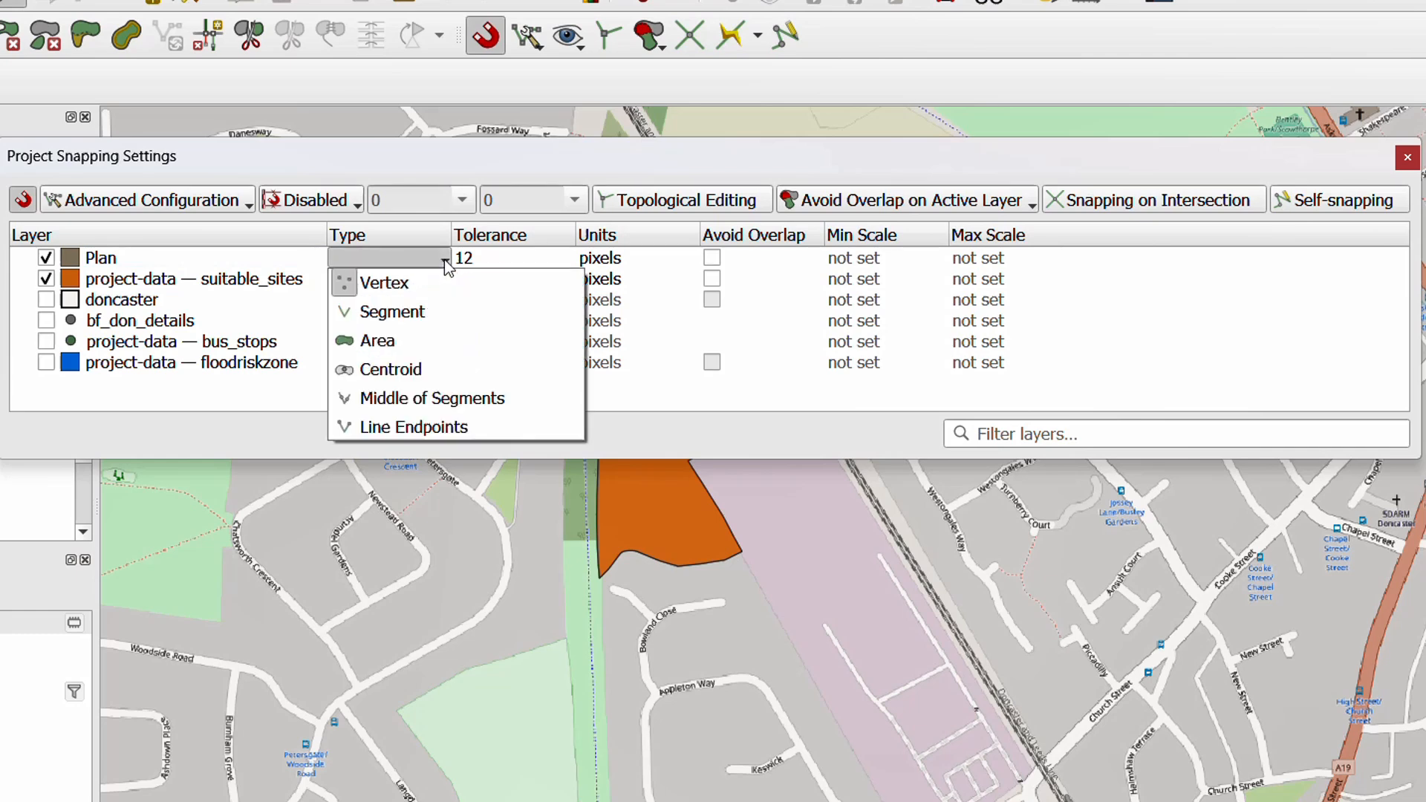
mouse_move(391, 310)
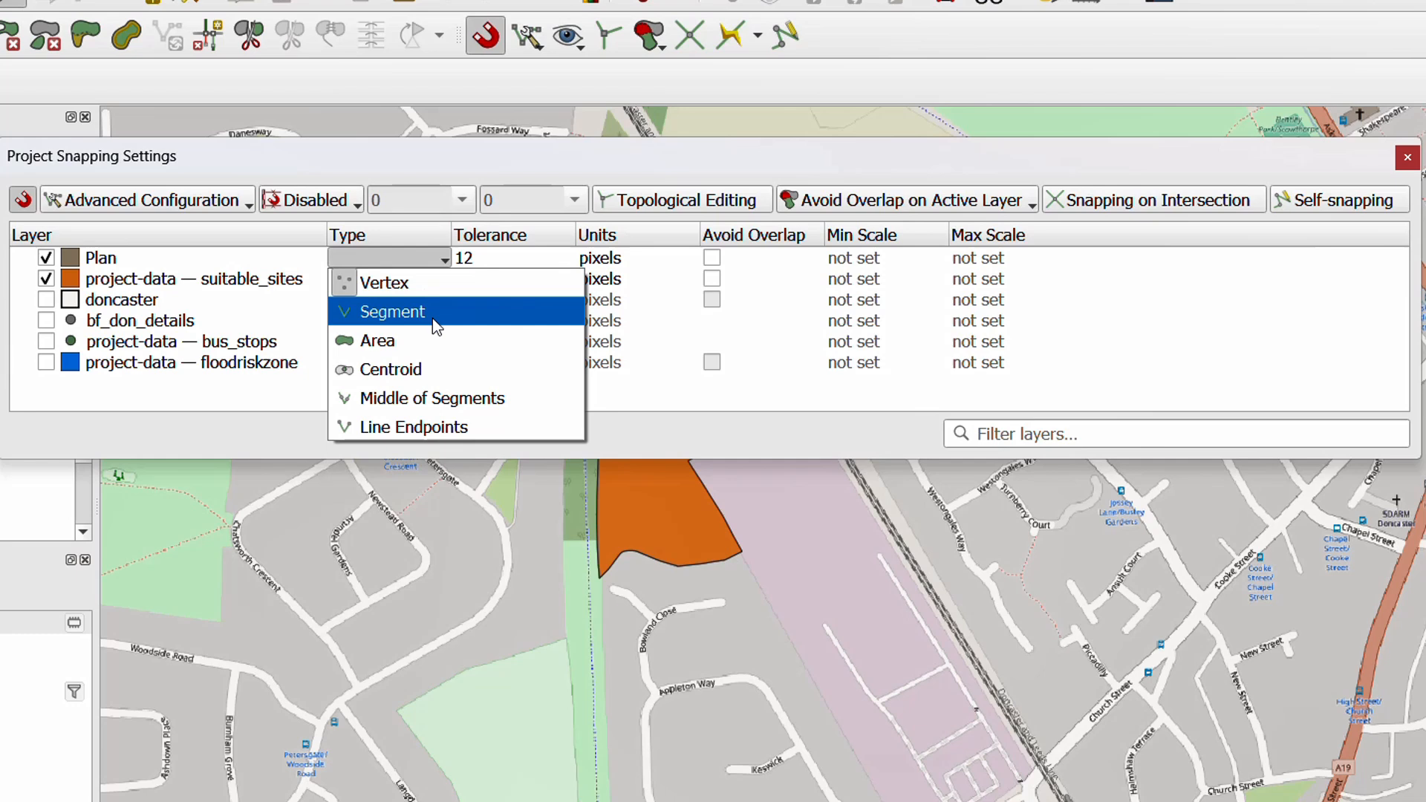
mouse_move(606, 388)
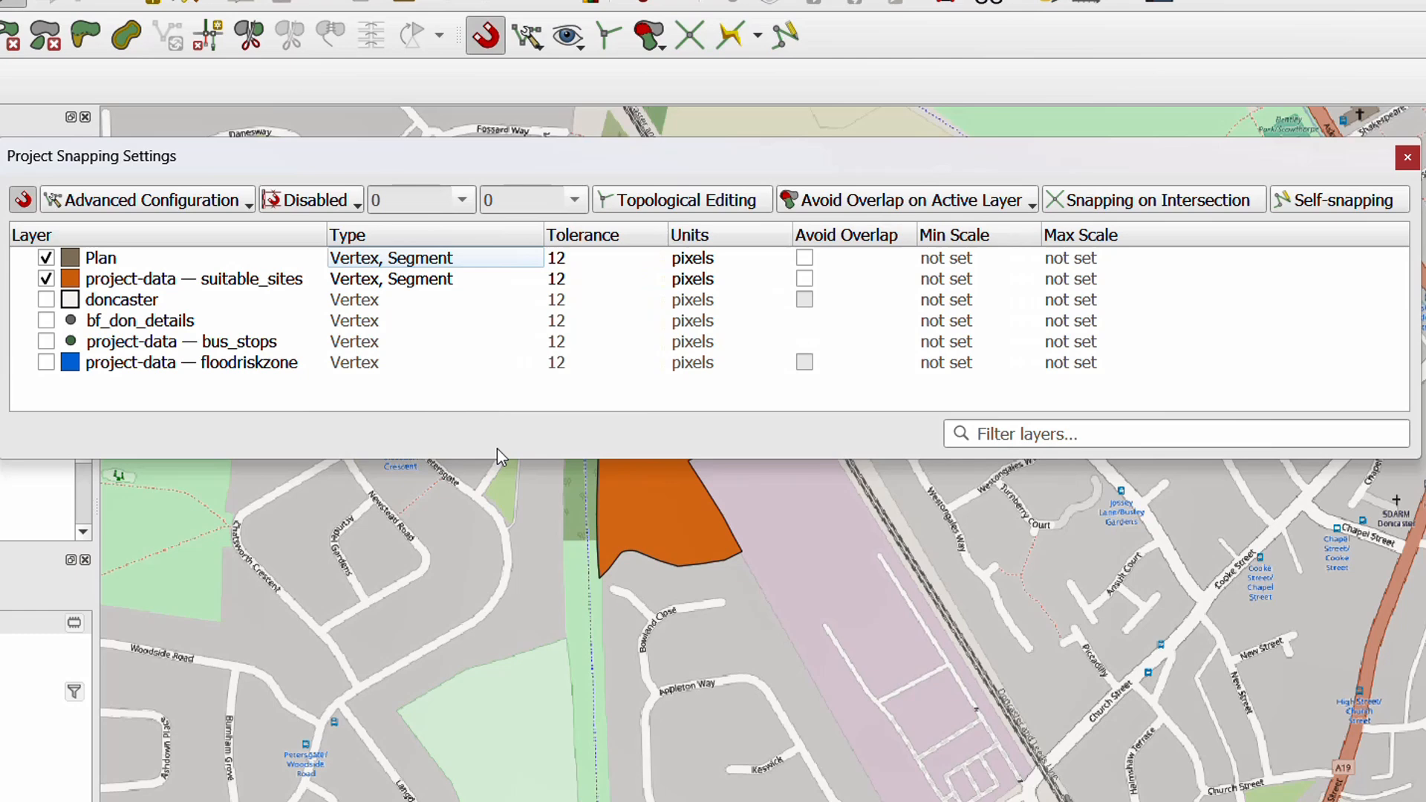
mouse_move(465, 435)
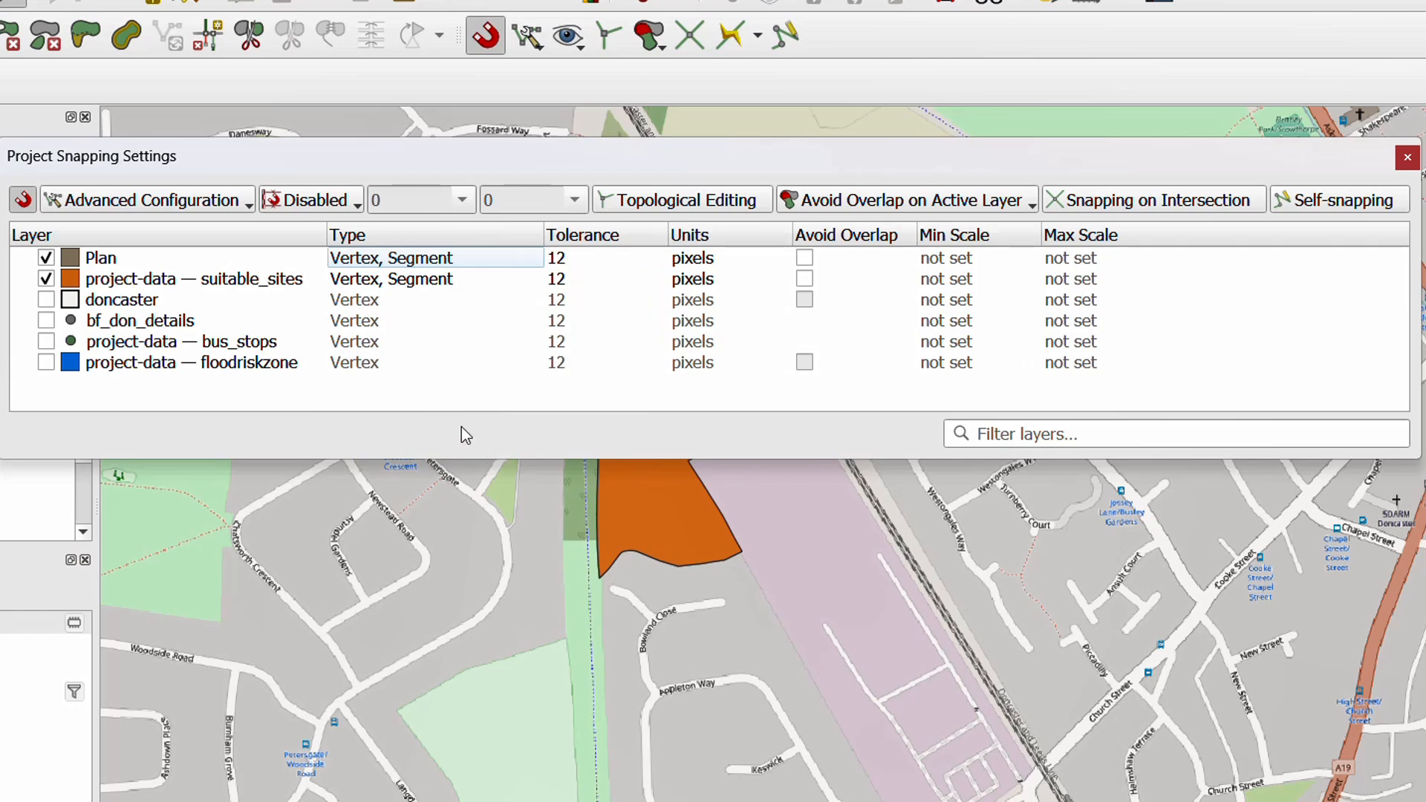
mouse_move(400, 287)
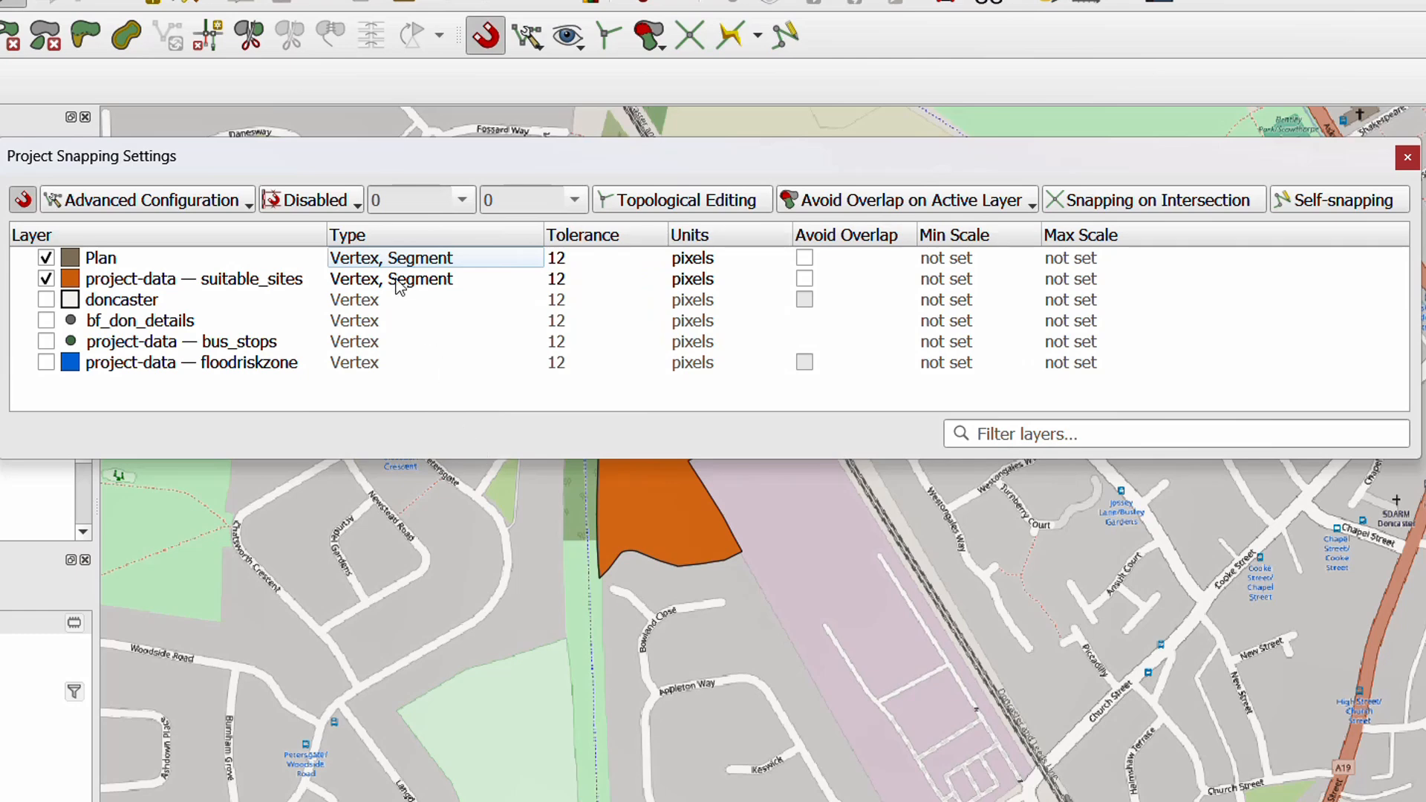
mouse_move(428, 376)
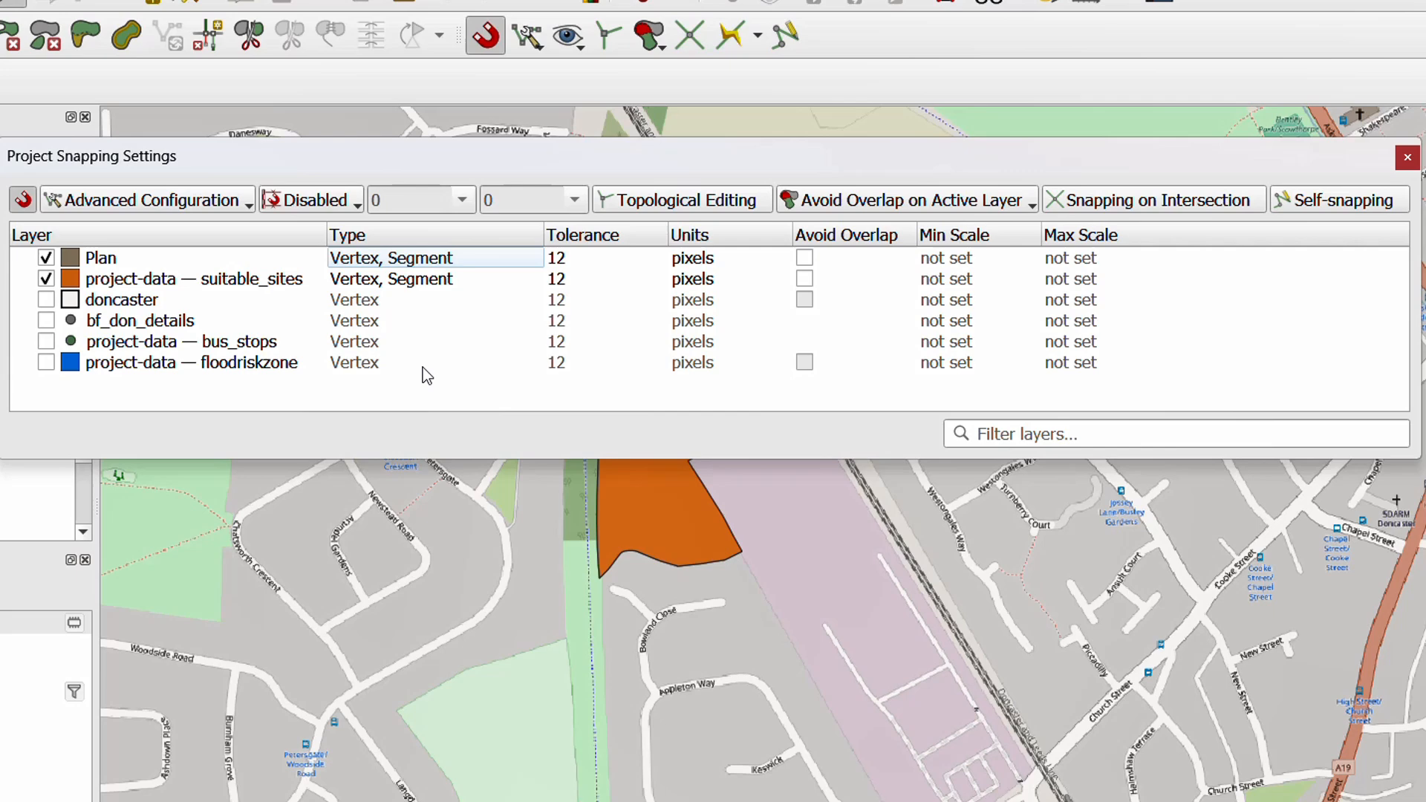
mouse_move(1371, 188)
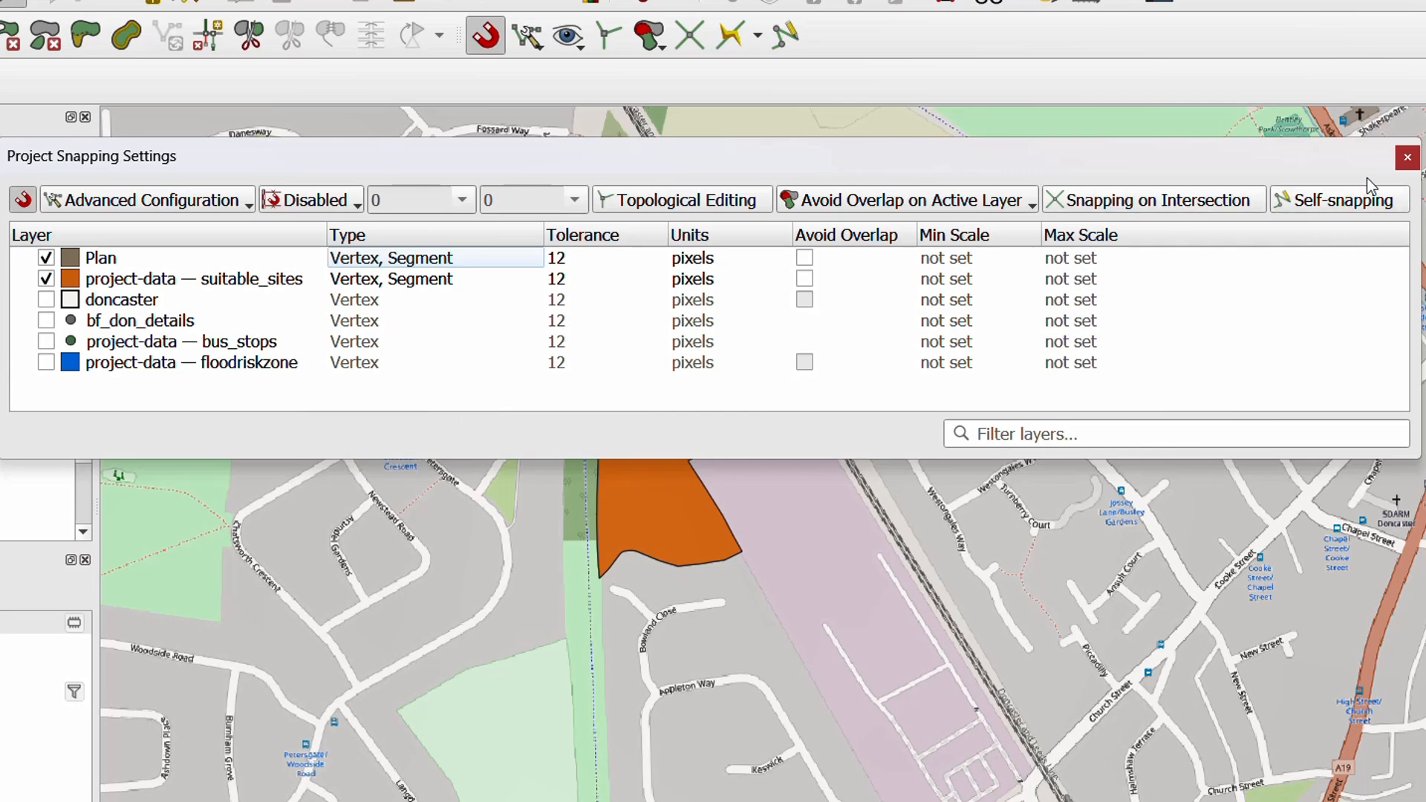
left_click(1407, 156)
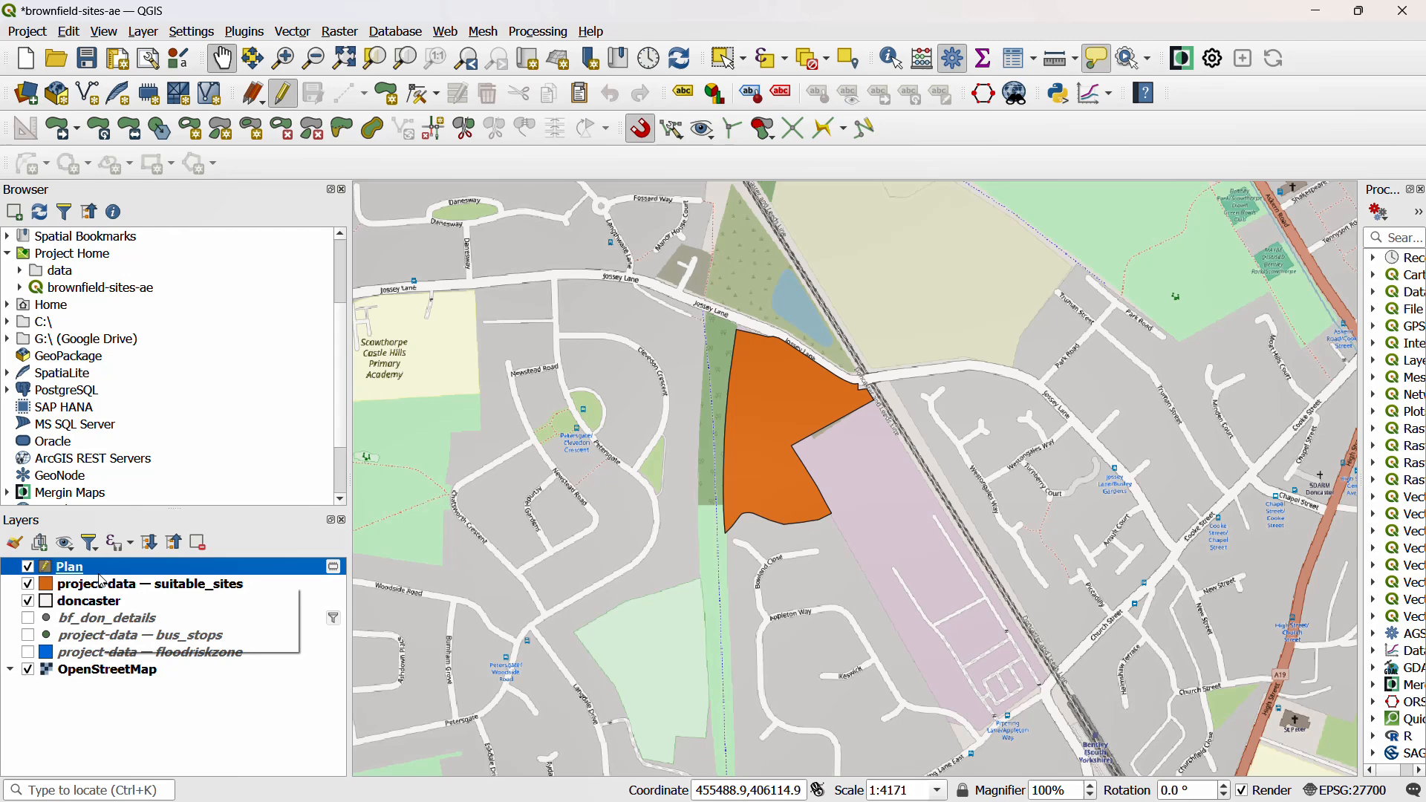
mouse_move(119, 583)
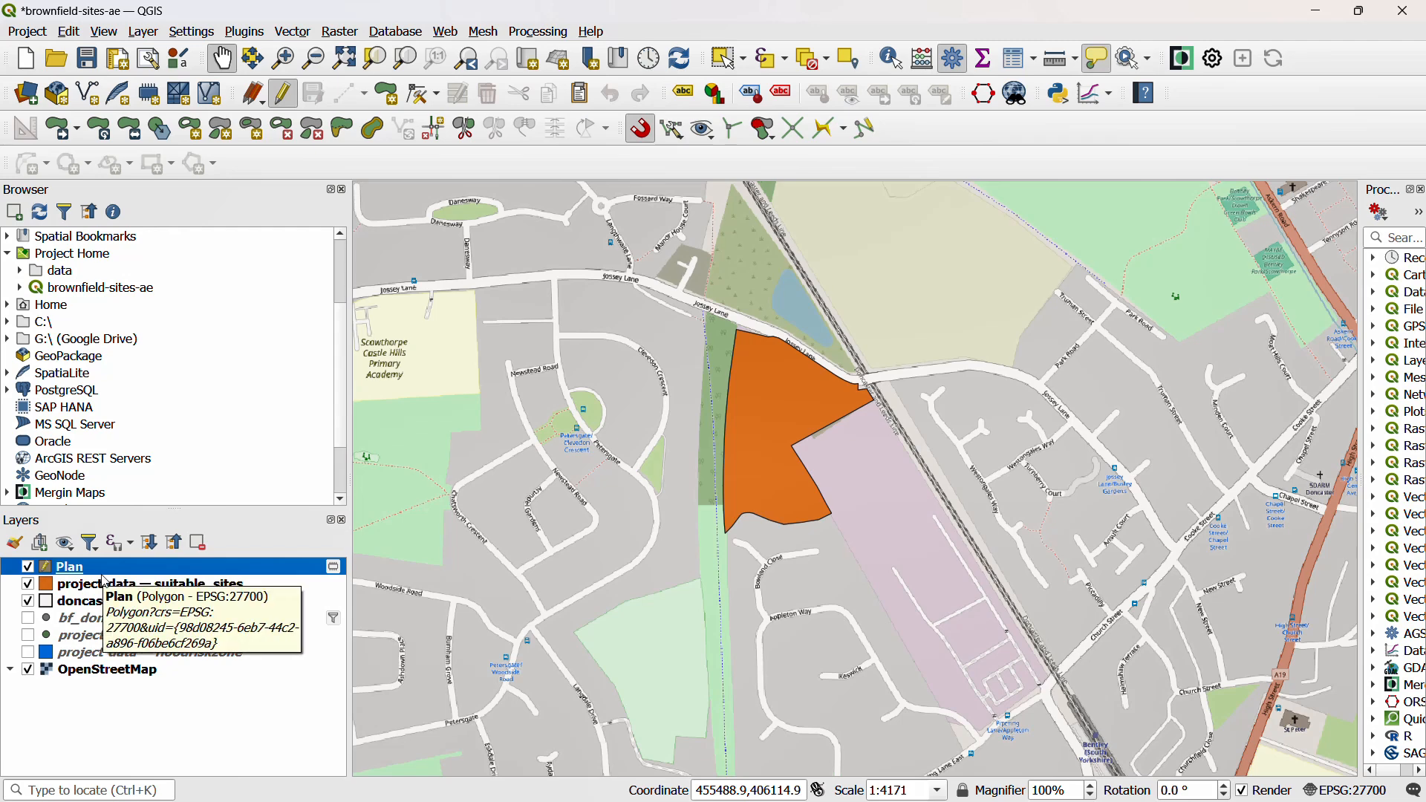
mouse_move(276, 157)
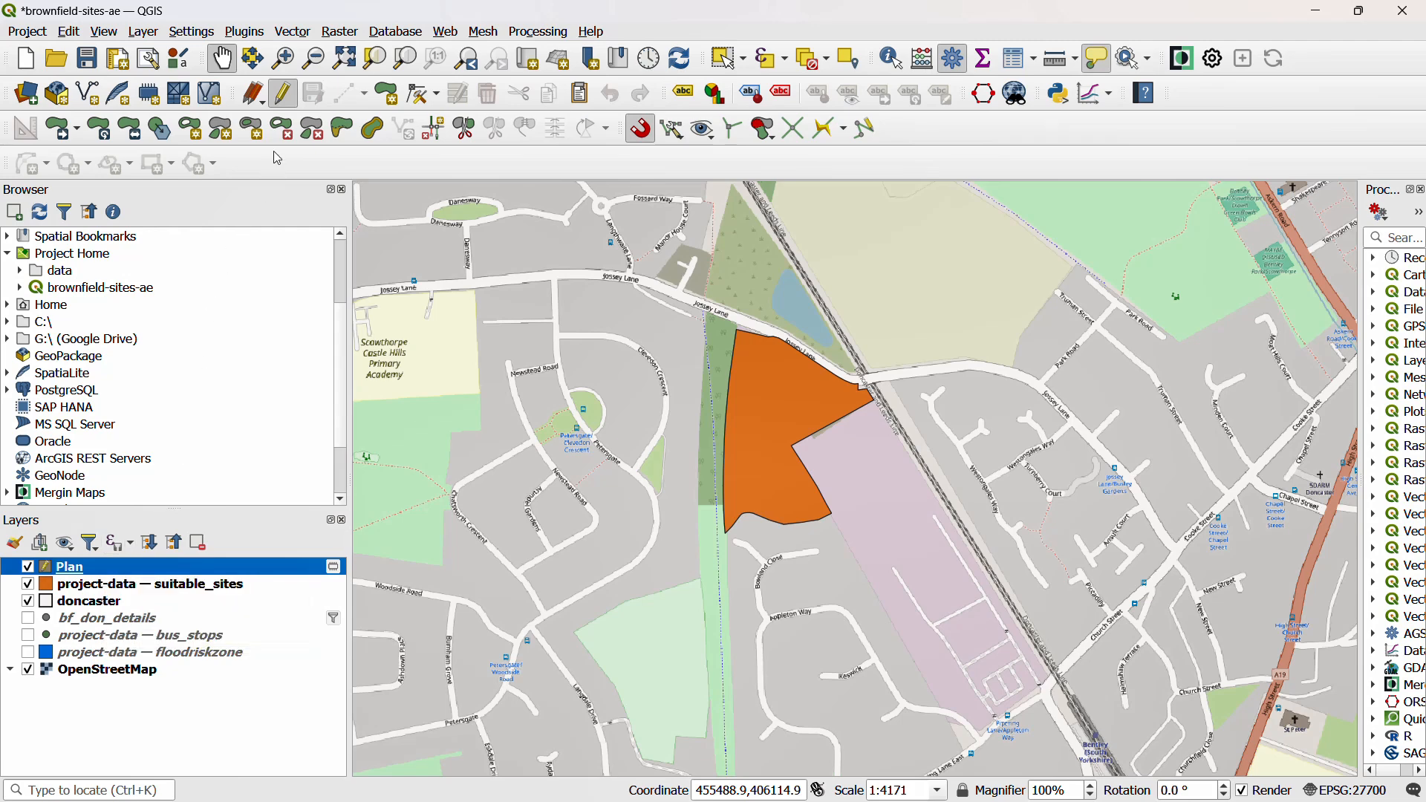
mouse_move(282, 94)
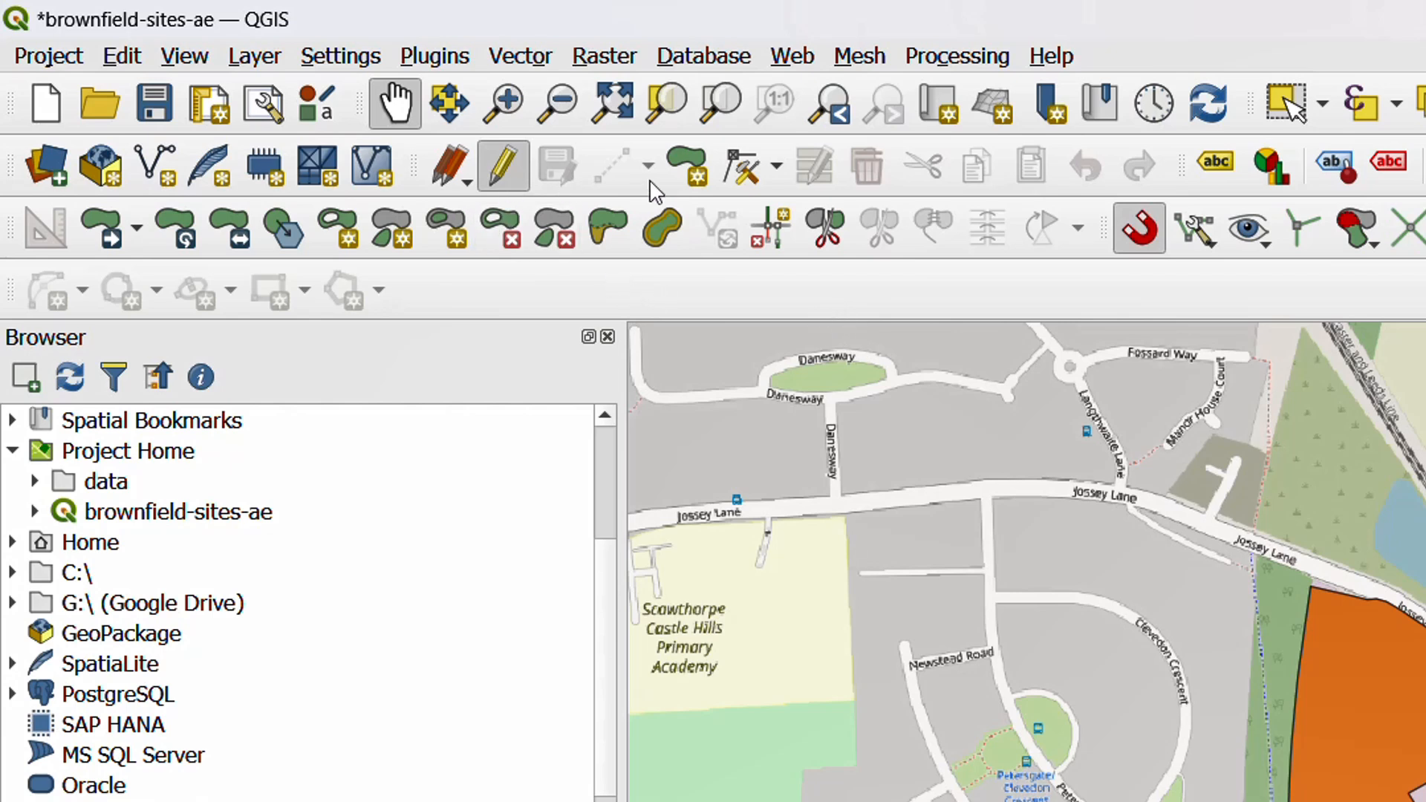
mouse_move(685, 165)
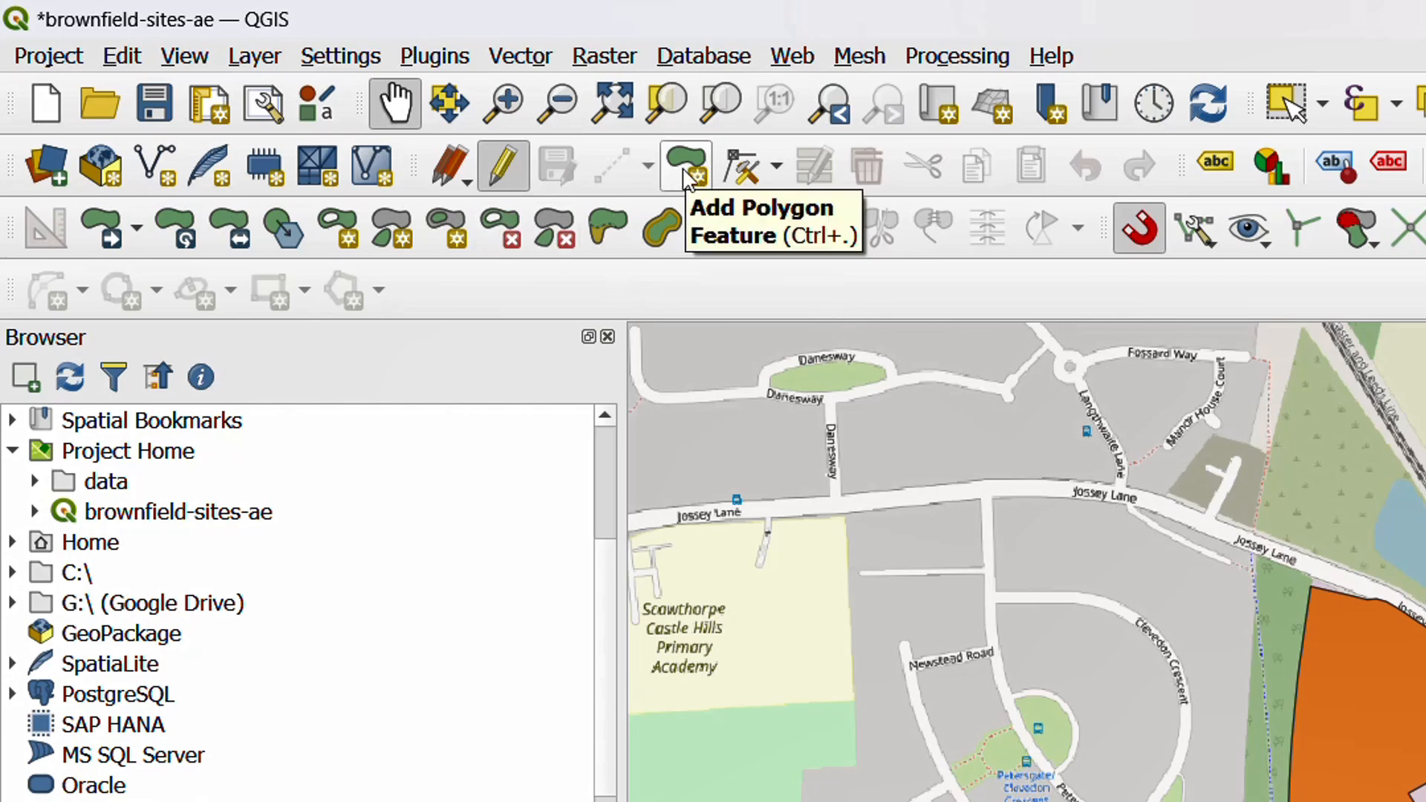
Start adding a polygon feature to Plan with the advanced digitizing tools active
left_click(686, 165)
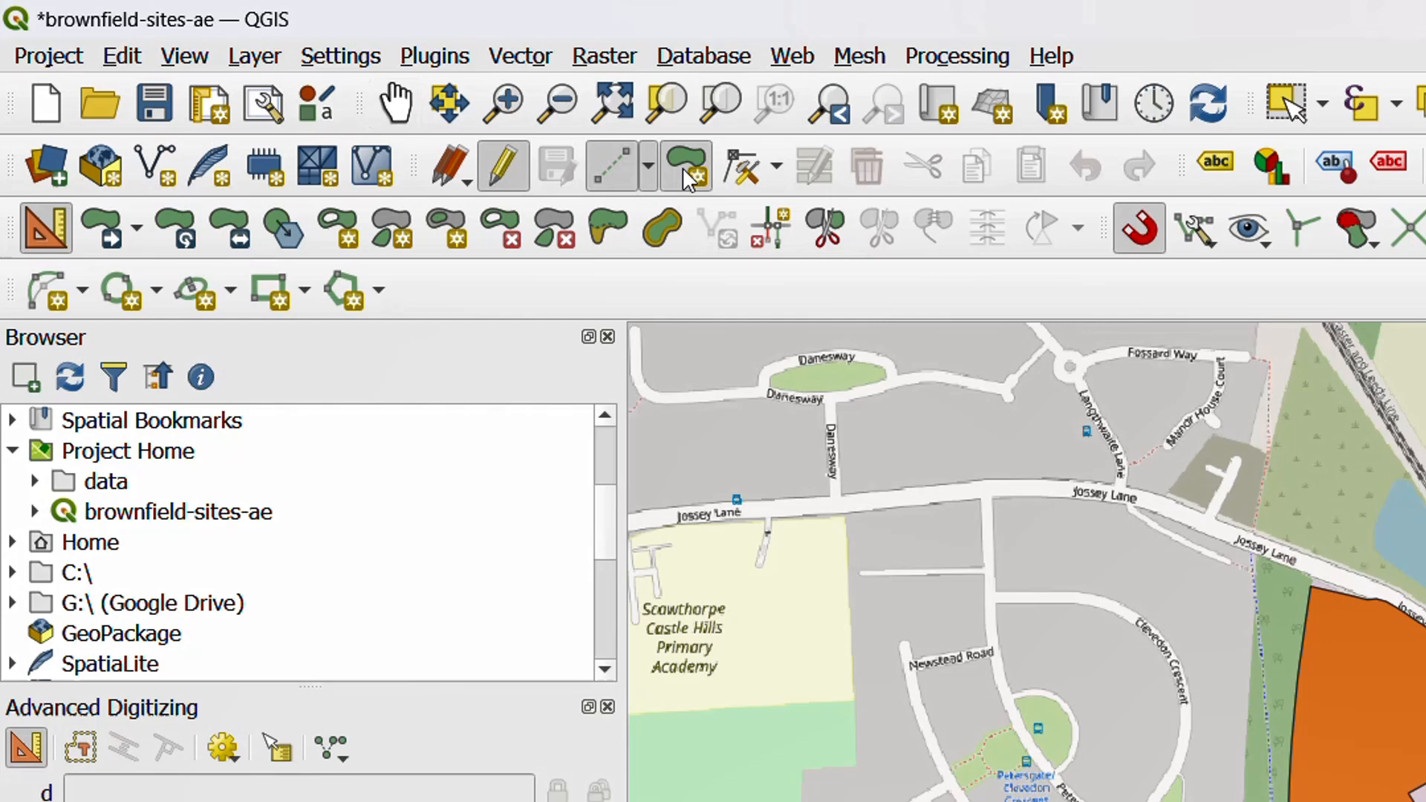
mouse_move(892, 521)
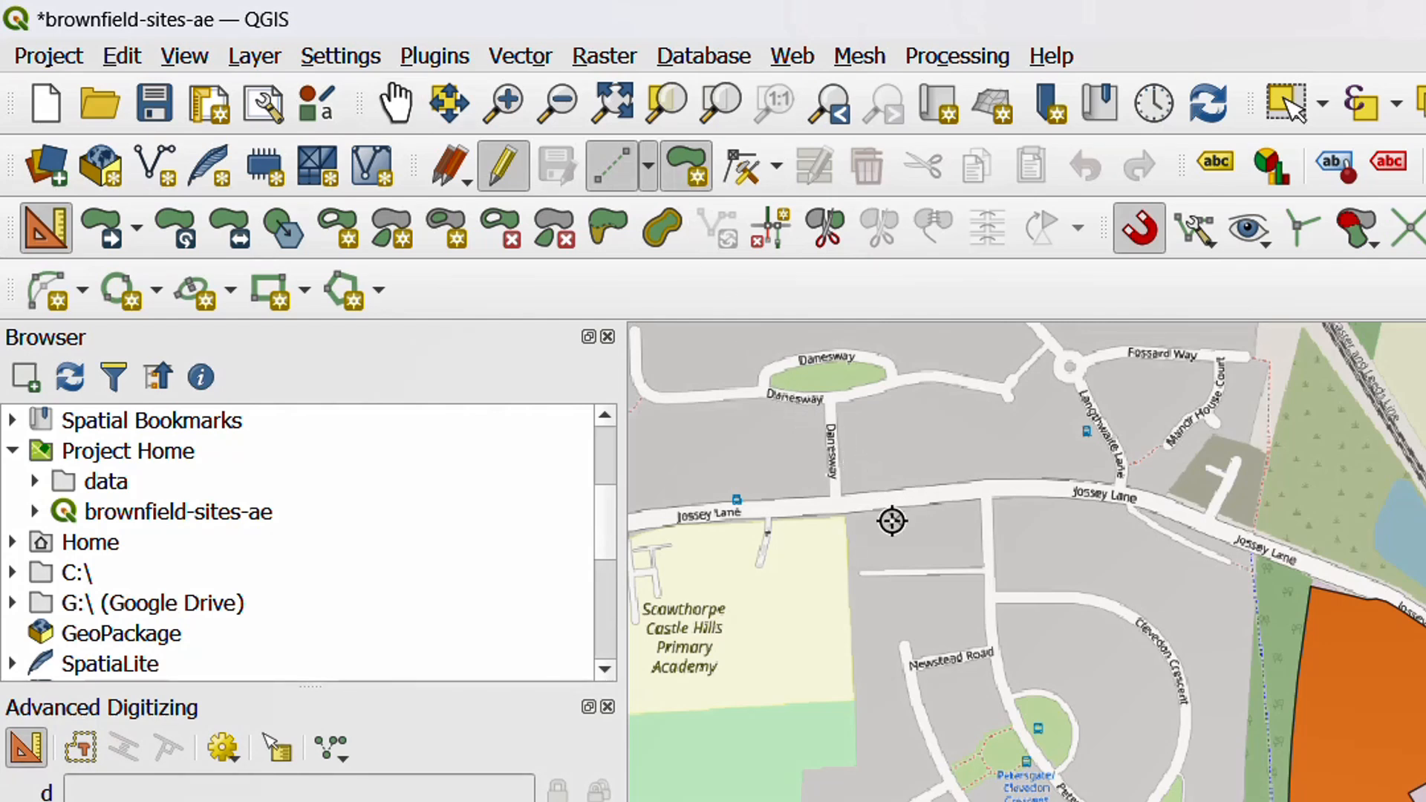
mouse_move(732, 407)
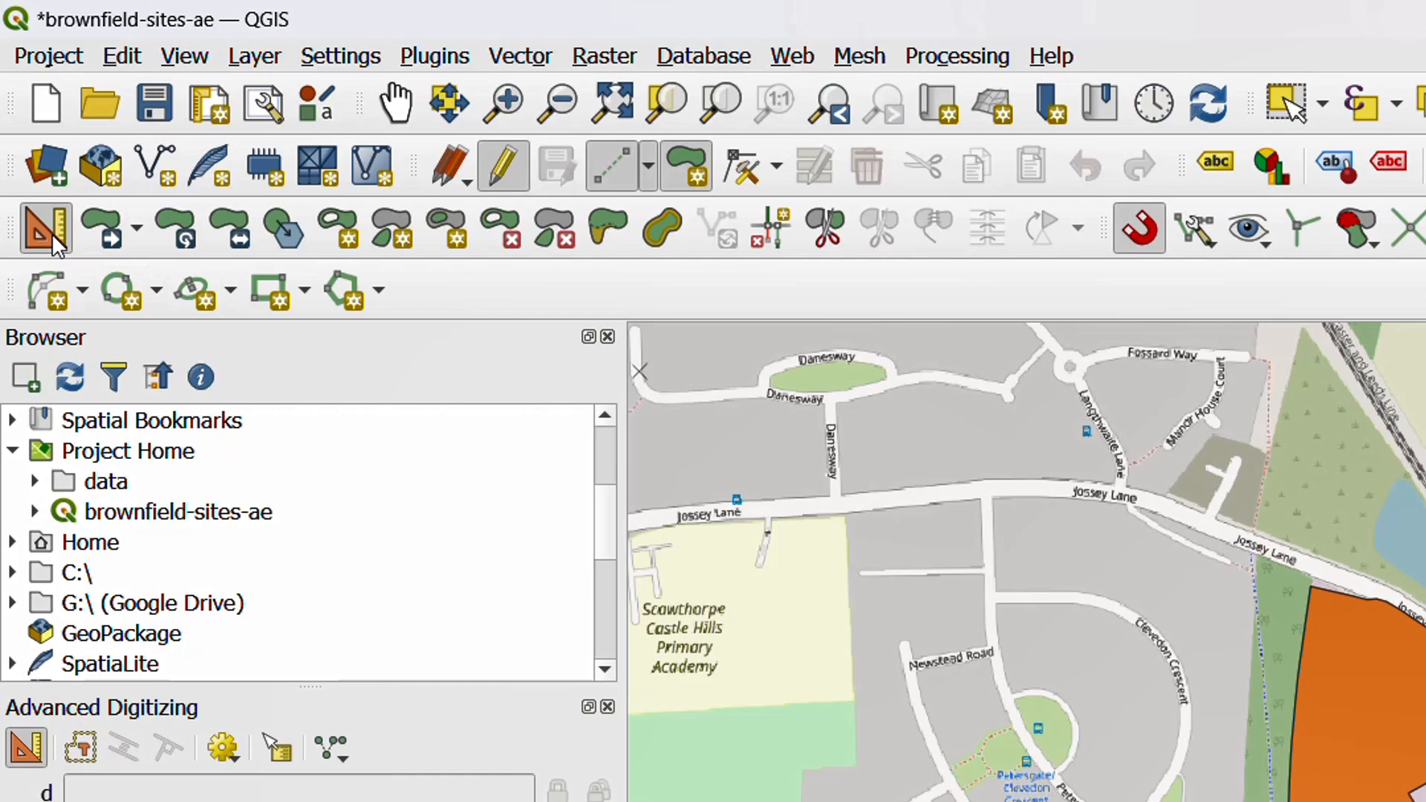
mouse_move(41, 227)
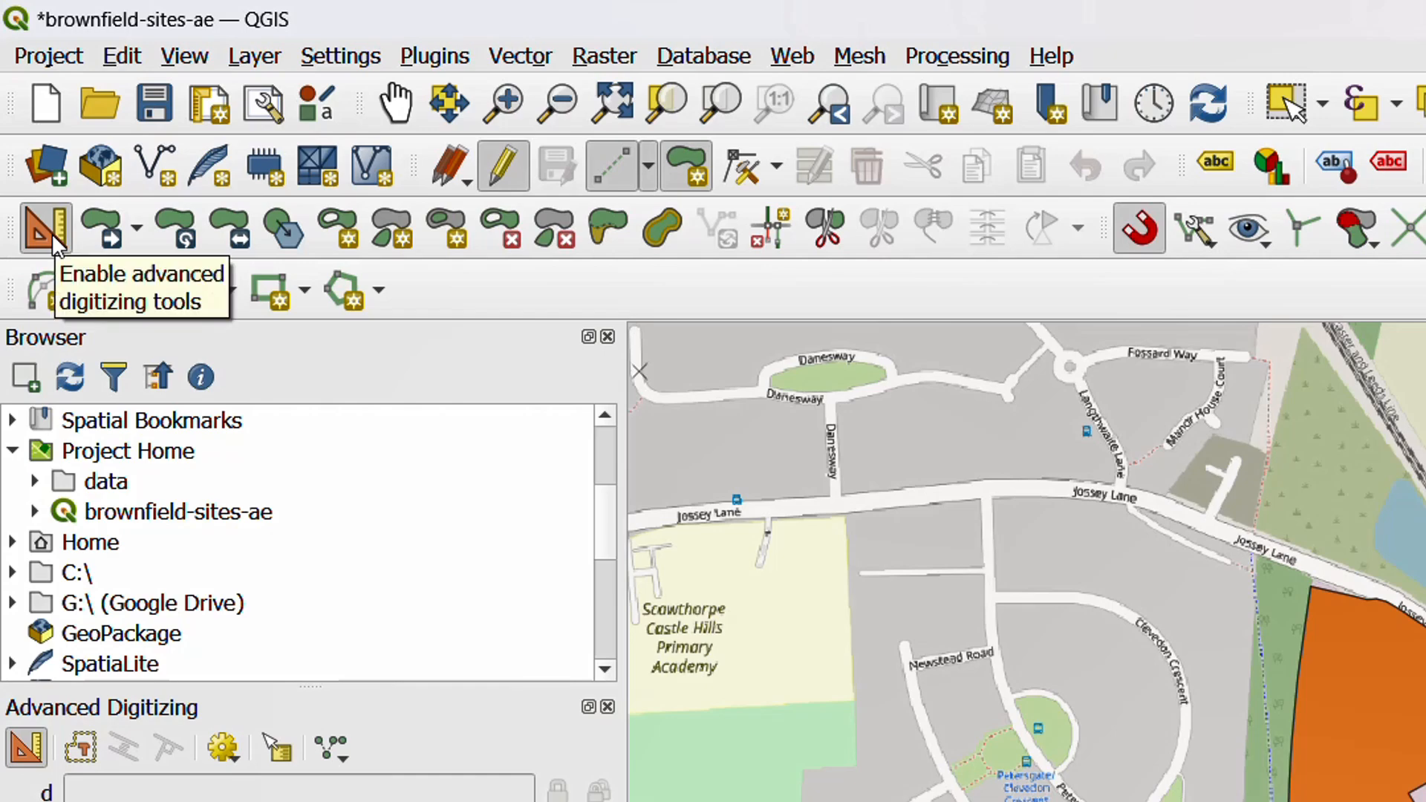
mouse_move(58, 245)
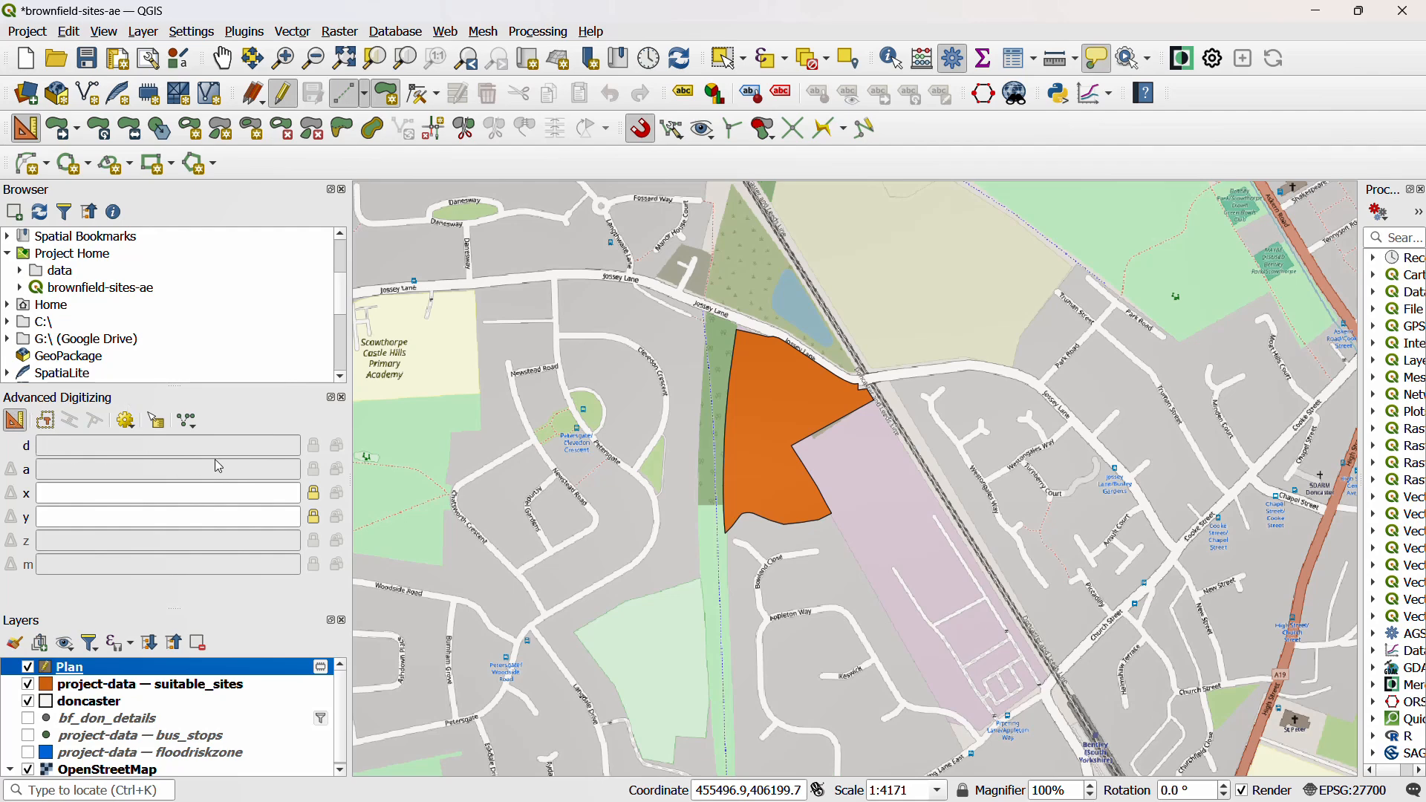
mouse_move(74, 463)
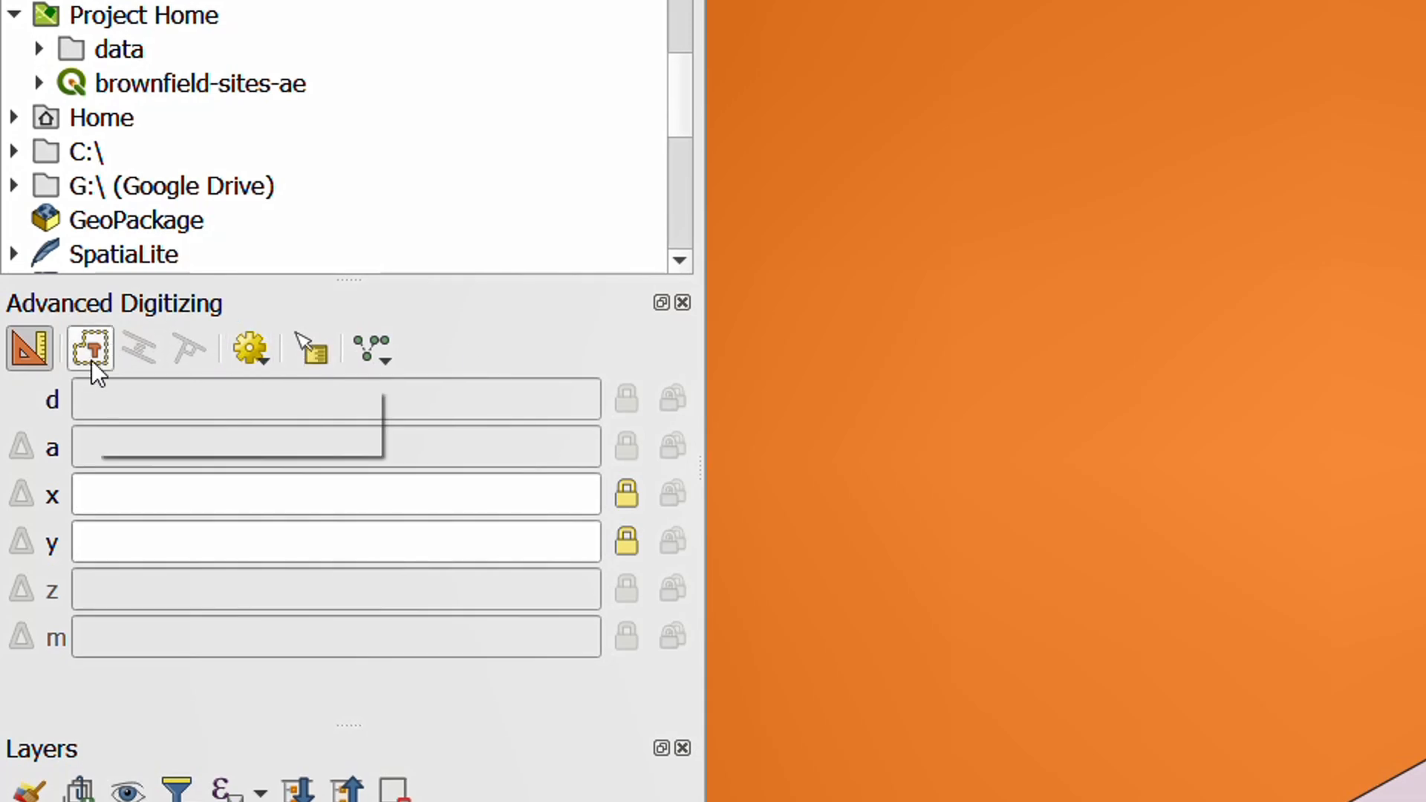
Place construction reference points in the site and lock a distance guide with the d key
left_click(919, 534)
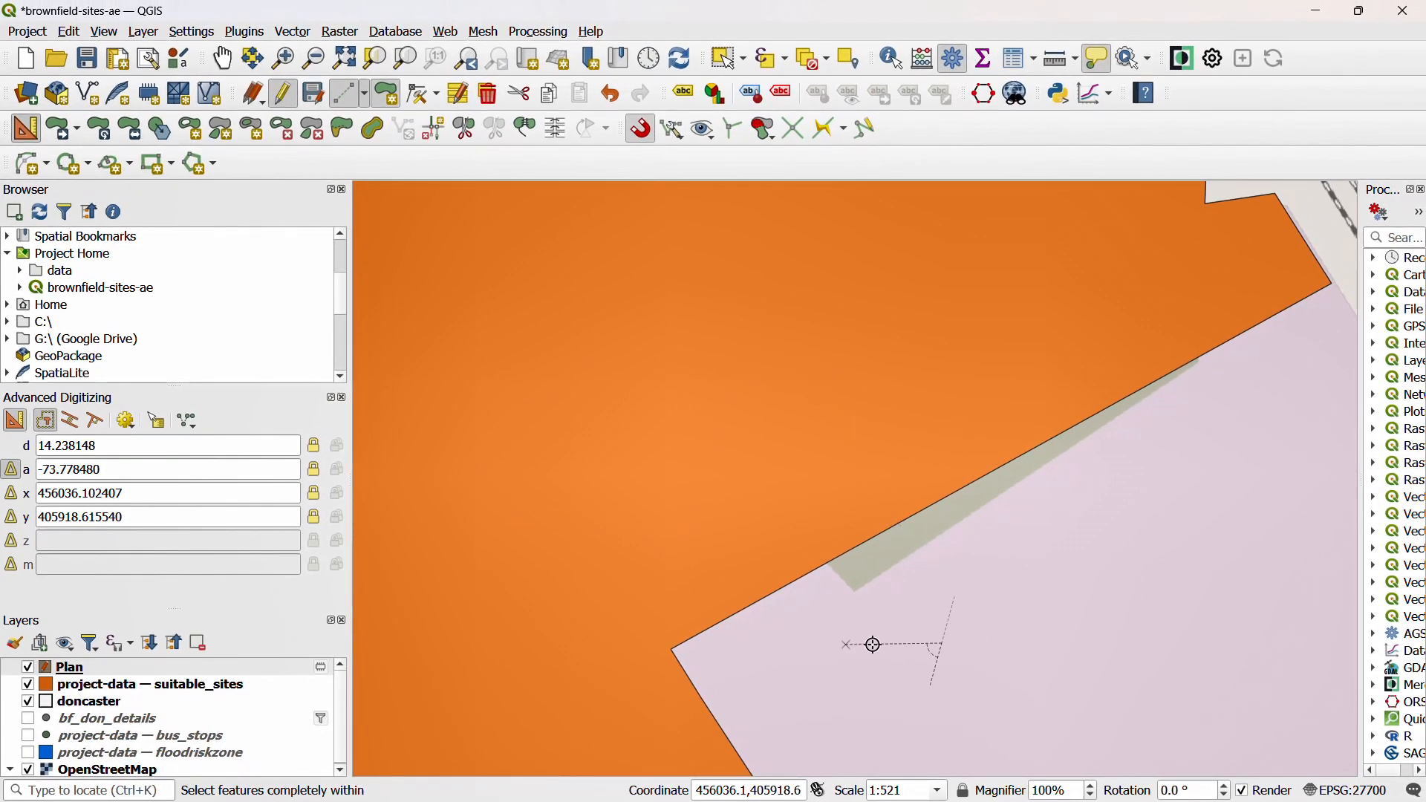
mouse_move(439, 640)
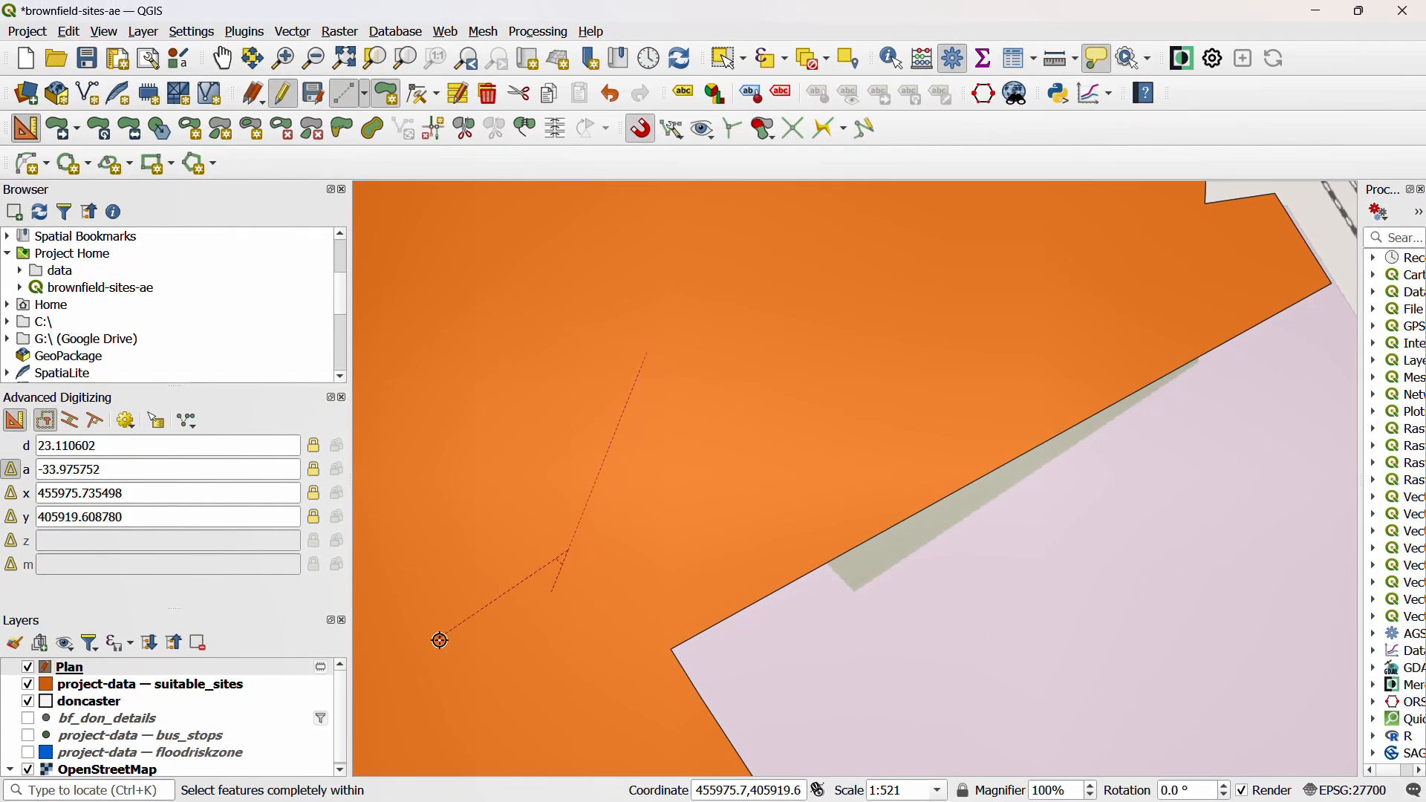
mouse_move(499, 564)
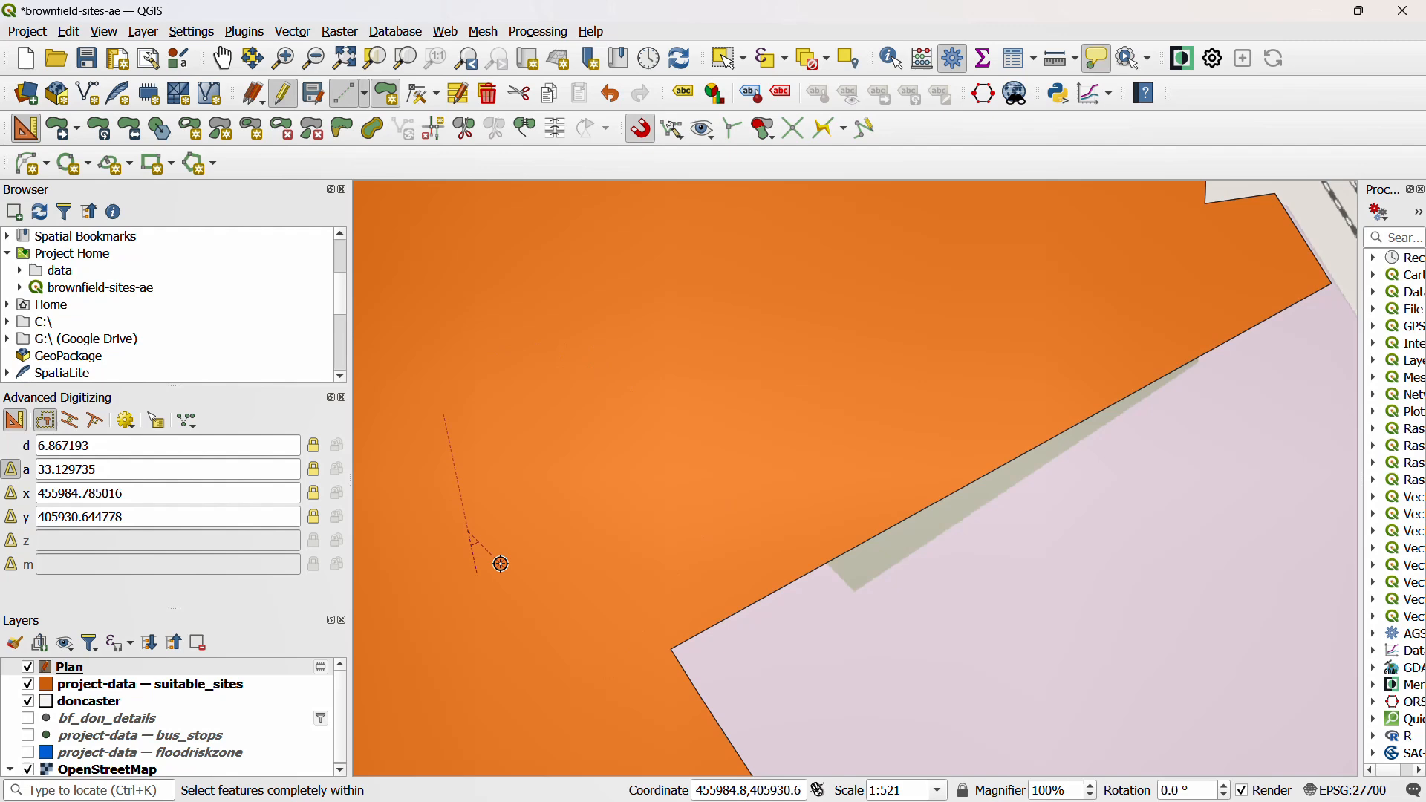
mouse_move(582, 529)
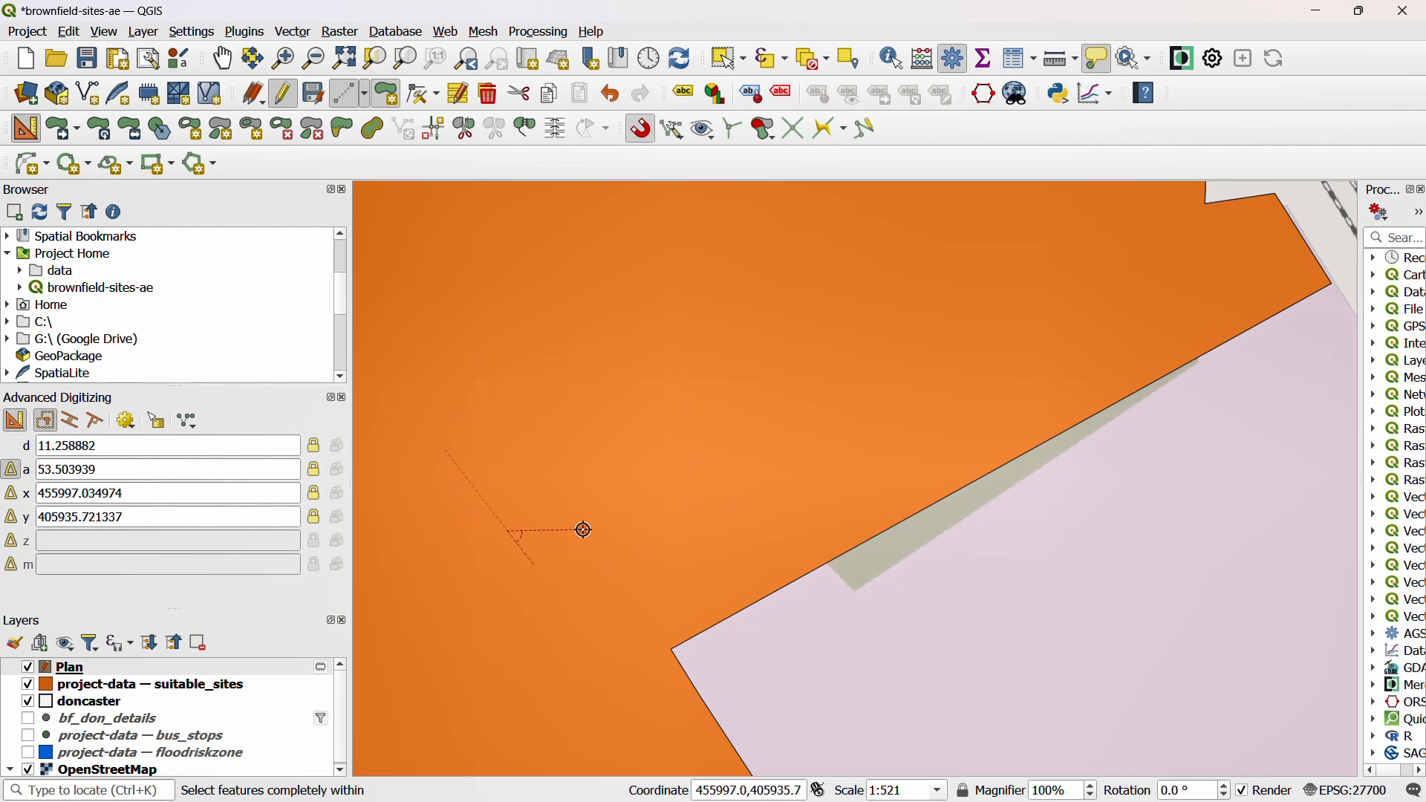
mouse_move(517, 516)
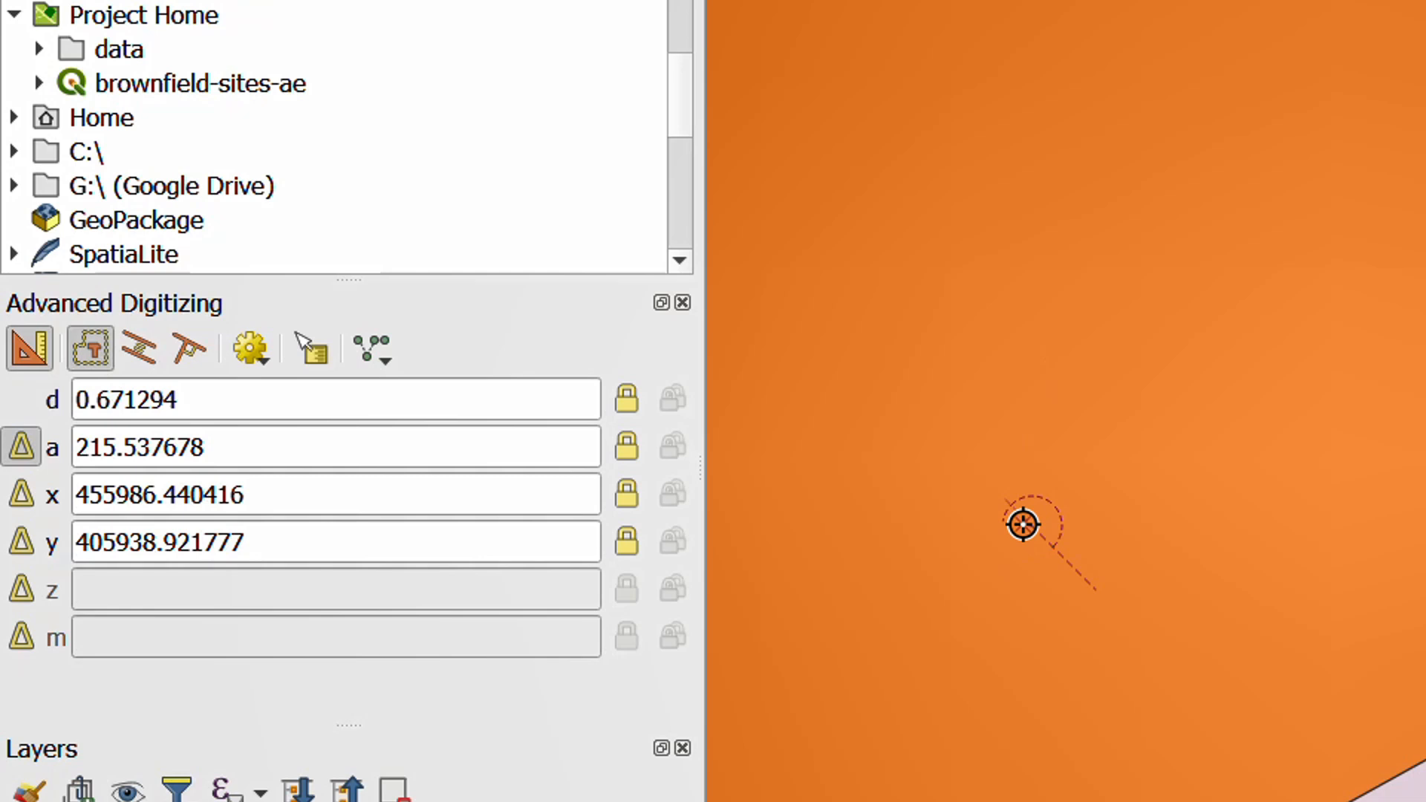
key("d")
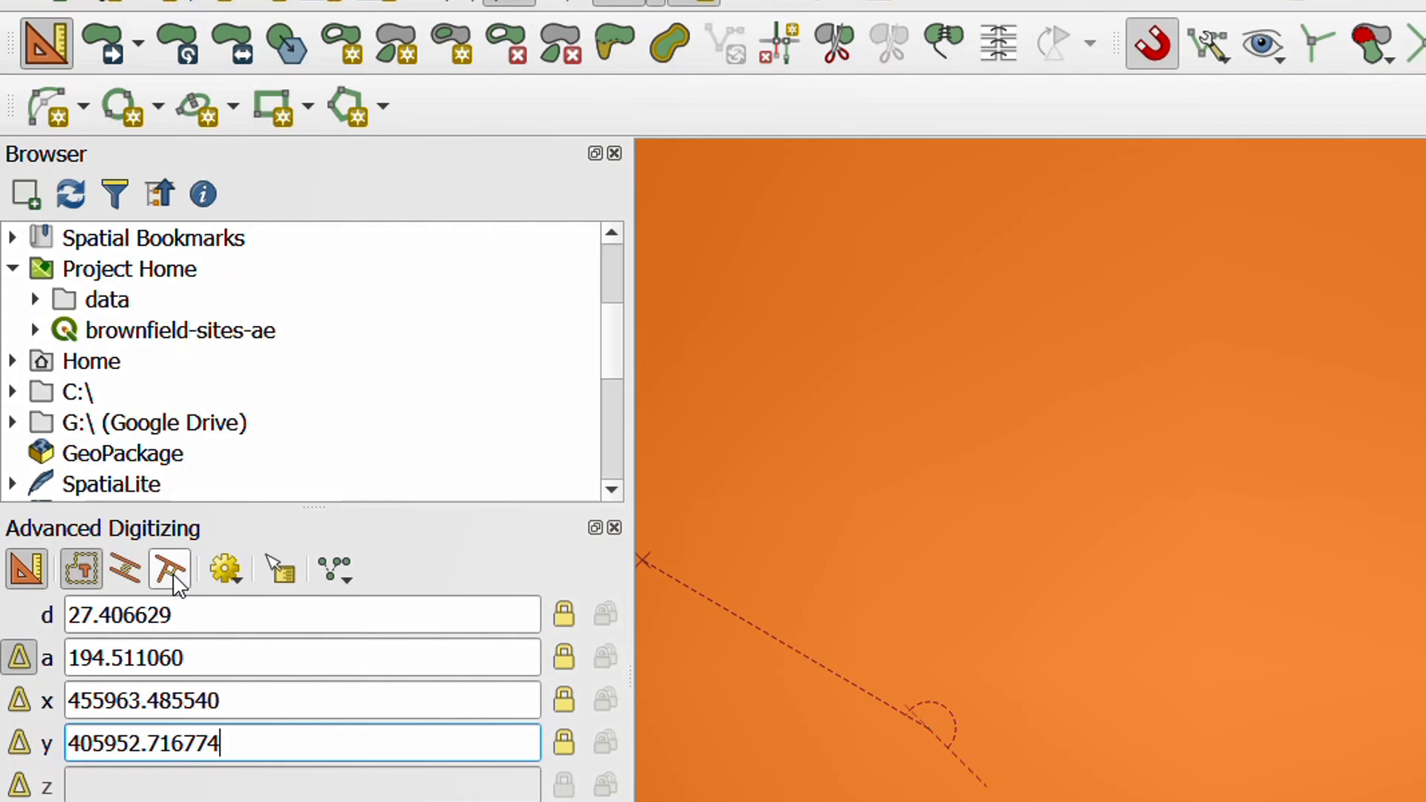
mouse_move(125, 569)
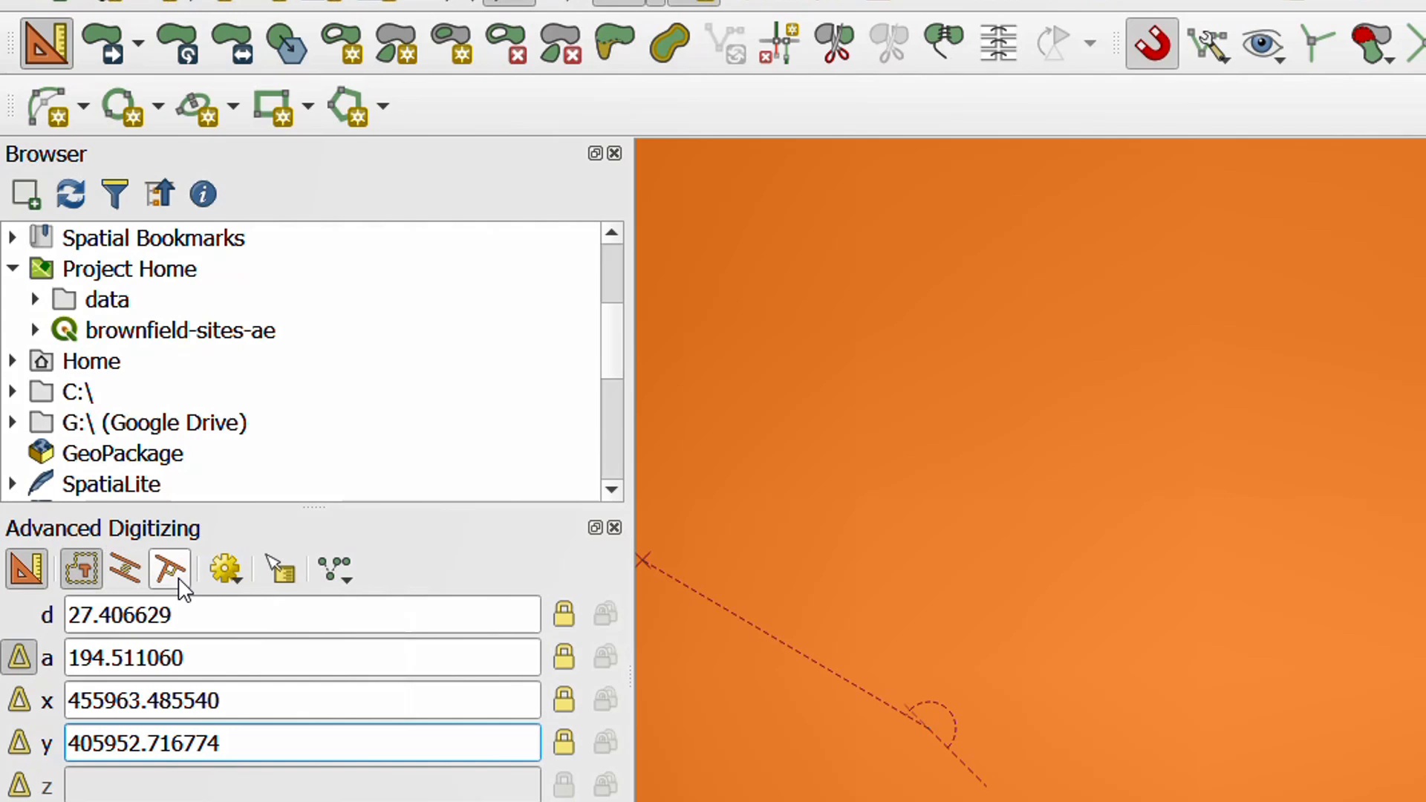
mouse_move(170, 569)
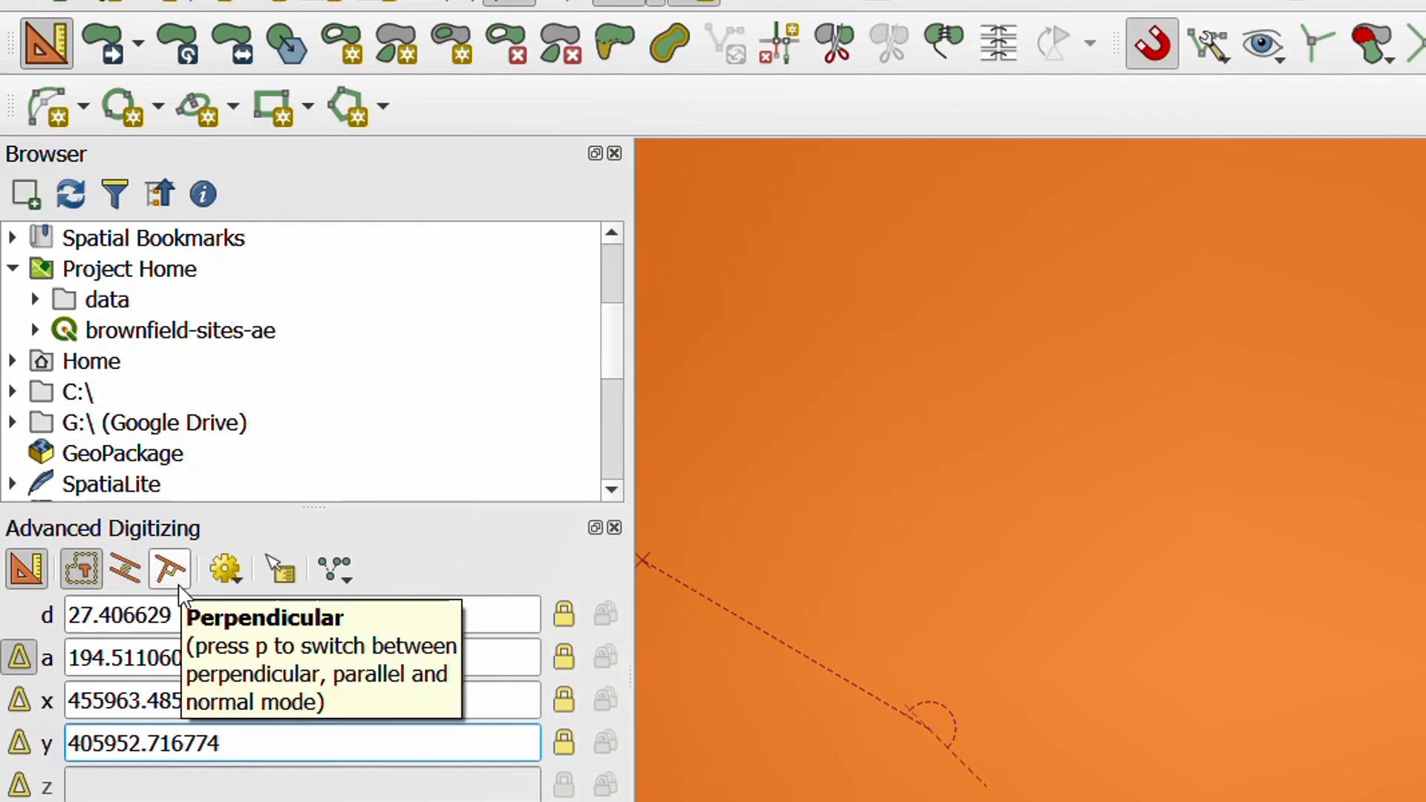
mouse_move(618, 613)
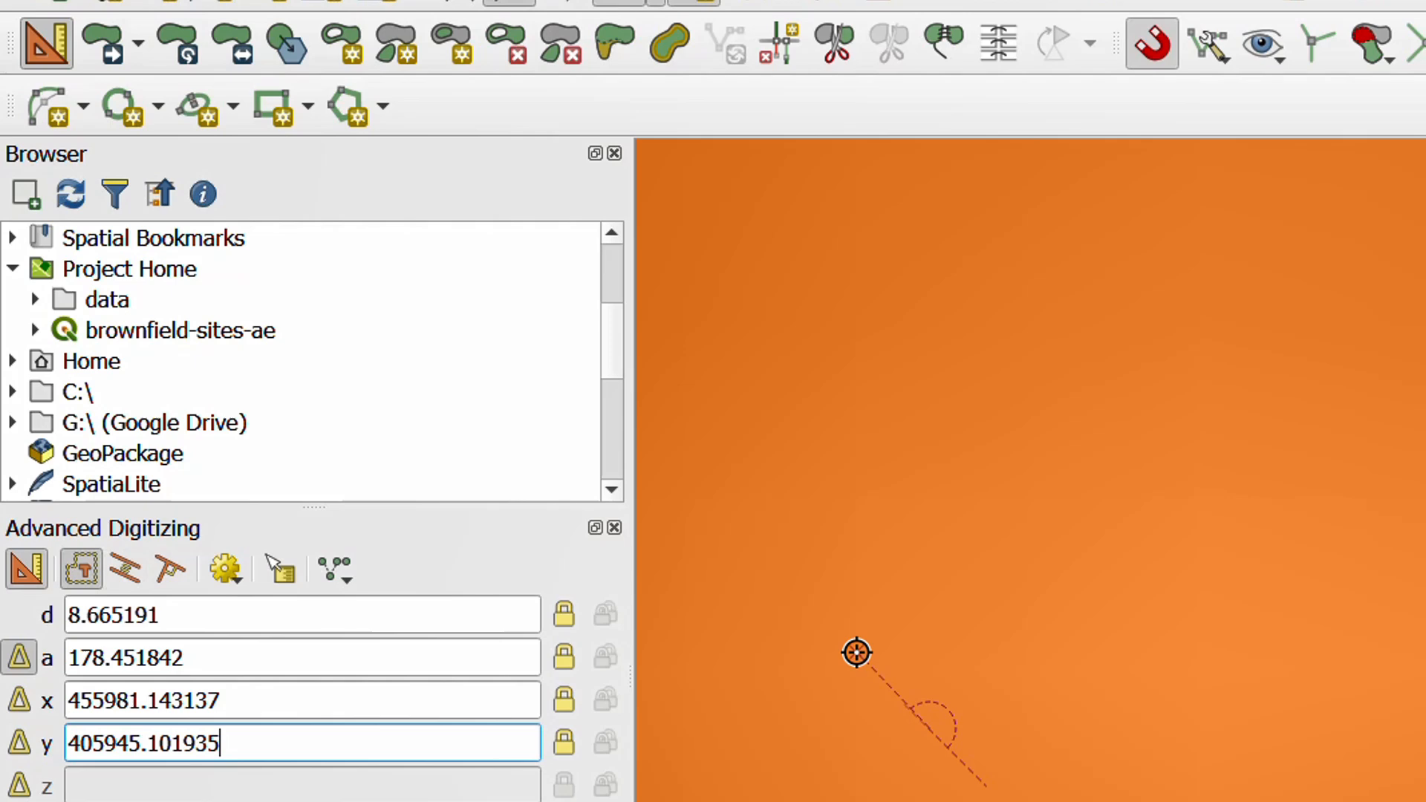
mouse_move(857, 654)
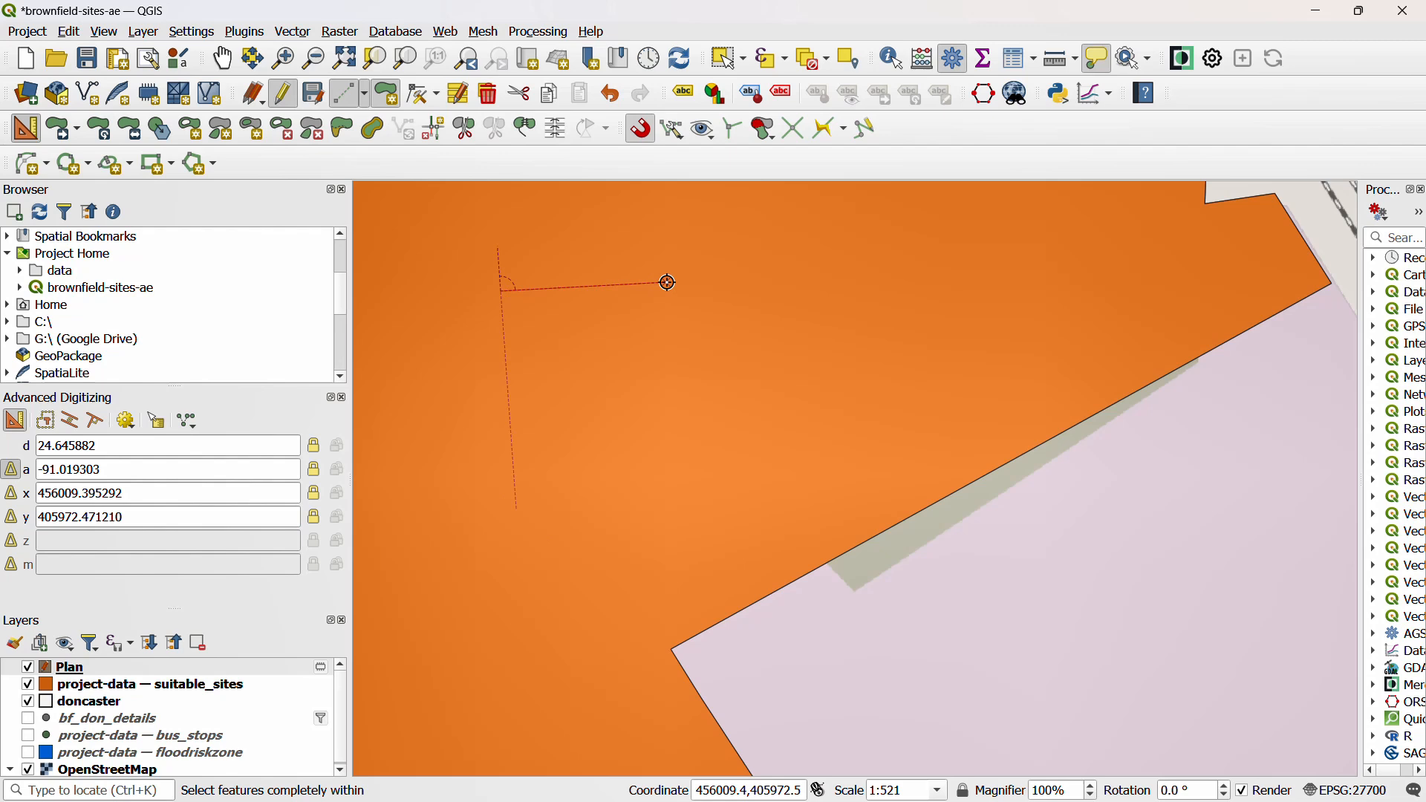
Turn off Construction mode to clear the guide lines over the site
left_click(485, 474)
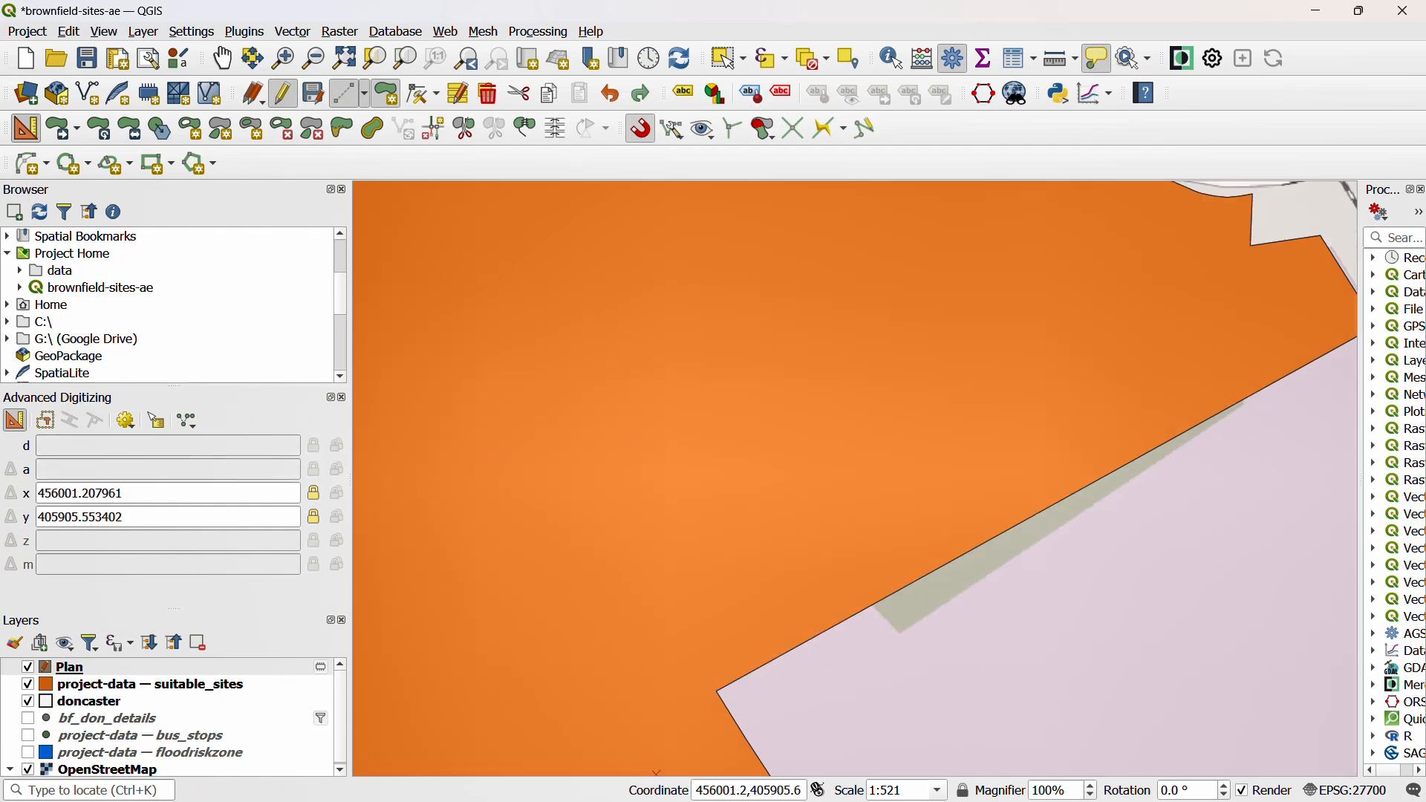
mouse_move(796, 309)
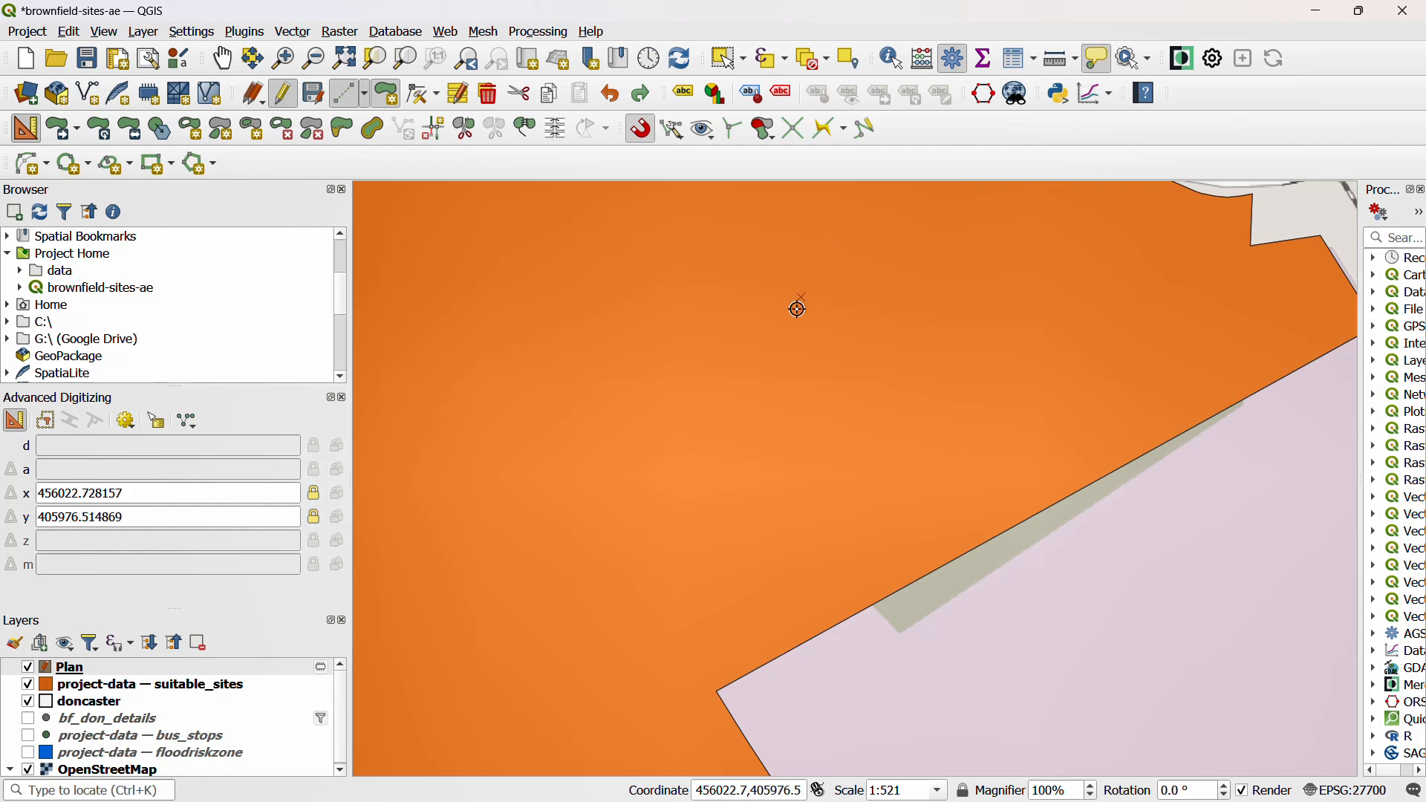
mouse_move(862, 518)
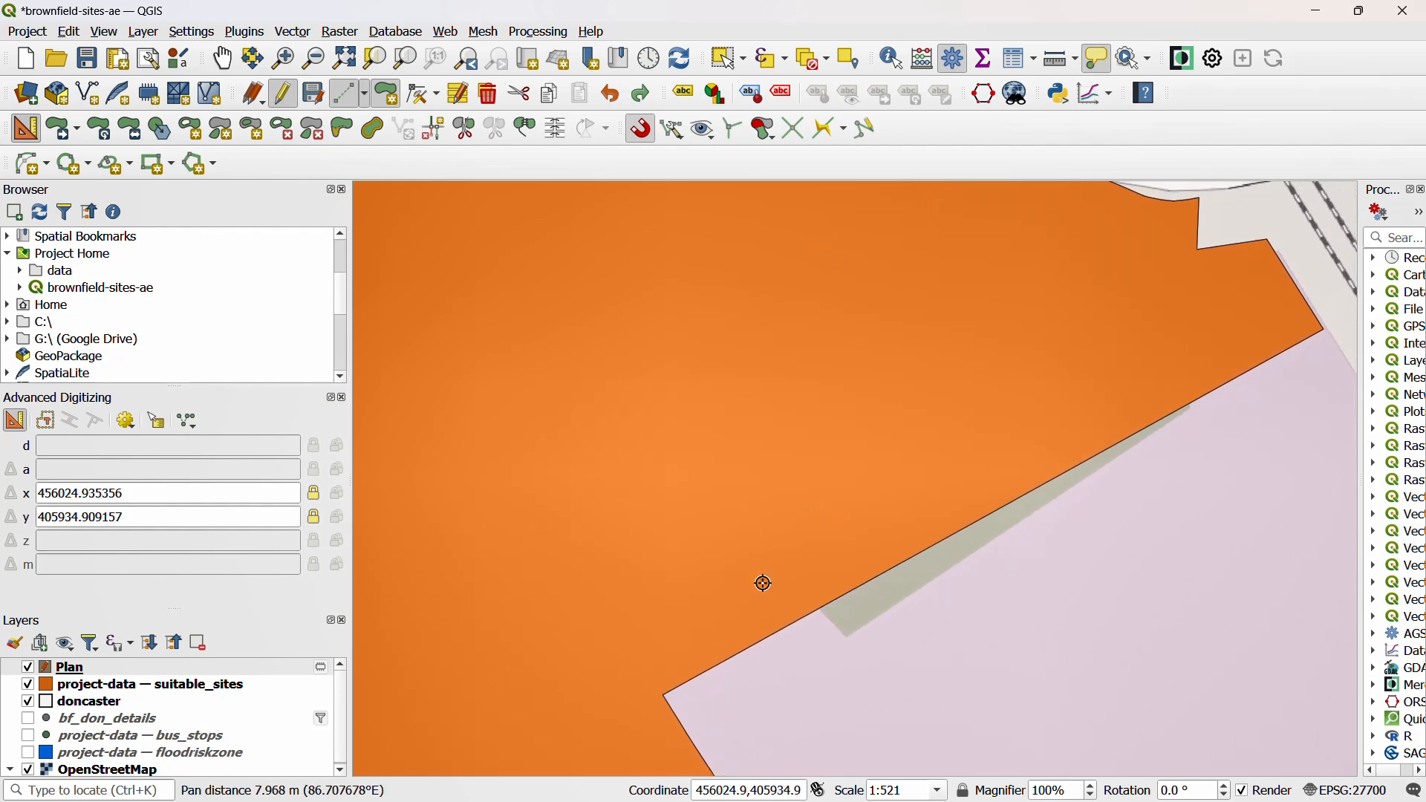
mouse_move(1172, 416)
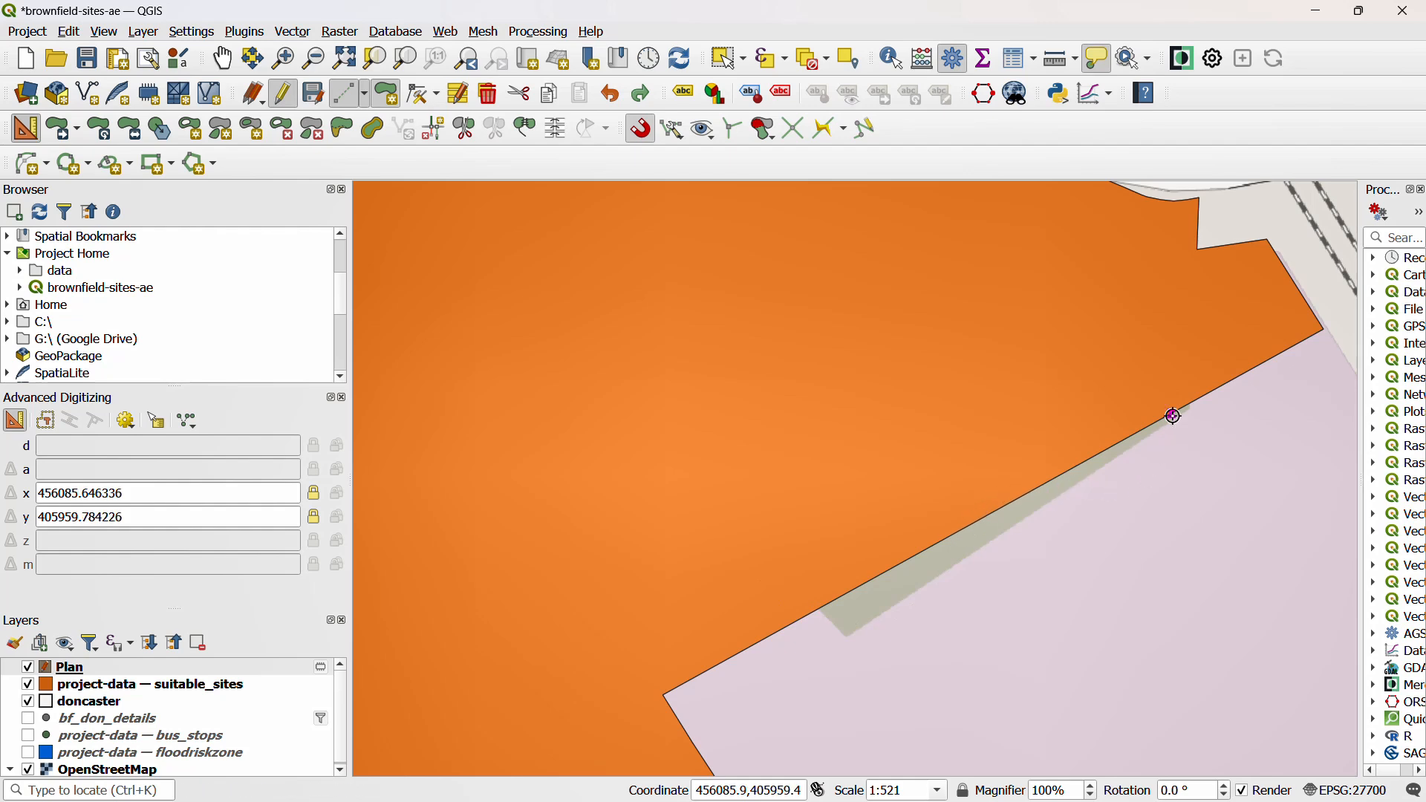
mouse_move(1073, 459)
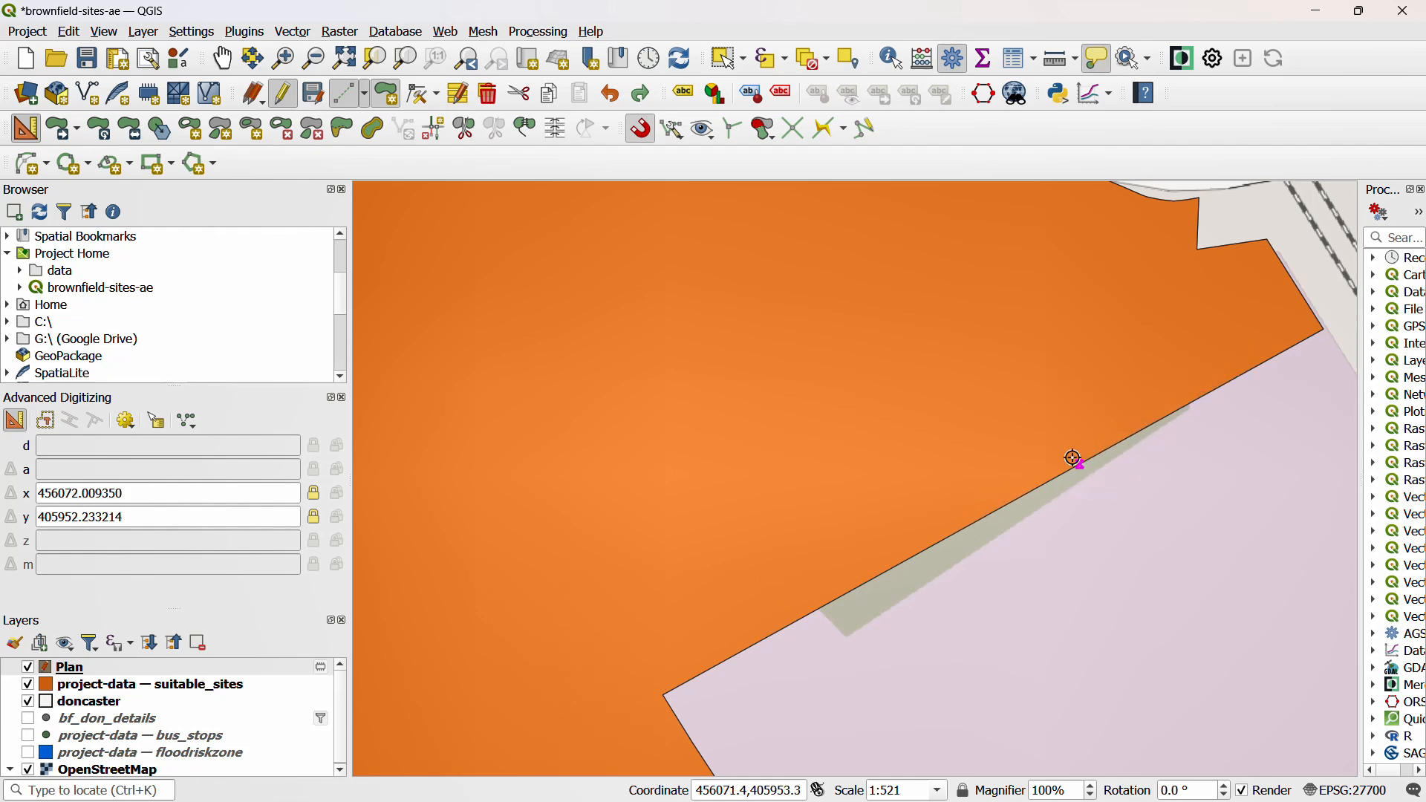
mouse_move(847, 589)
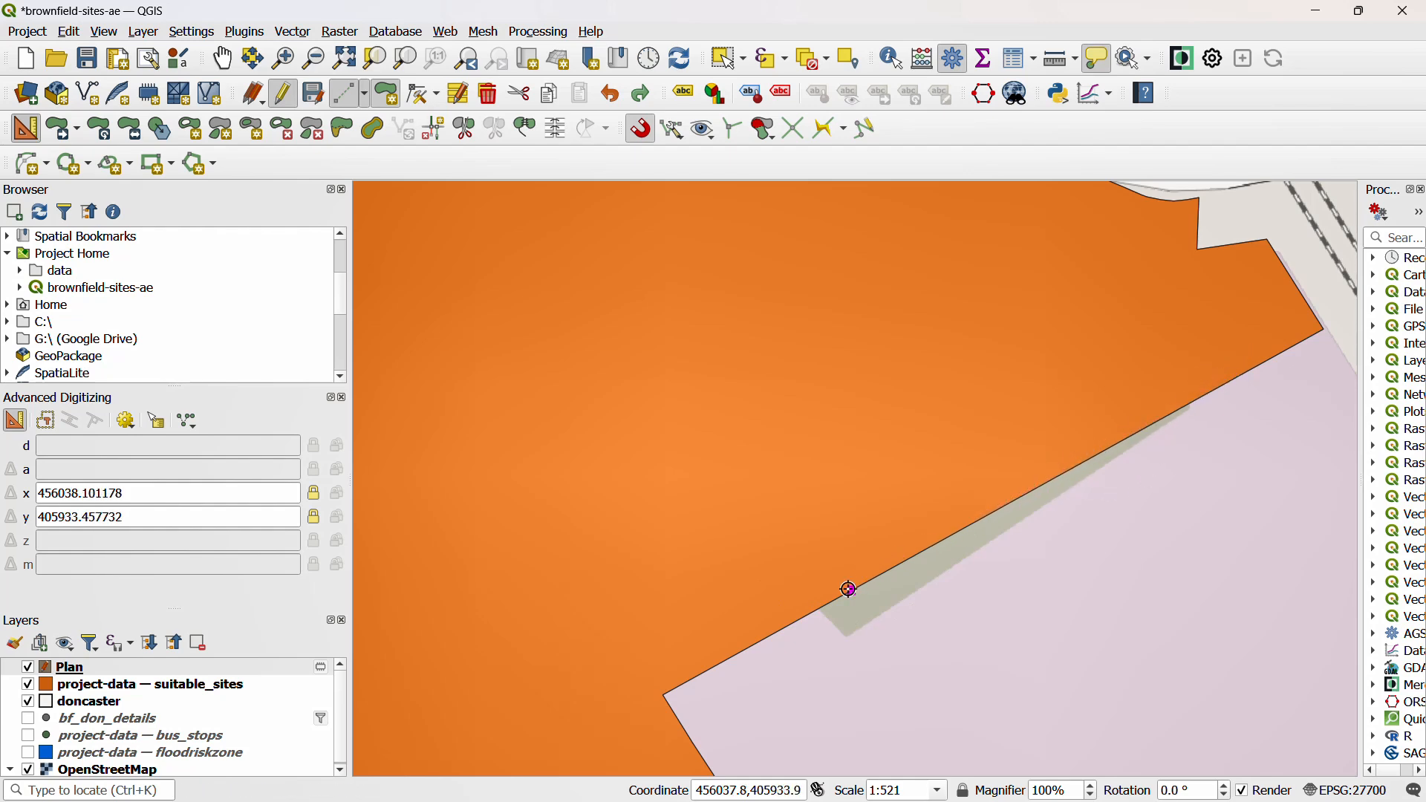
mouse_move(700, 670)
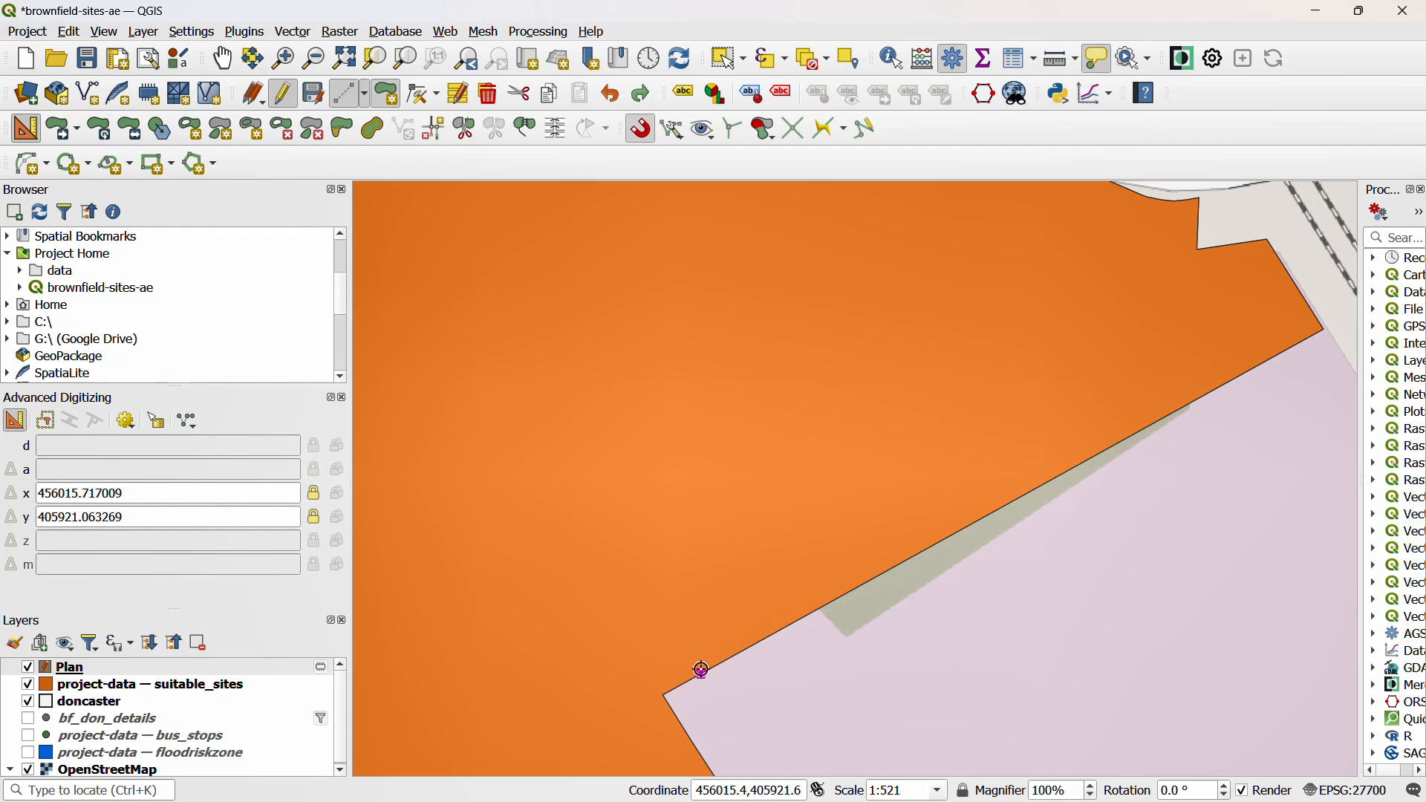
mouse_move(1059, 465)
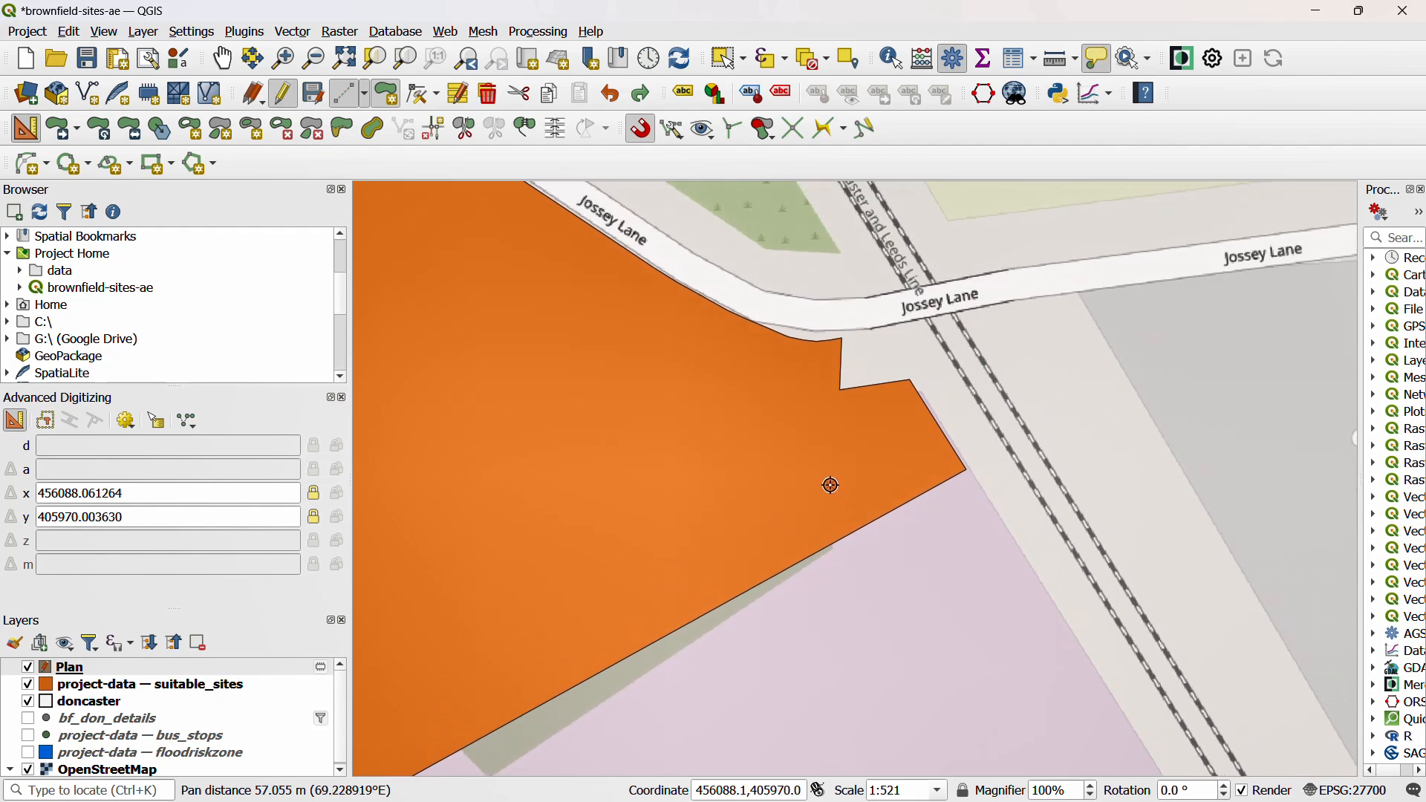
mouse_move(835, 528)
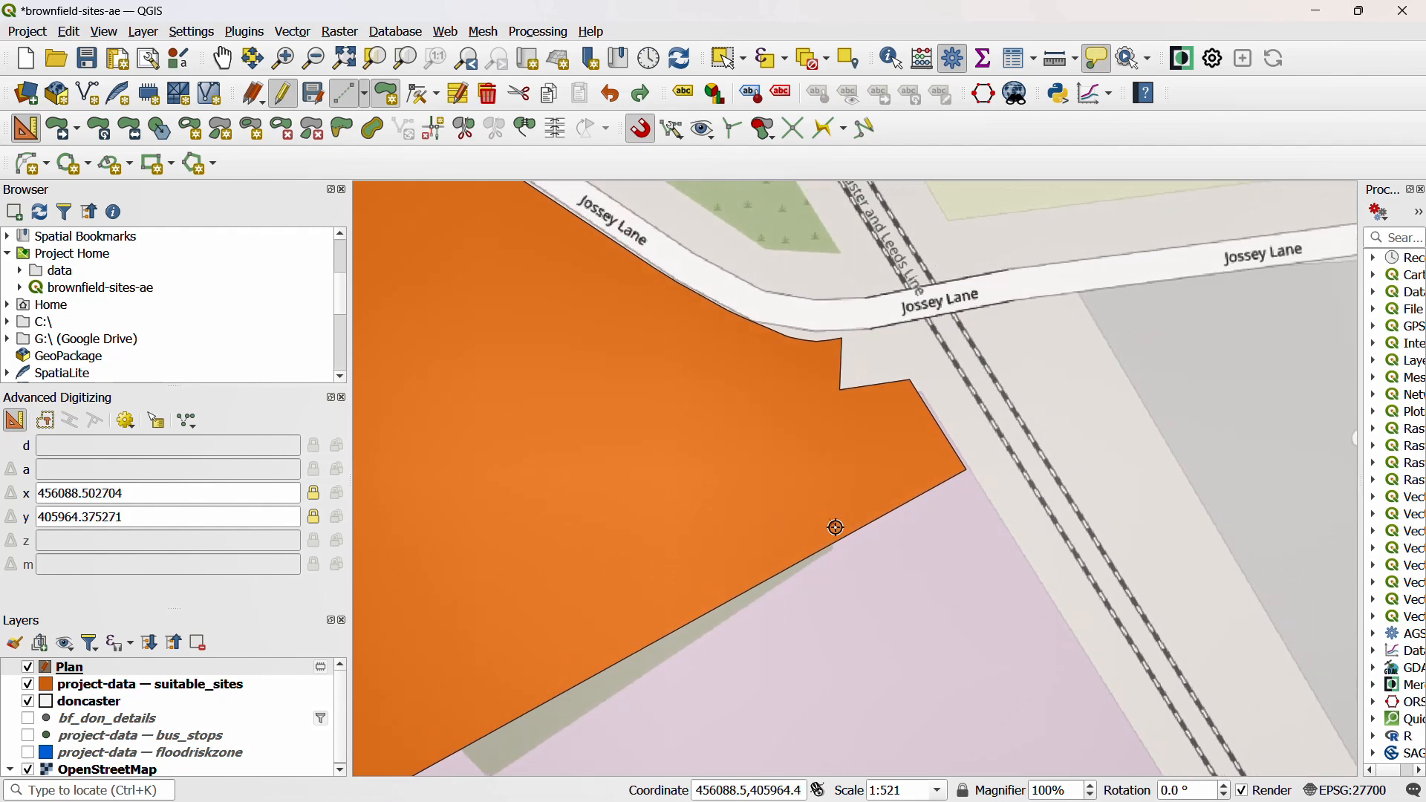
Zoom in on the site's eastern corner where the southeastern edge meets the railway
scroll("up", 3)
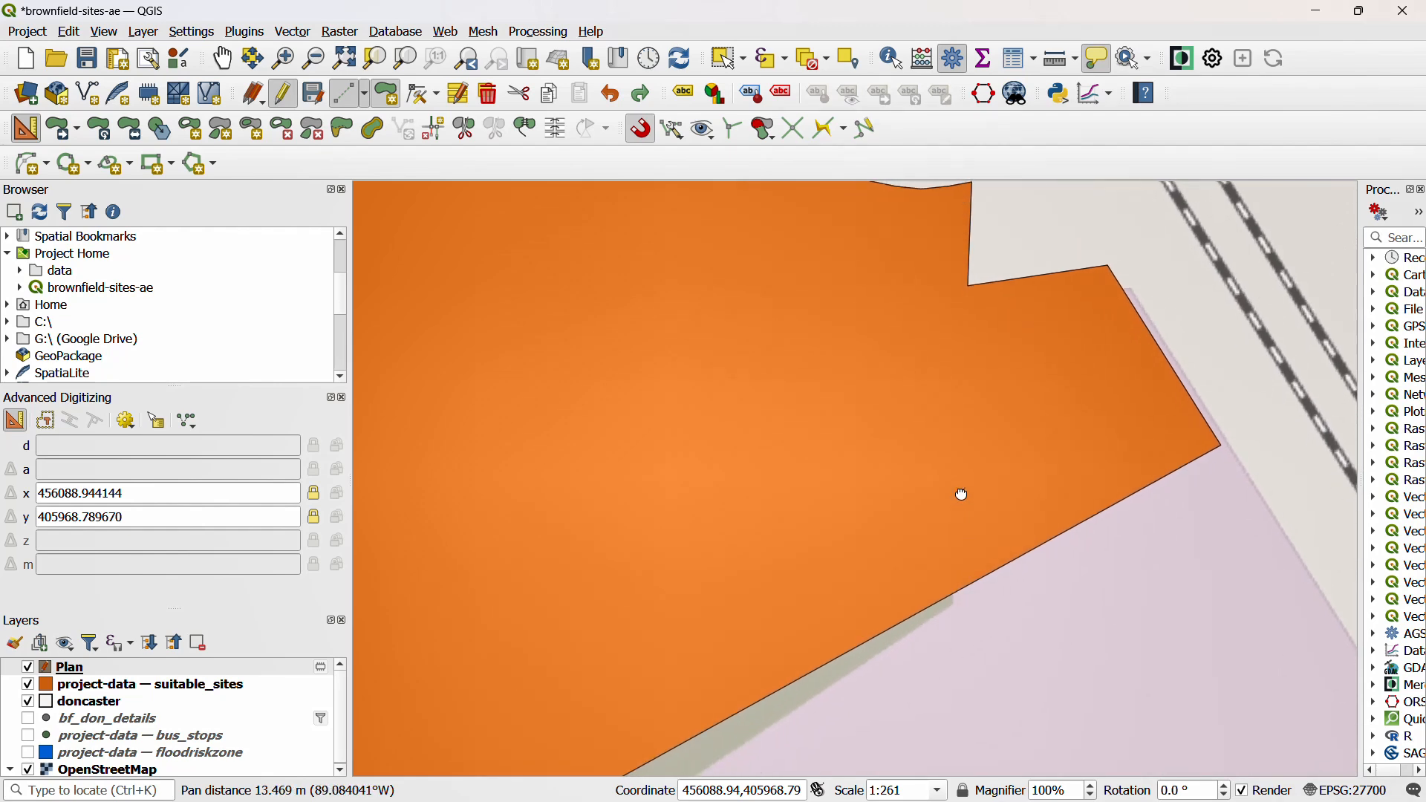
mouse_move(1068, 548)
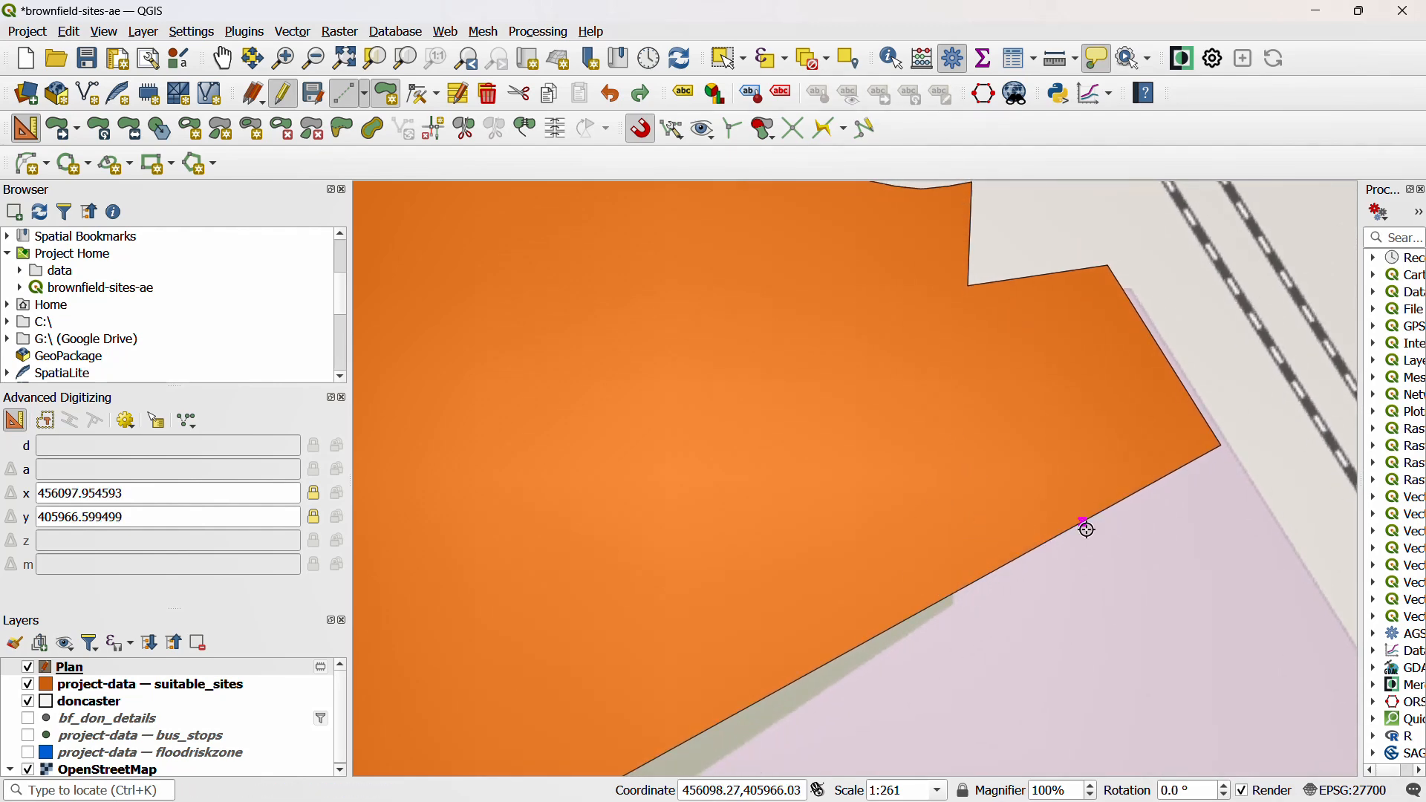
mouse_move(914, 472)
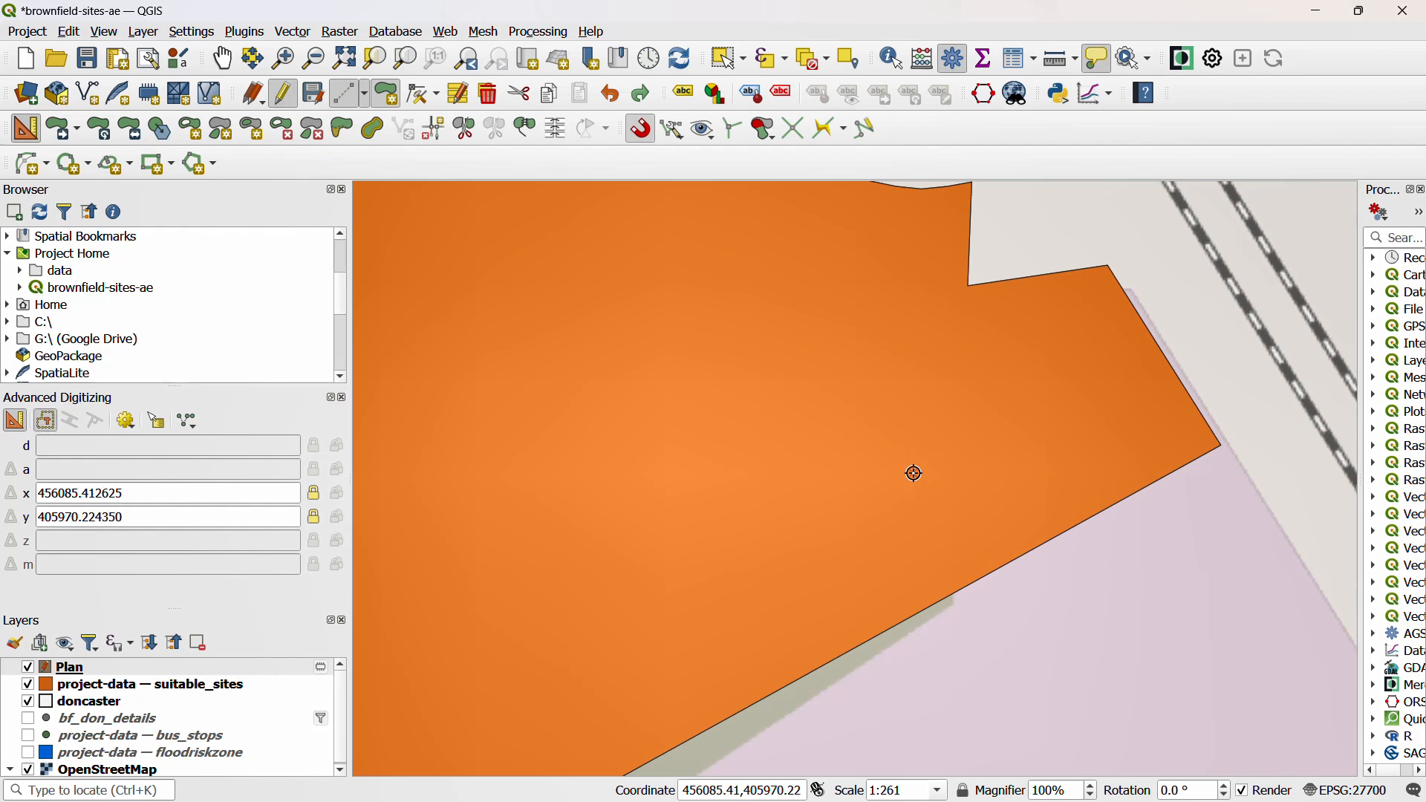
mouse_move(780, 376)
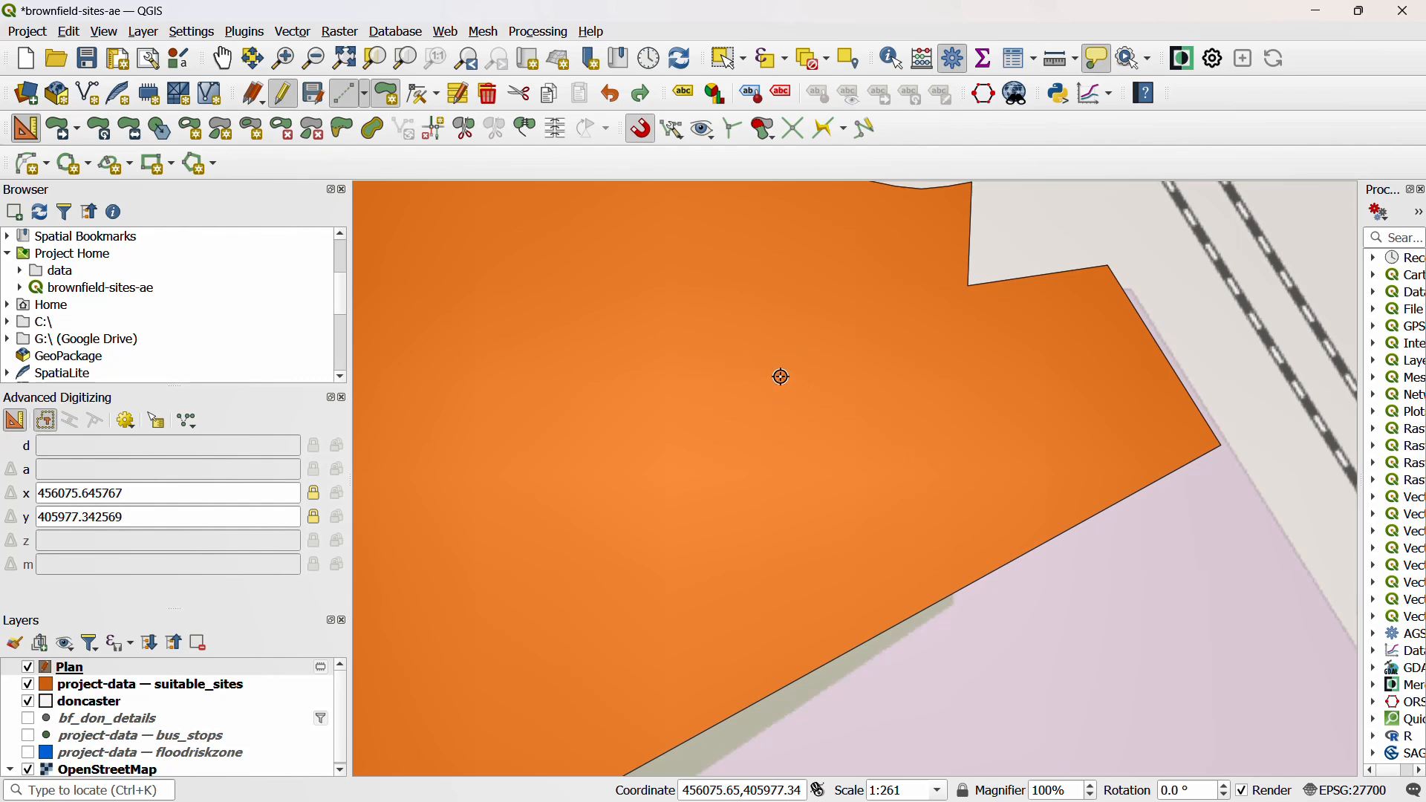
Place a construction reference point inside the site near its eastern corner
left_click(780, 376)
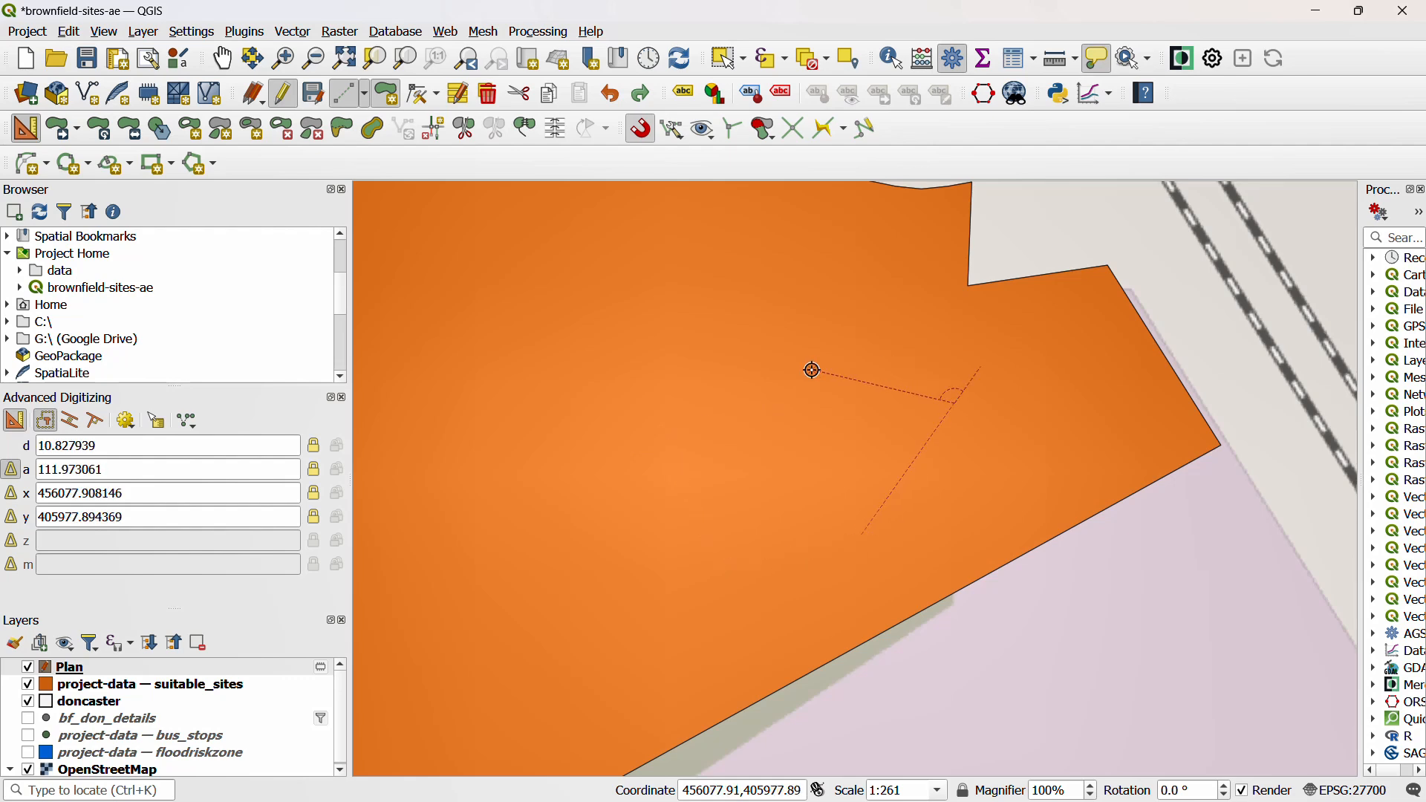
mouse_move(1032, 480)
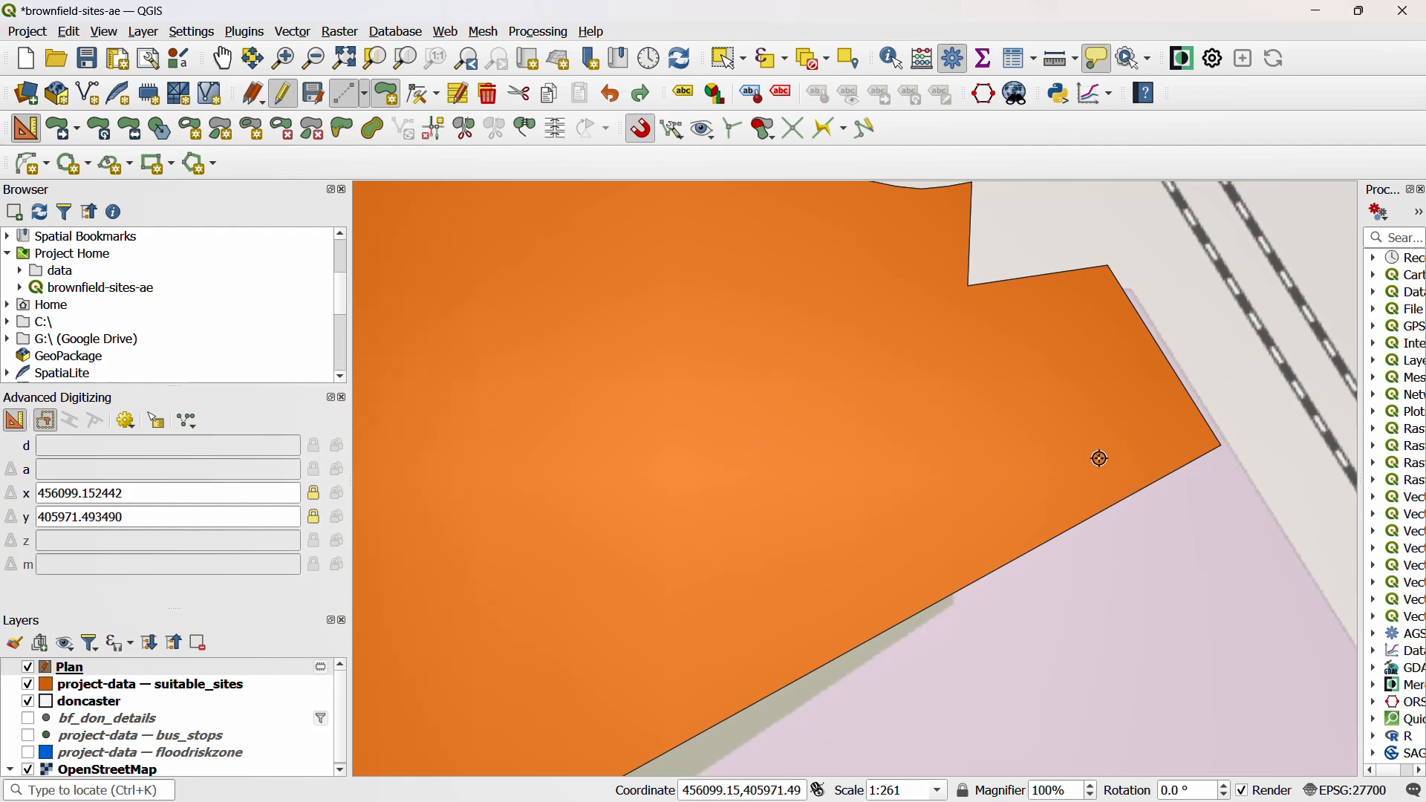
mouse_move(1132, 497)
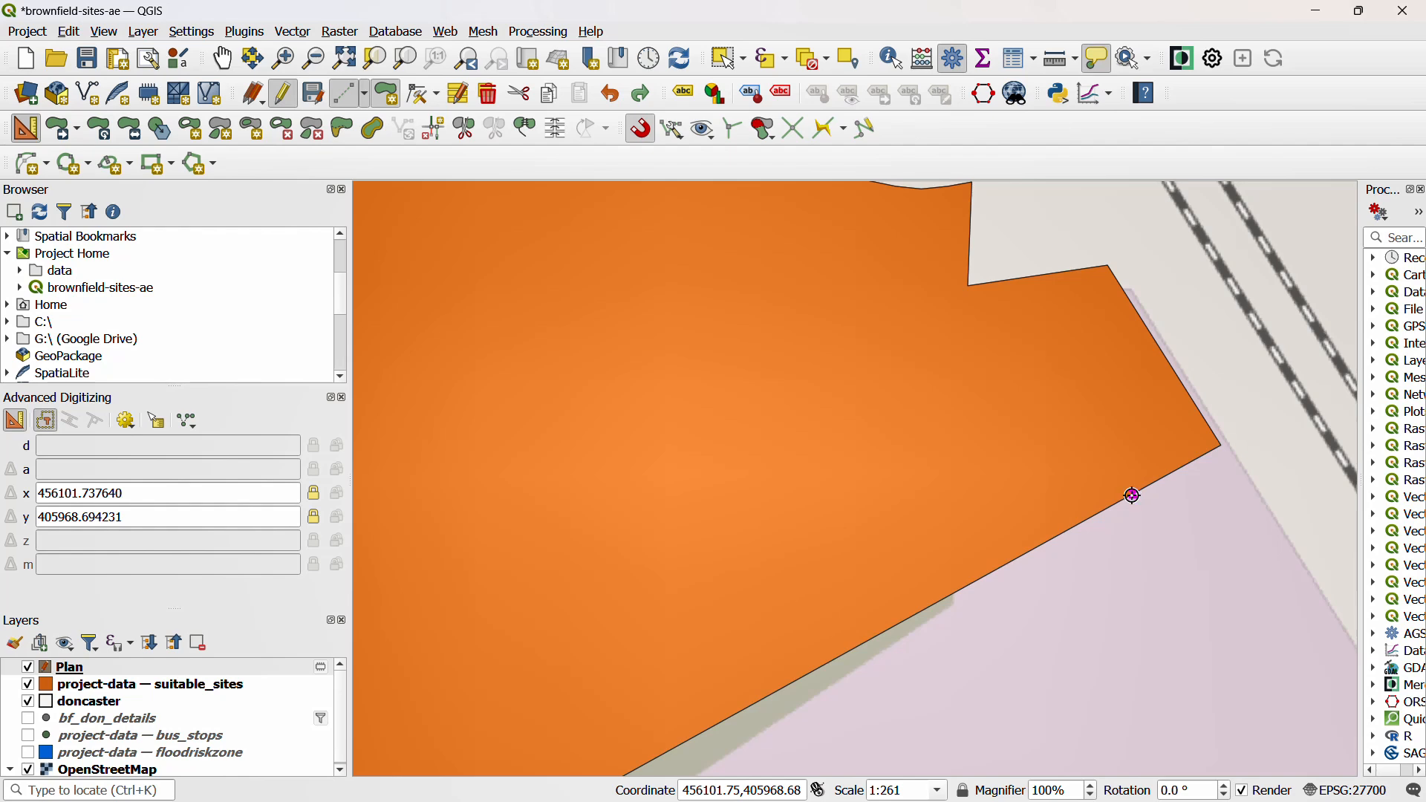
mouse_move(1099, 491)
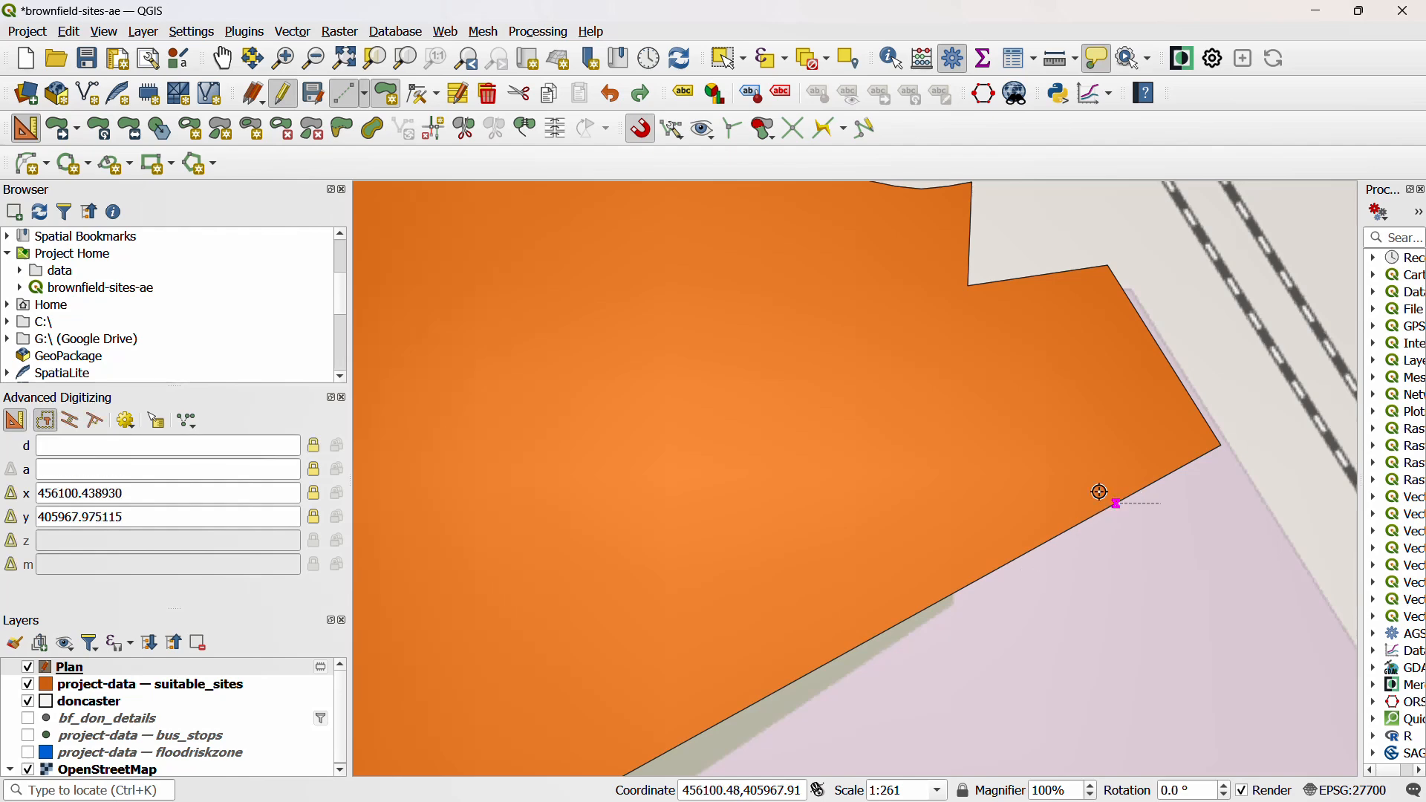
mouse_move(1139, 408)
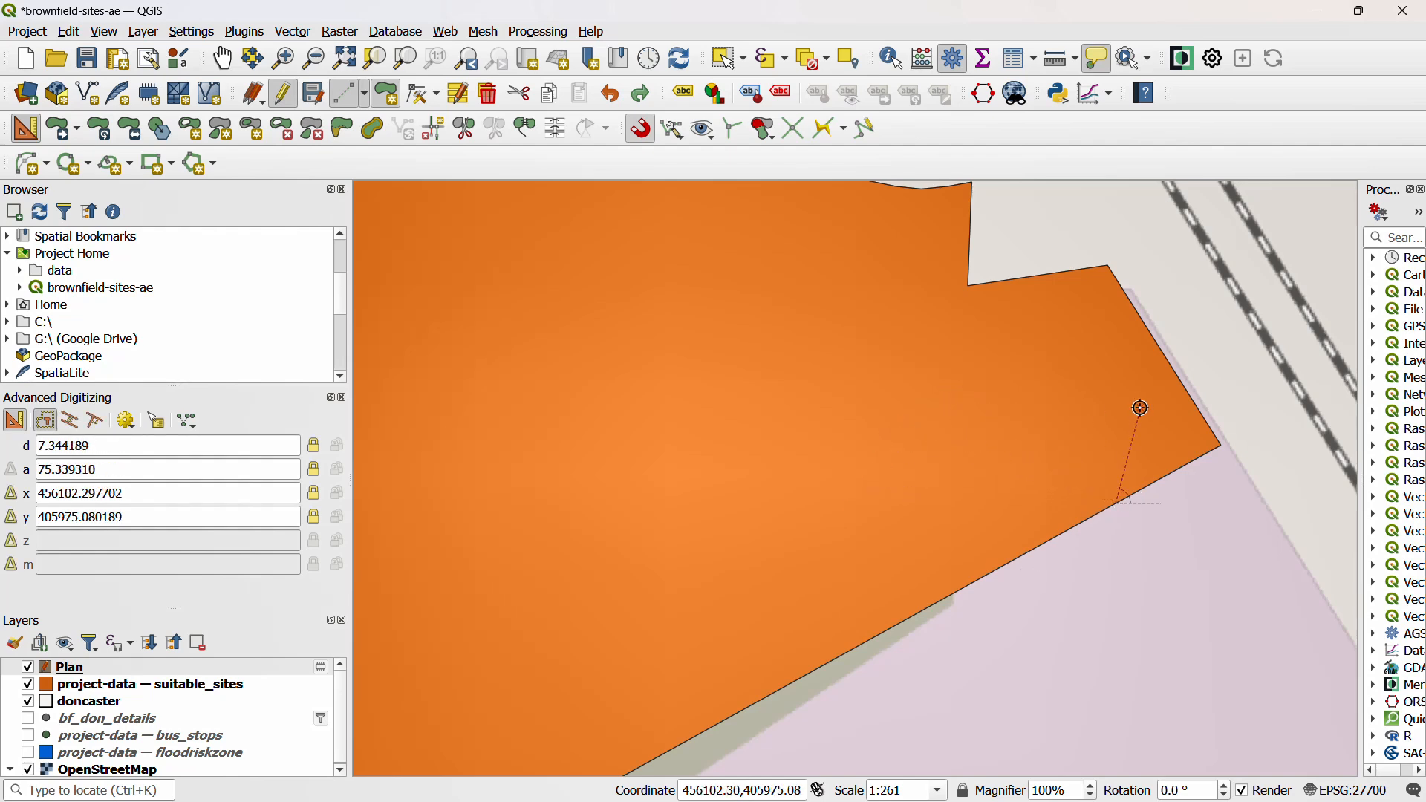
mouse_move(1051, 458)
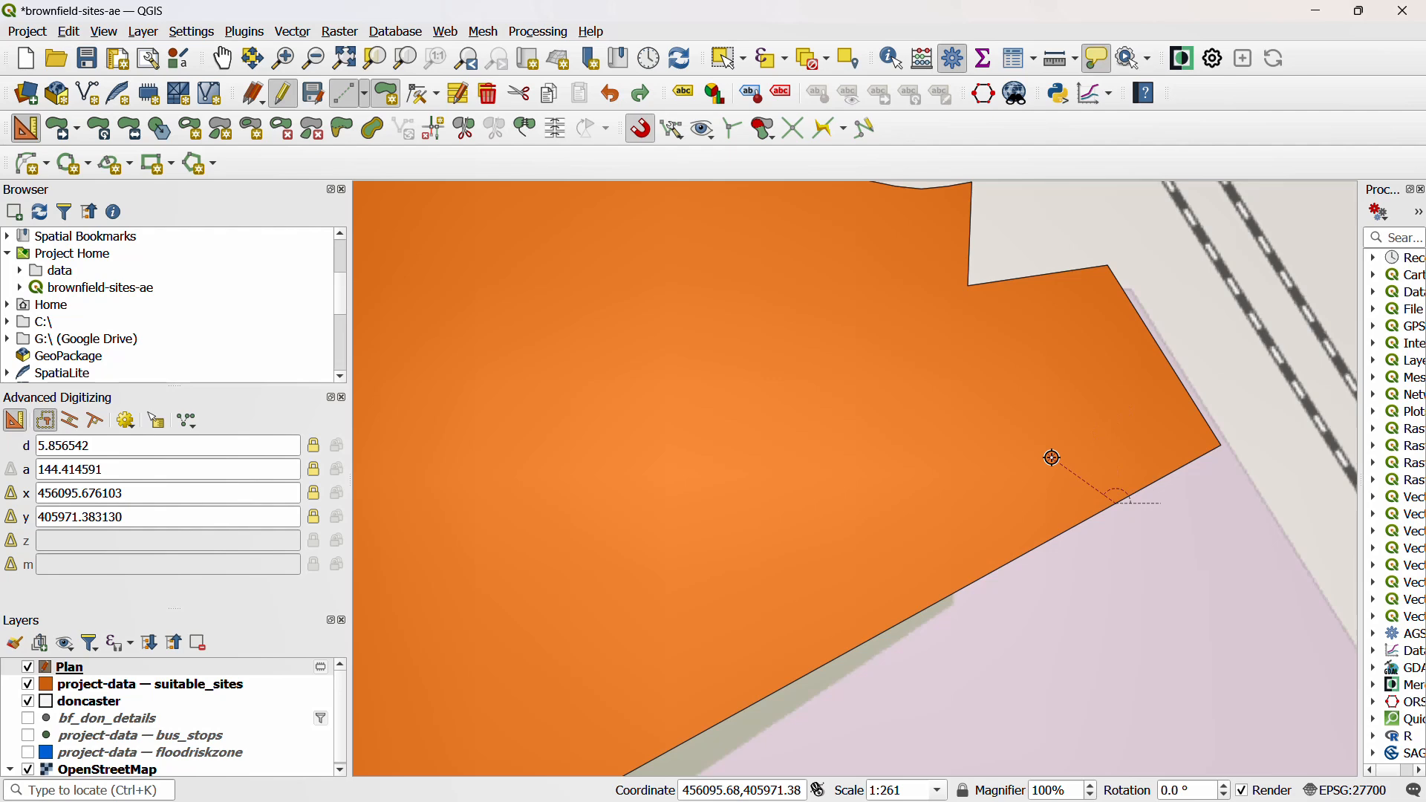
mouse_move(1072, 454)
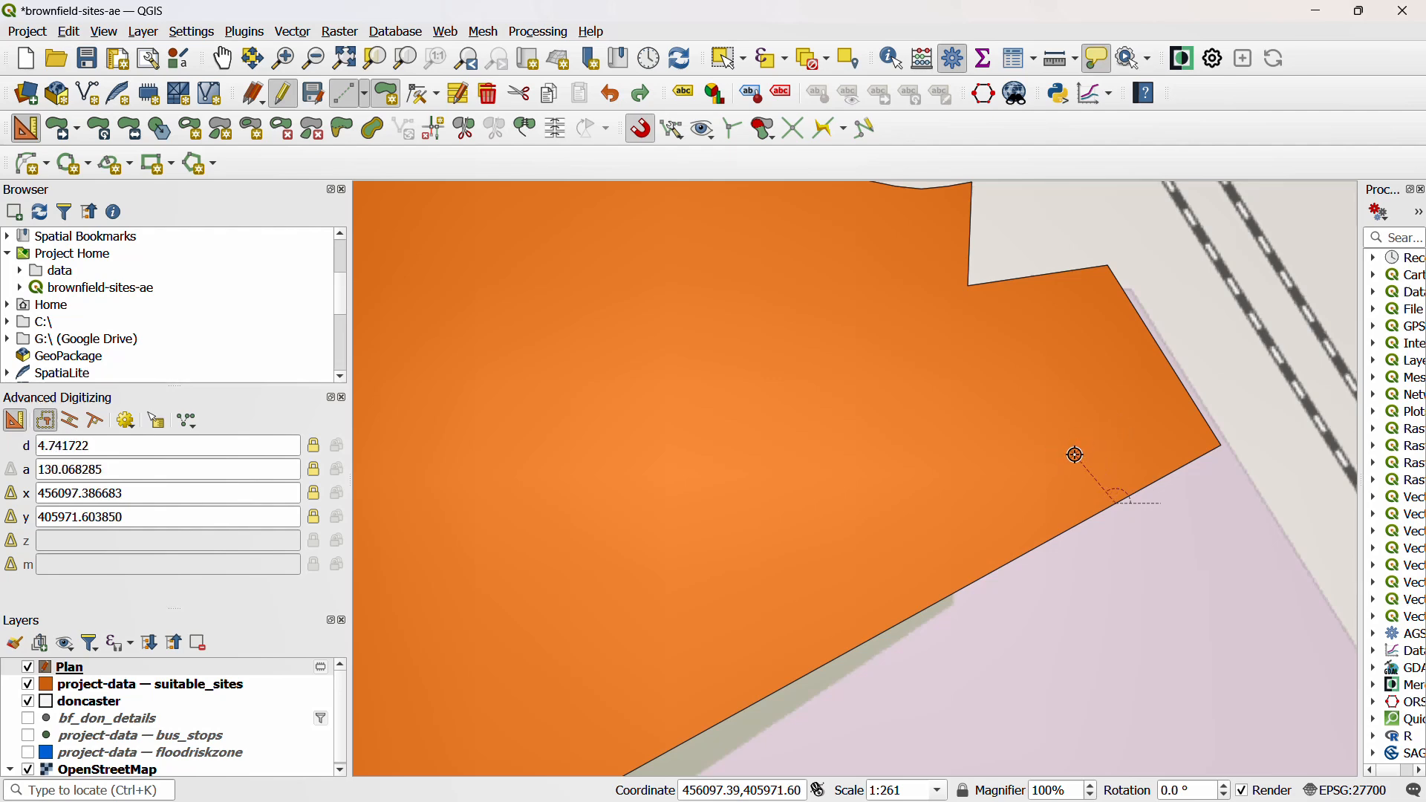
mouse_move(1089, 452)
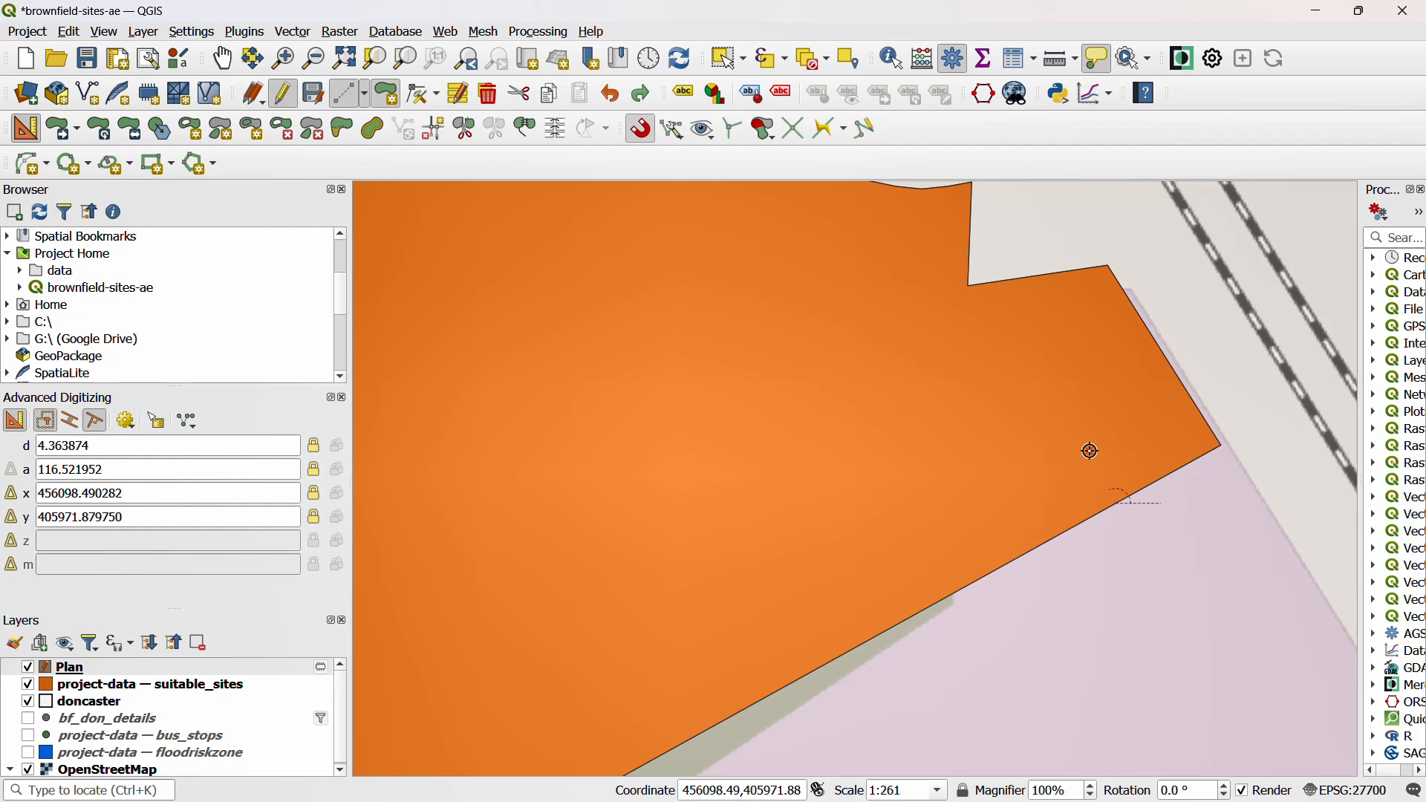
mouse_move(921, 496)
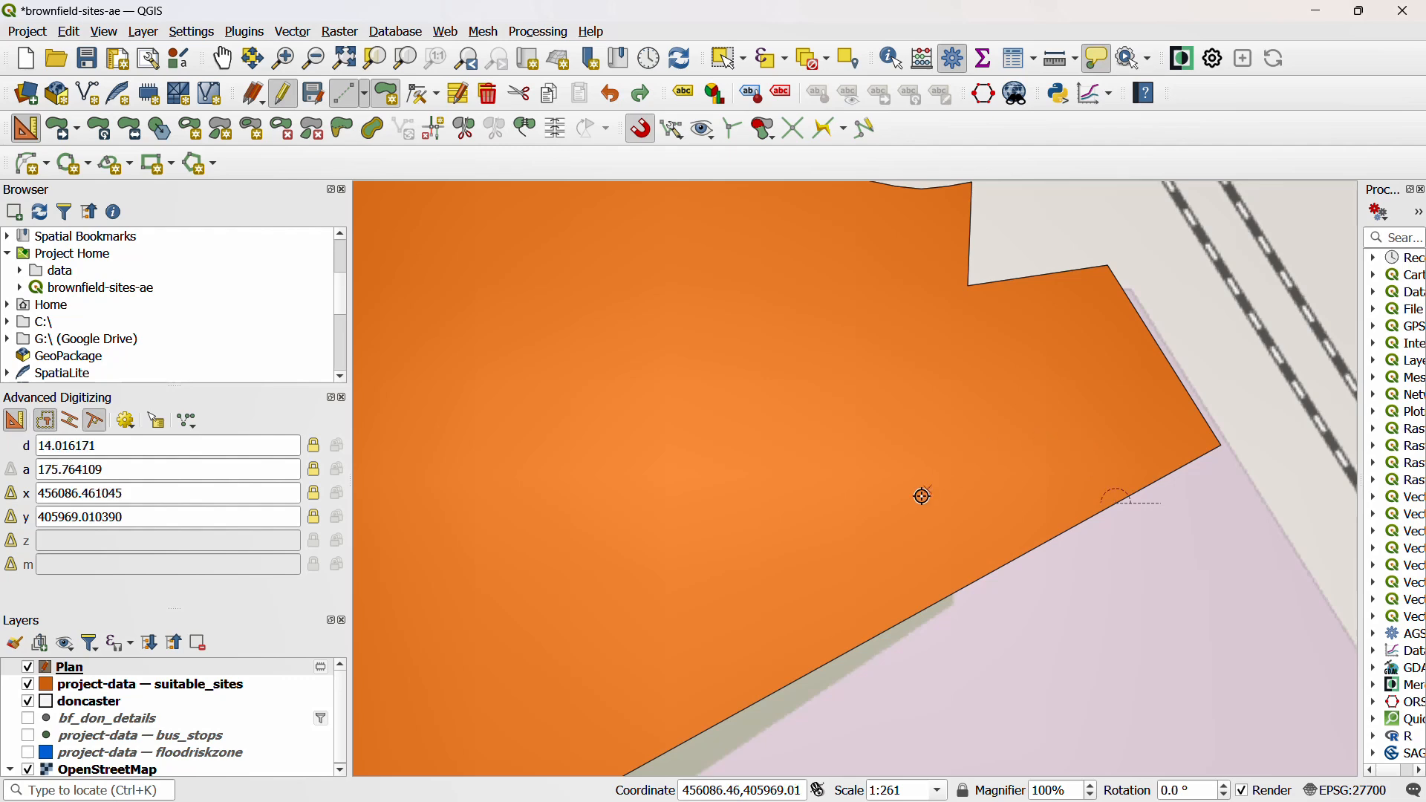
mouse_move(997, 411)
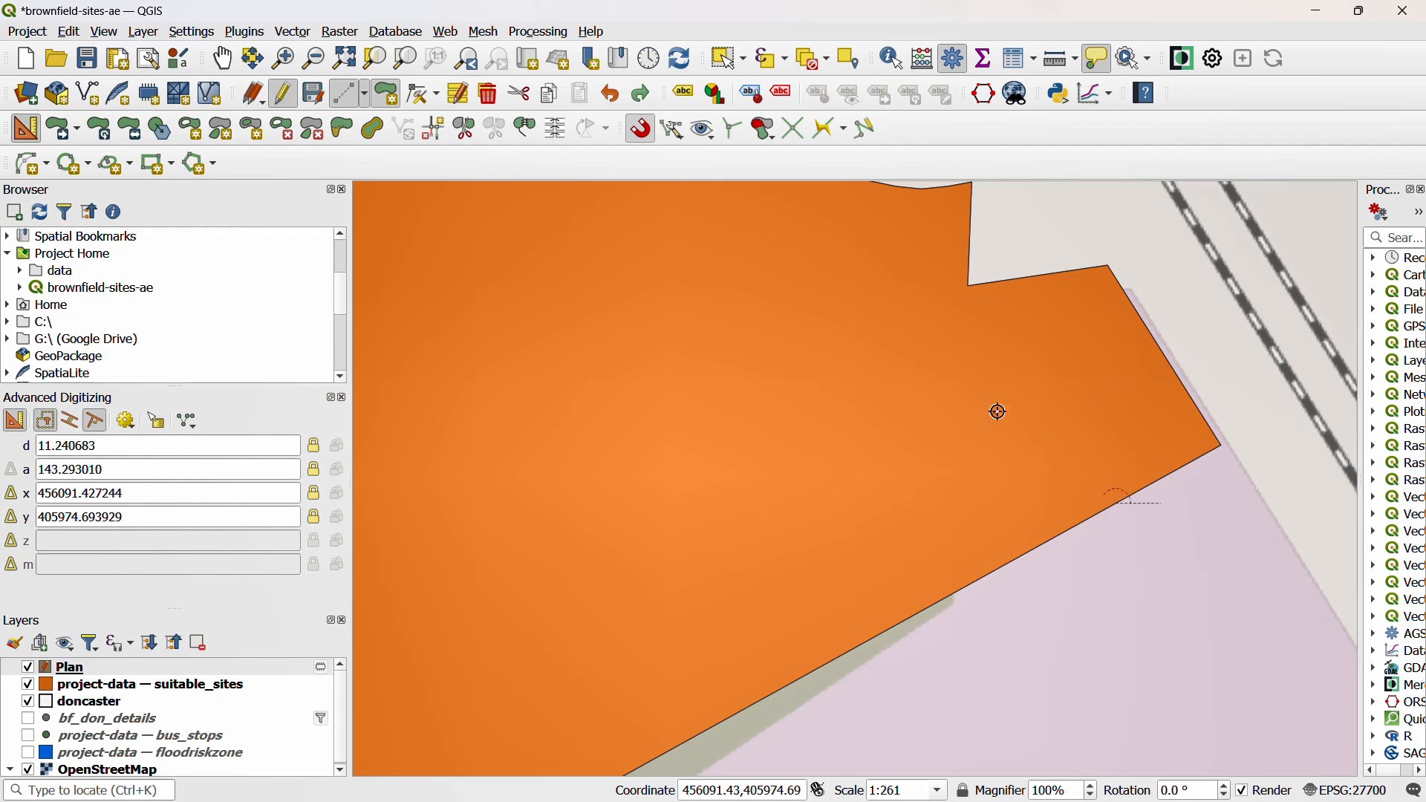
mouse_move(1053, 390)
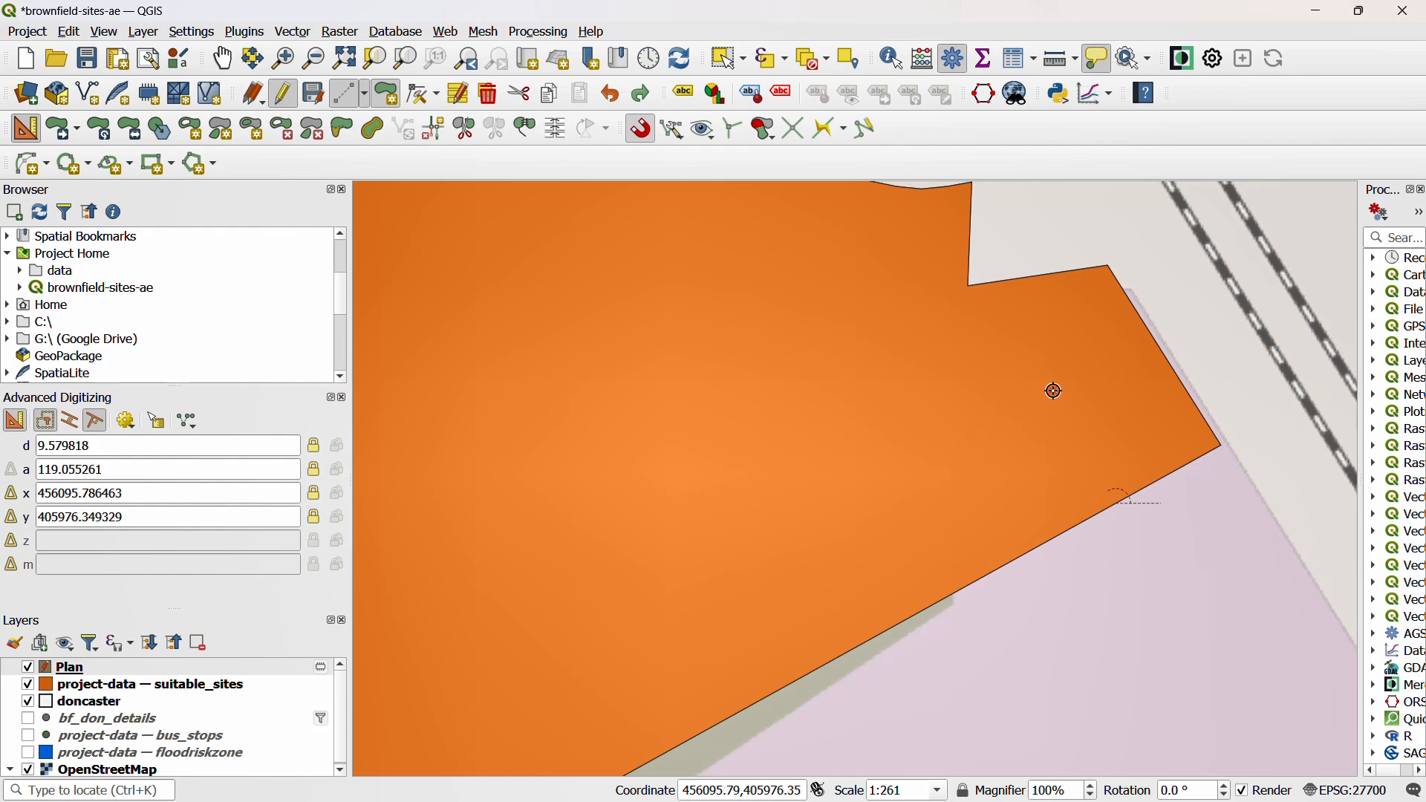
mouse_move(1063, 390)
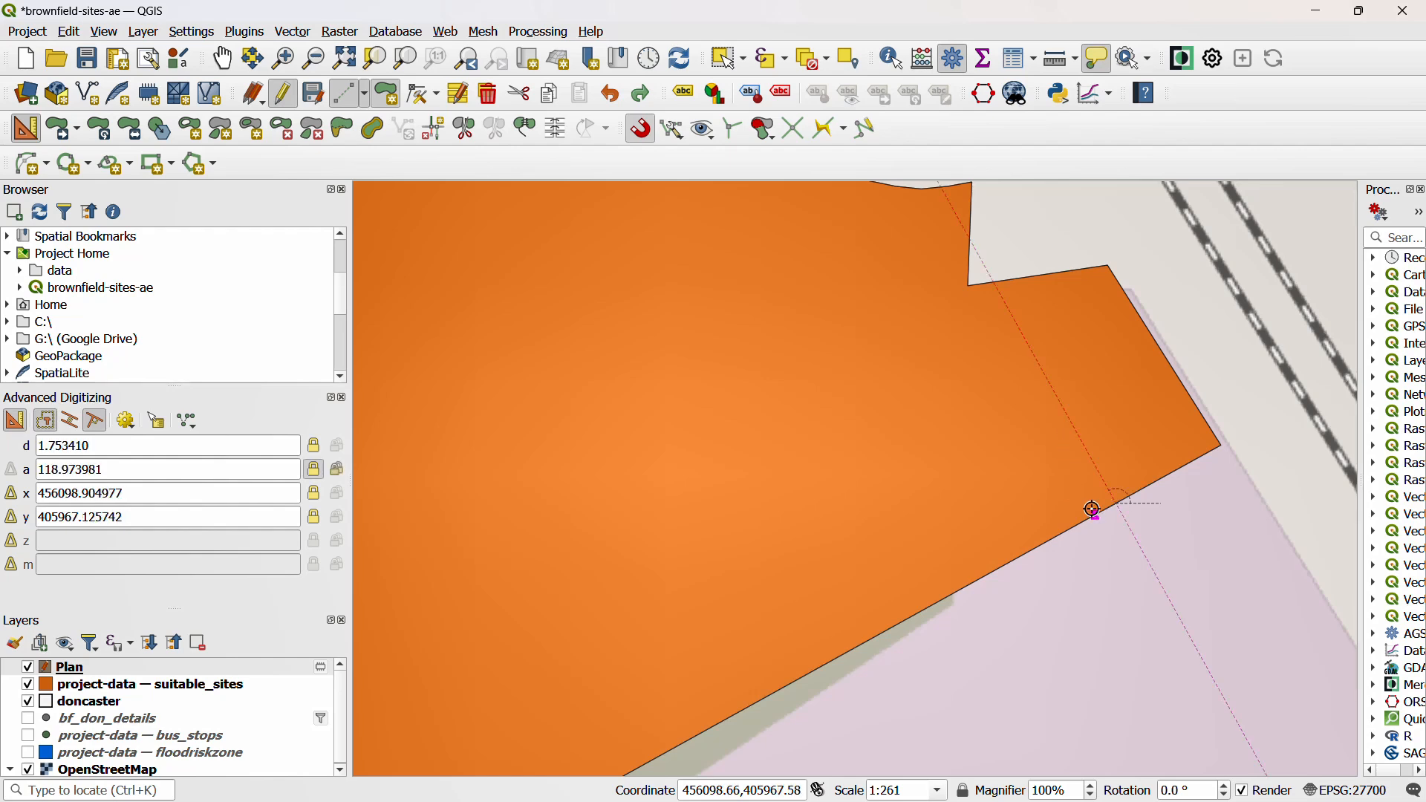
mouse_move(1019, 447)
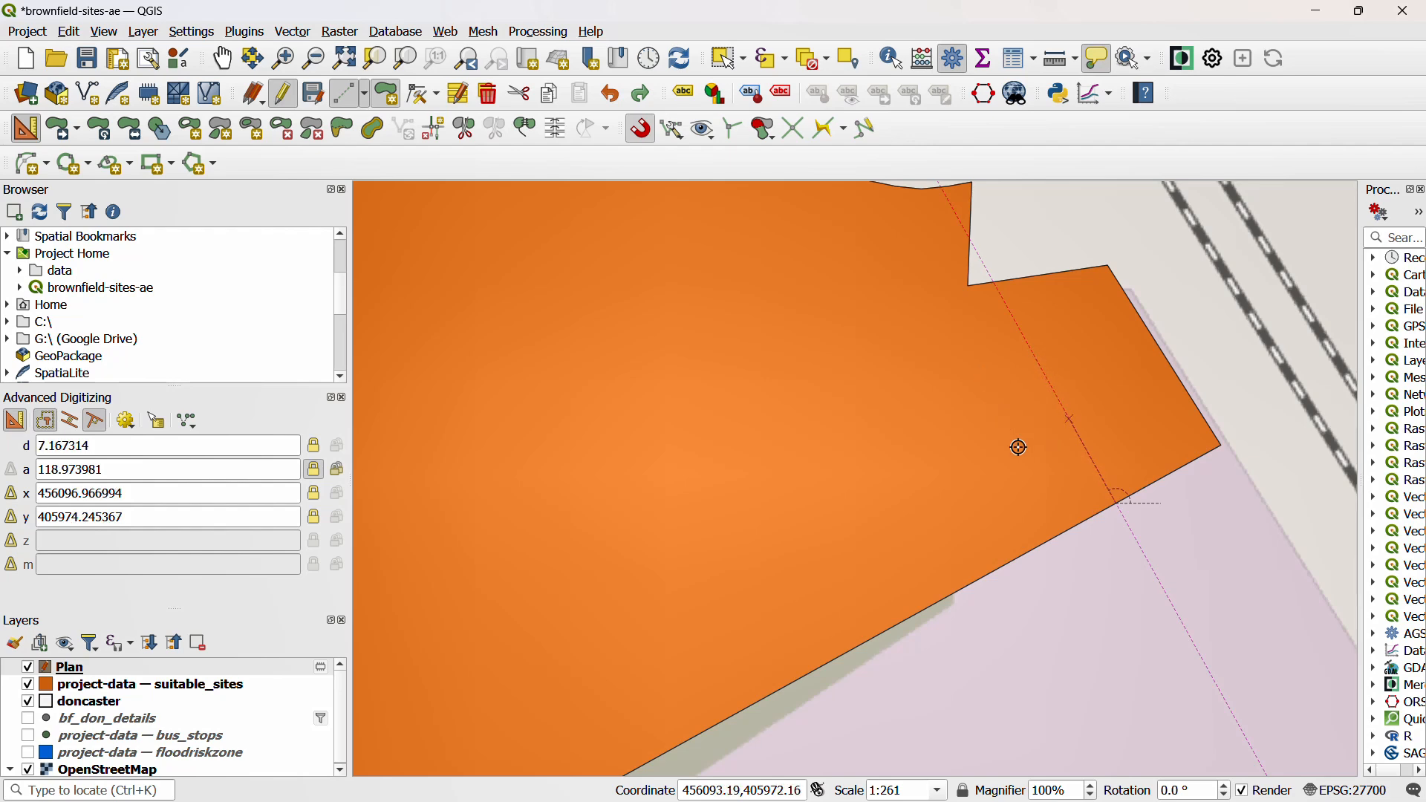
mouse_move(1028, 433)
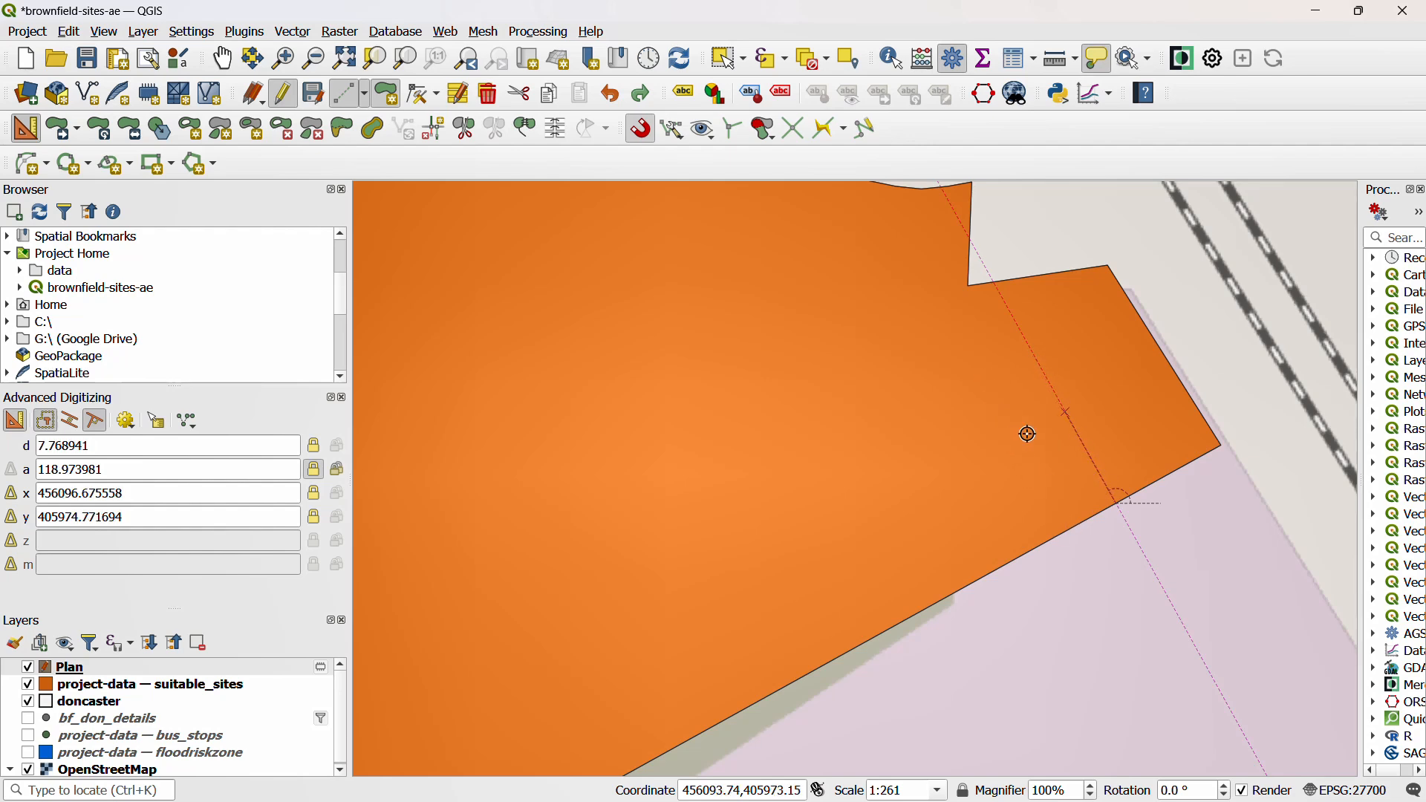
mouse_move(1010, 452)
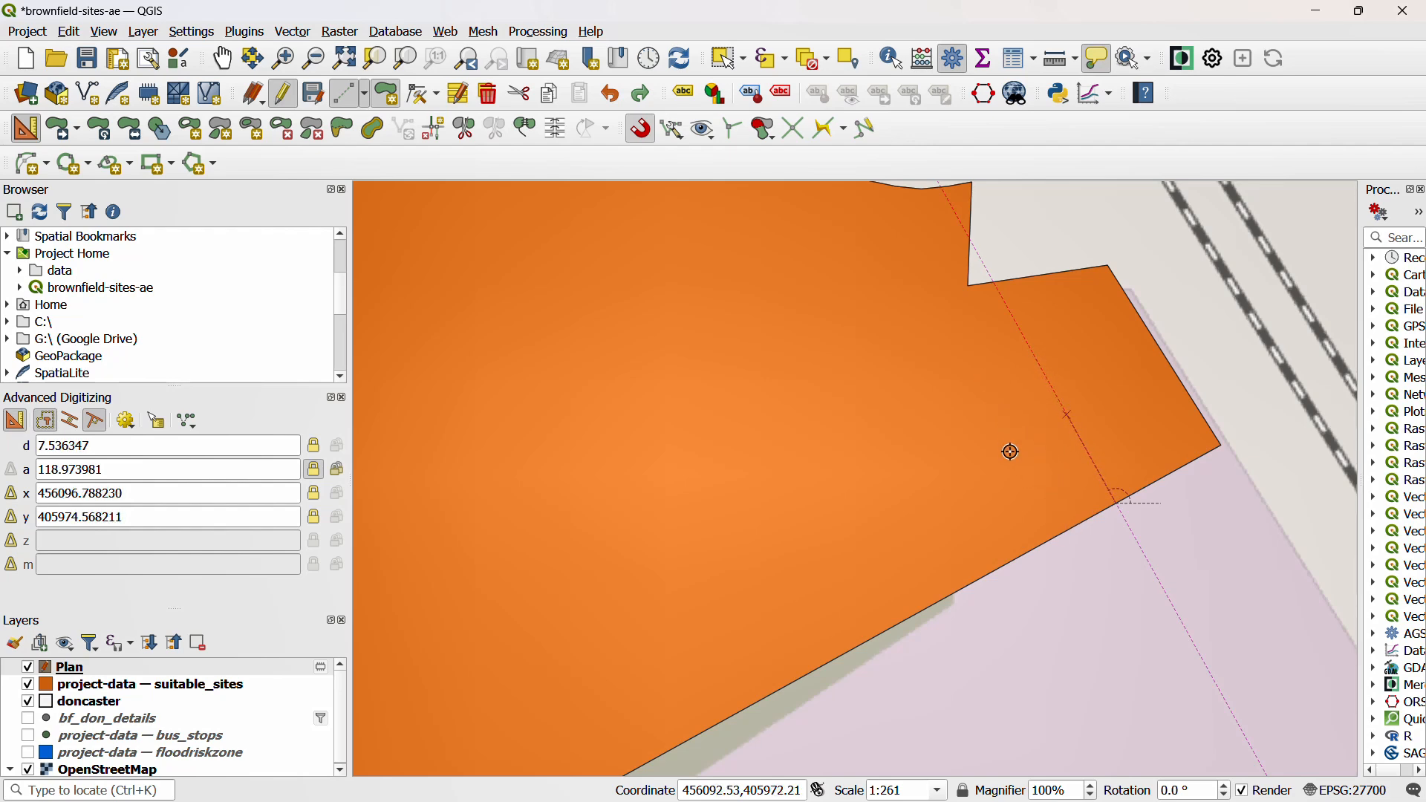
mouse_move(1000, 497)
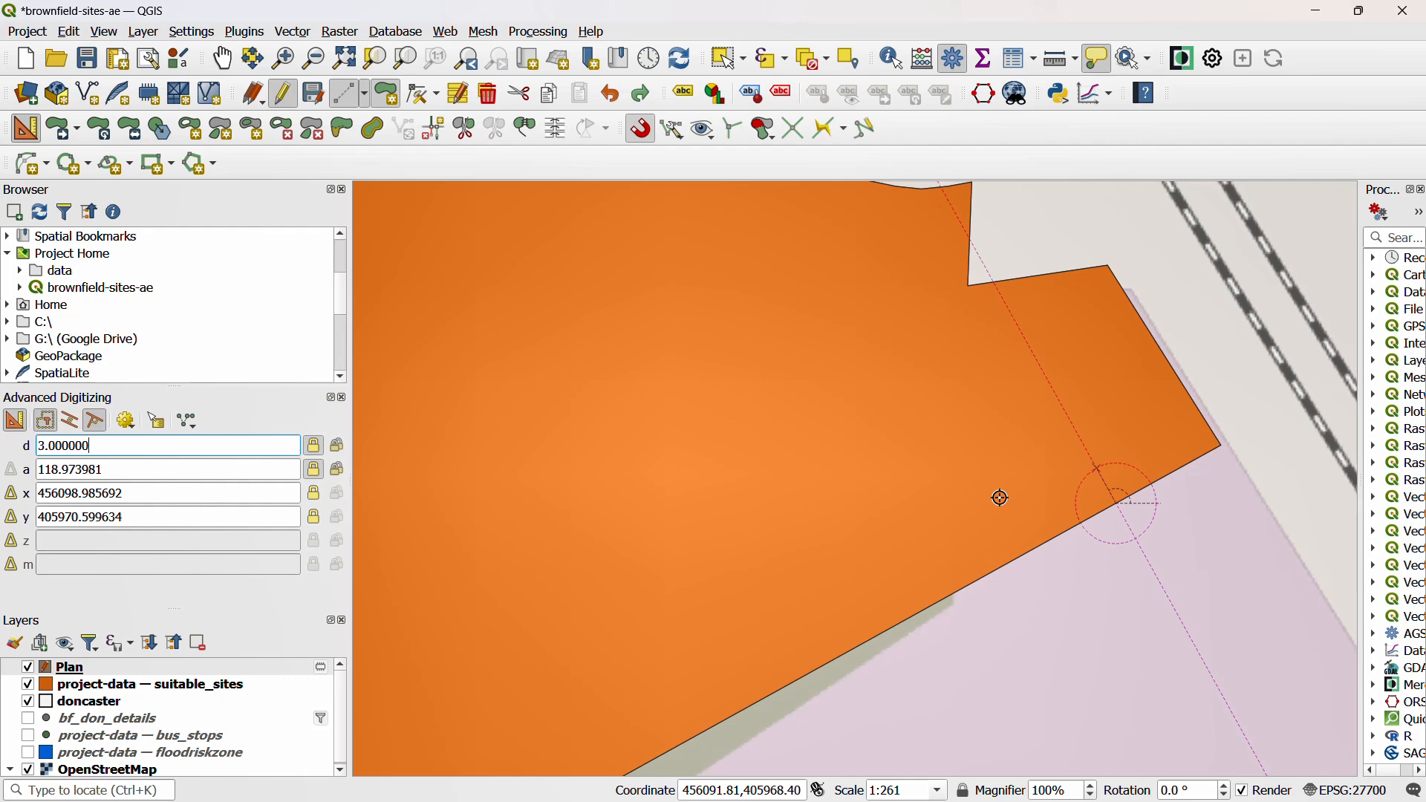
mouse_move(1088, 471)
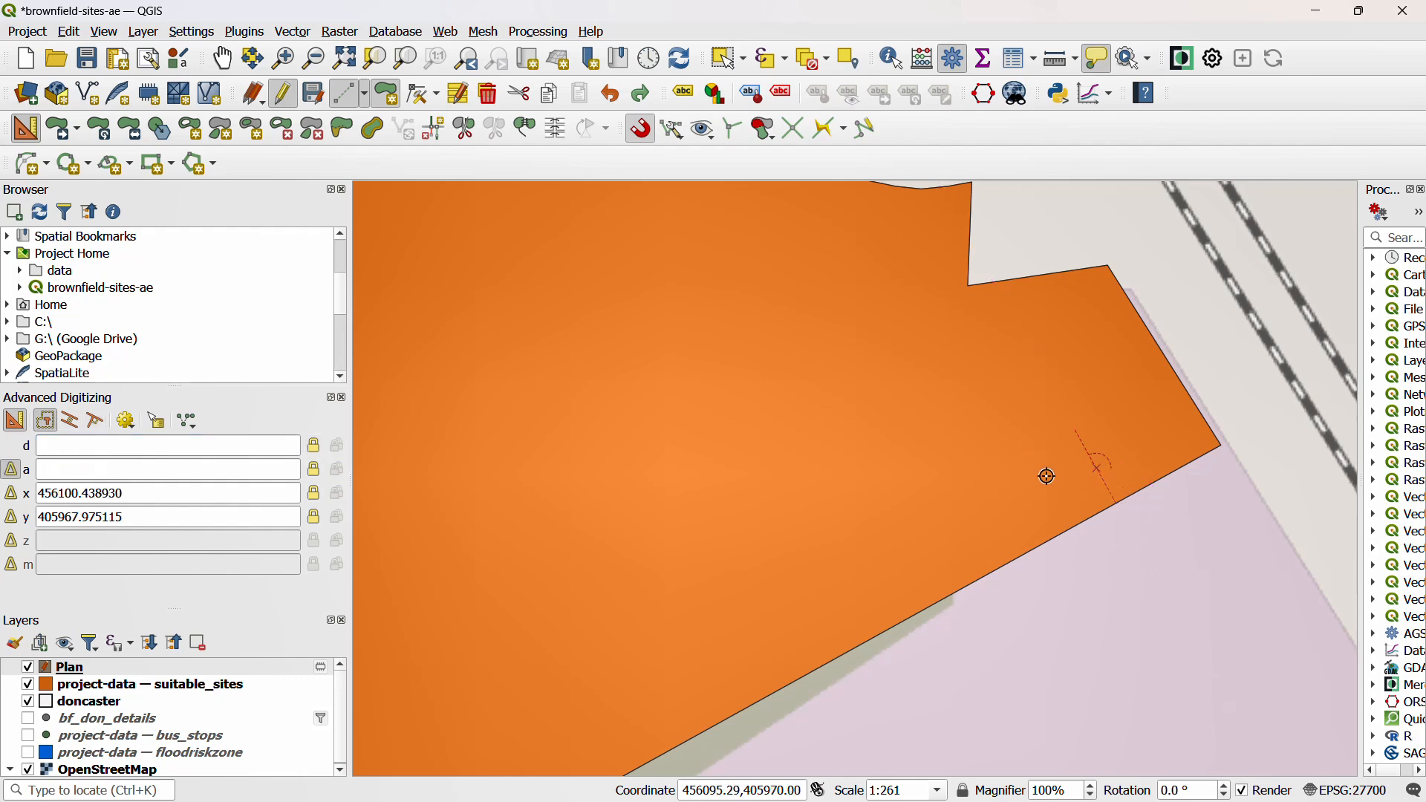
mouse_move(1088, 590)
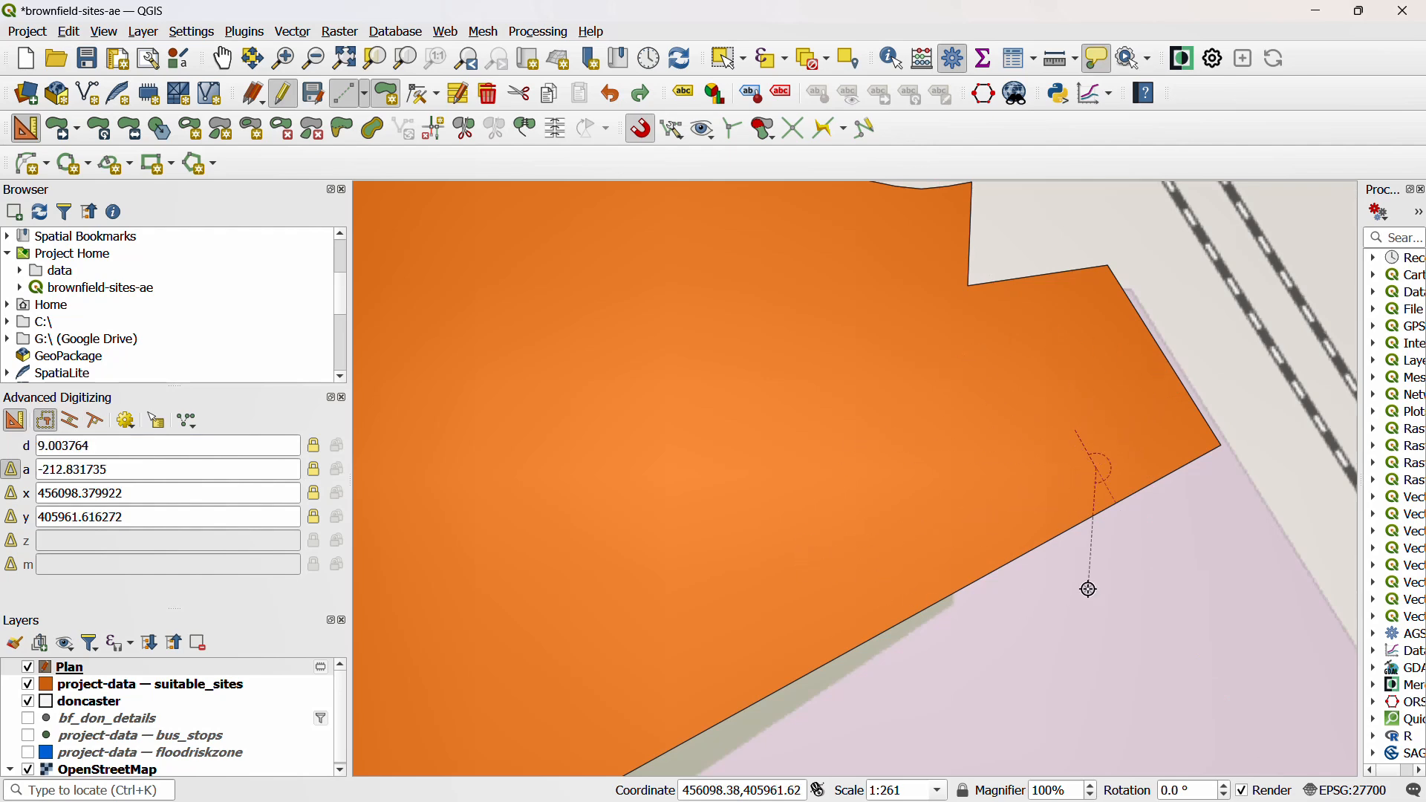
mouse_move(1147, 437)
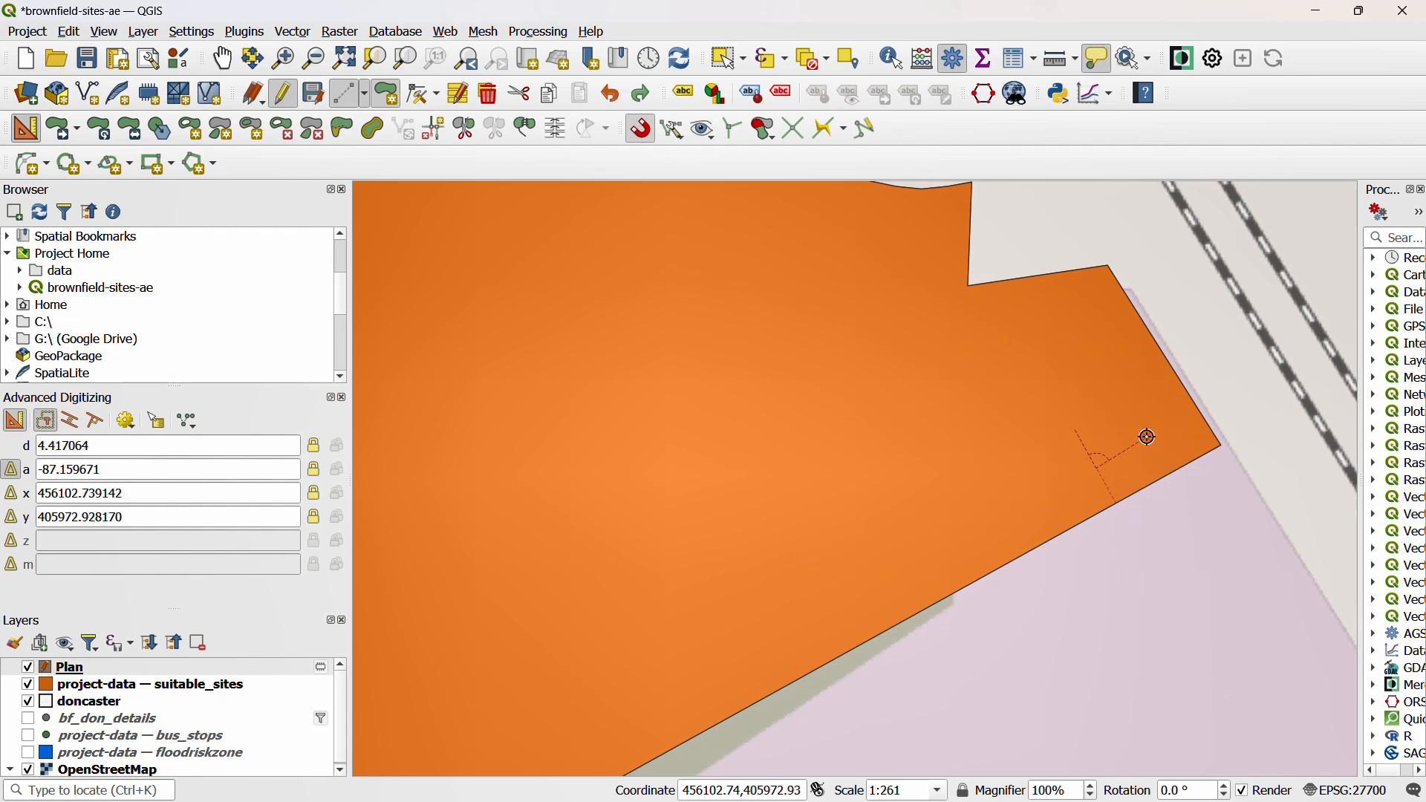
mouse_move(1193, 410)
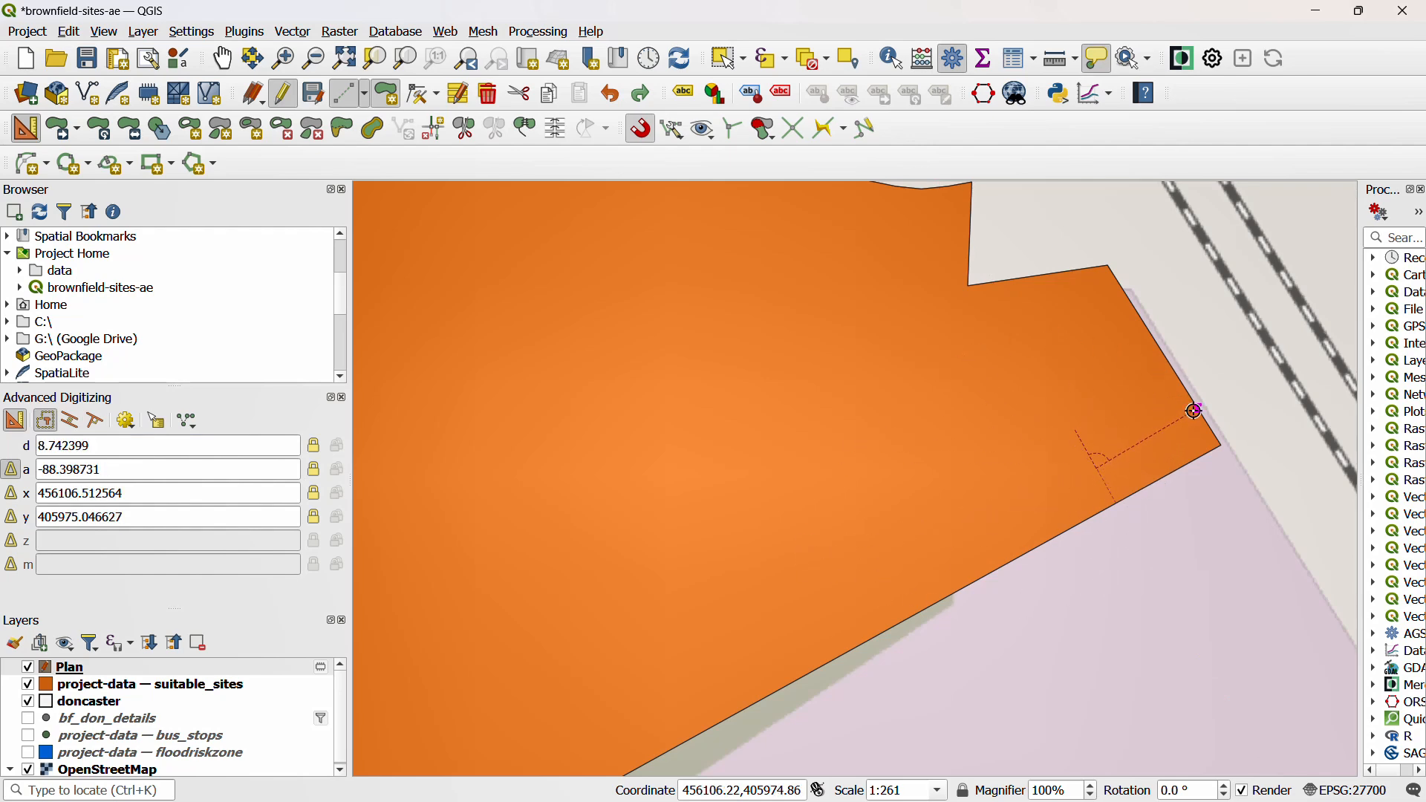
mouse_move(1043, 587)
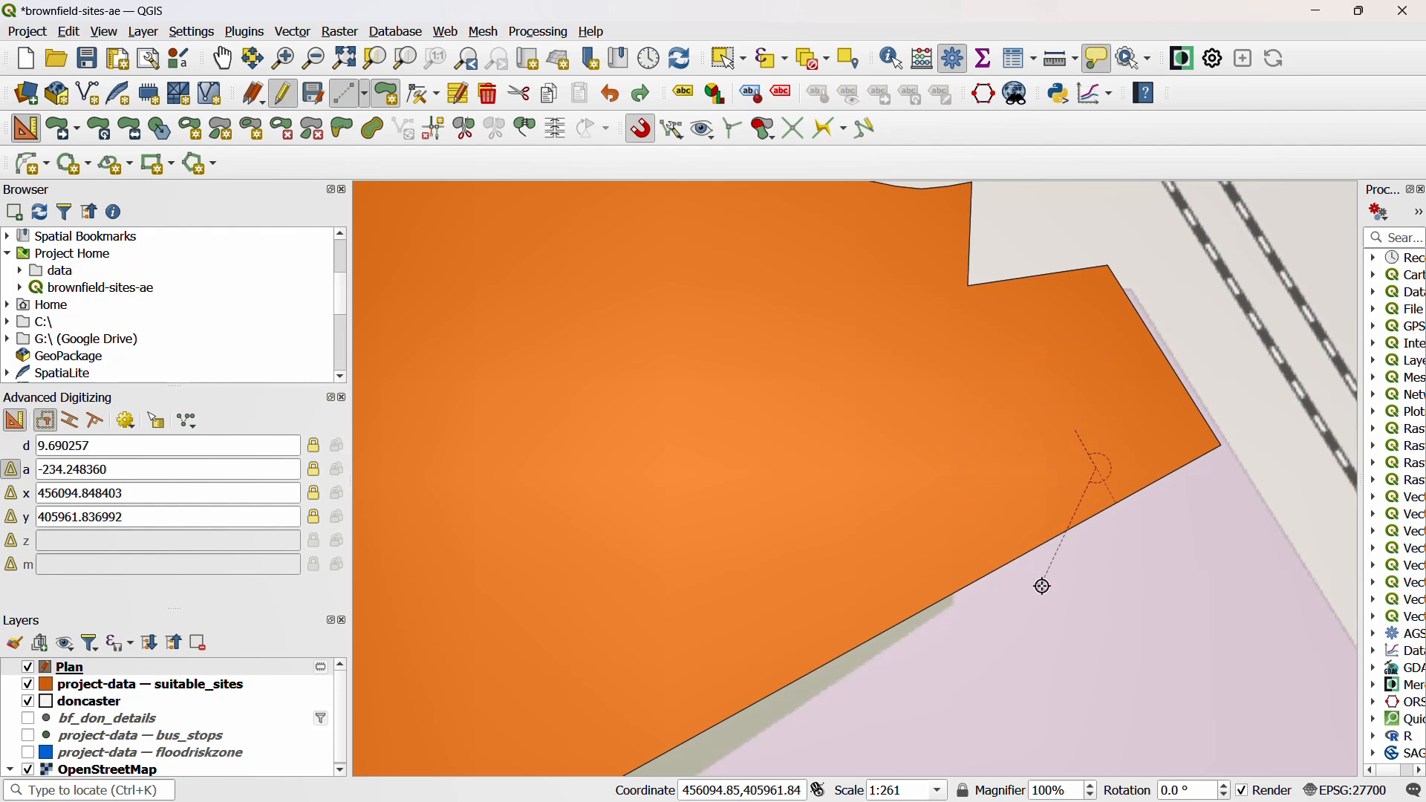
mouse_move(1120, 505)
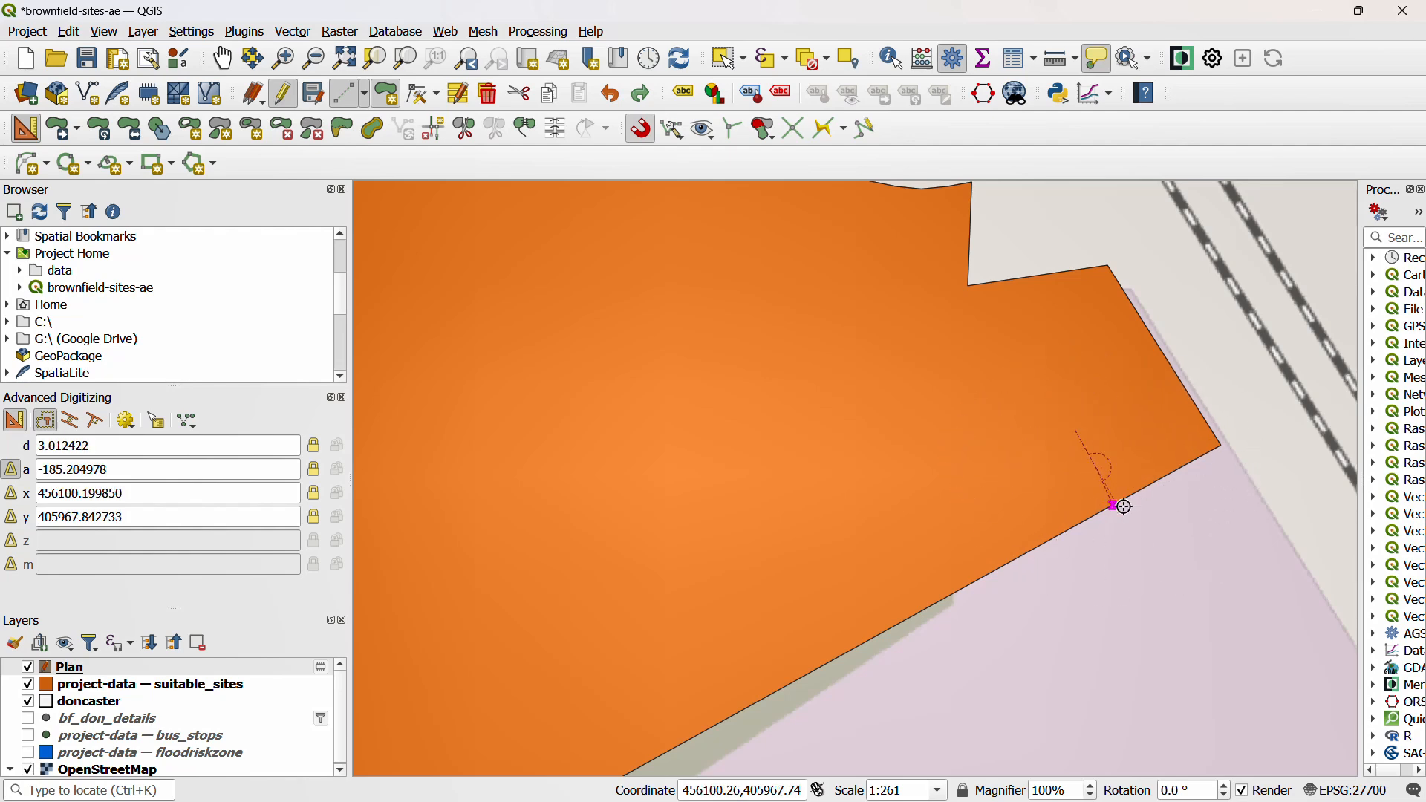
mouse_move(1128, 432)
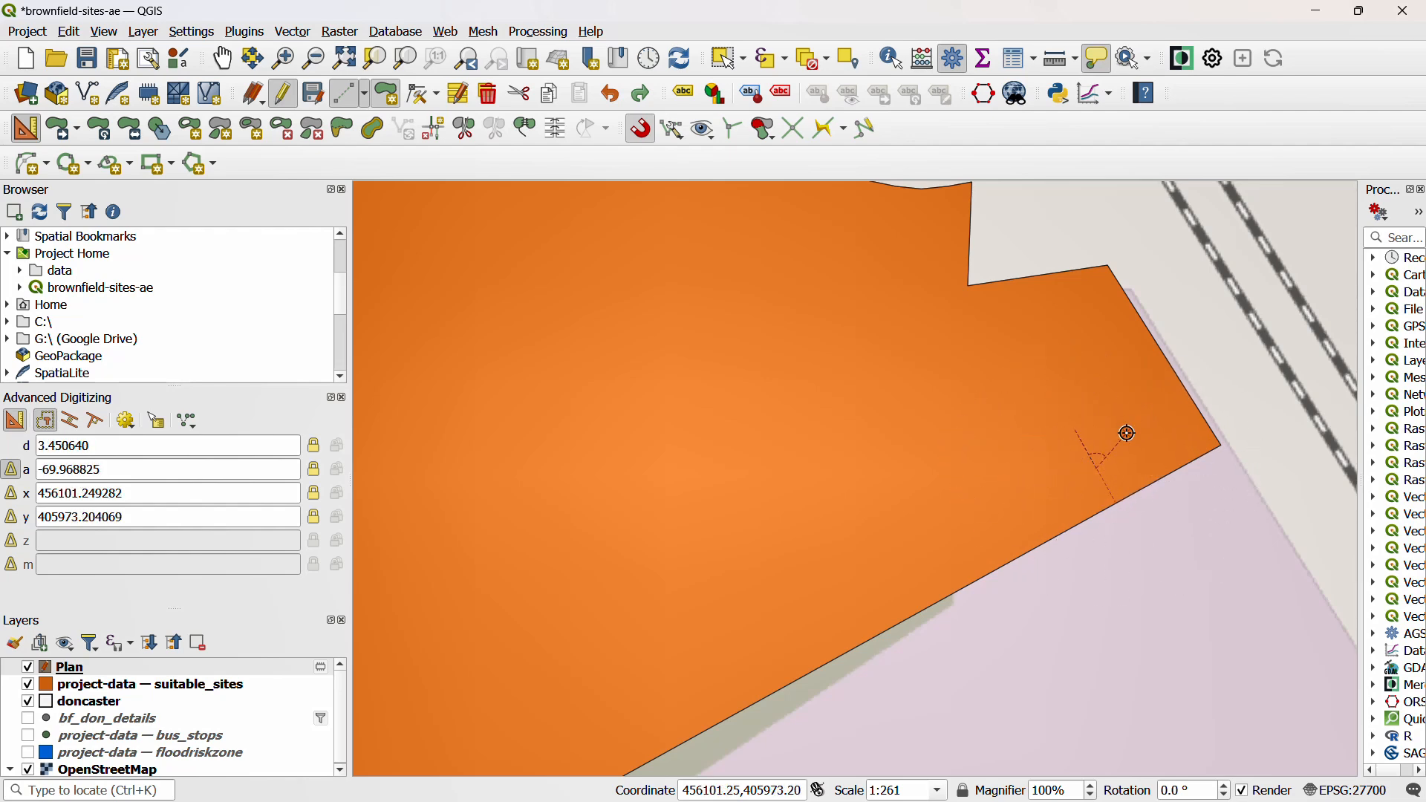
mouse_move(1153, 486)
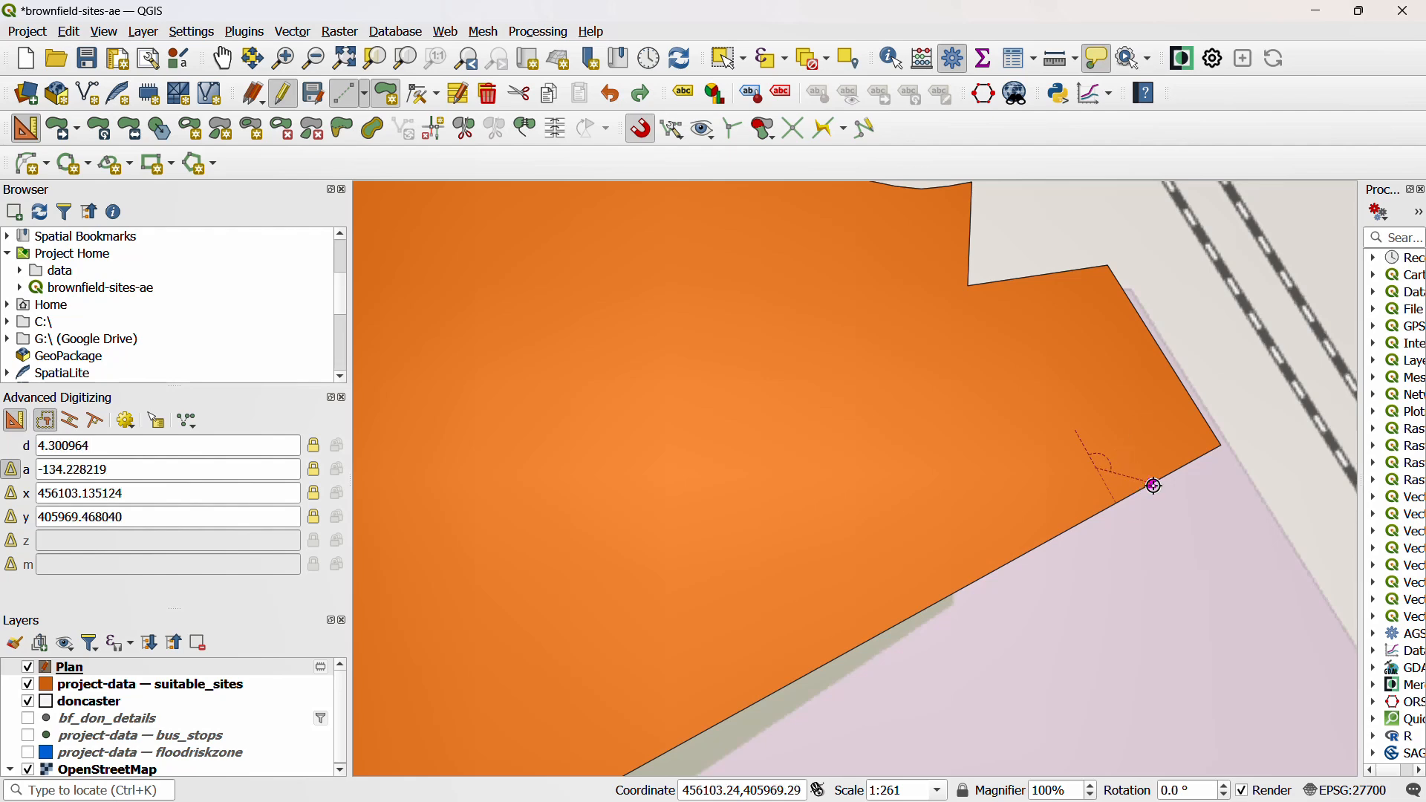
mouse_move(1052, 547)
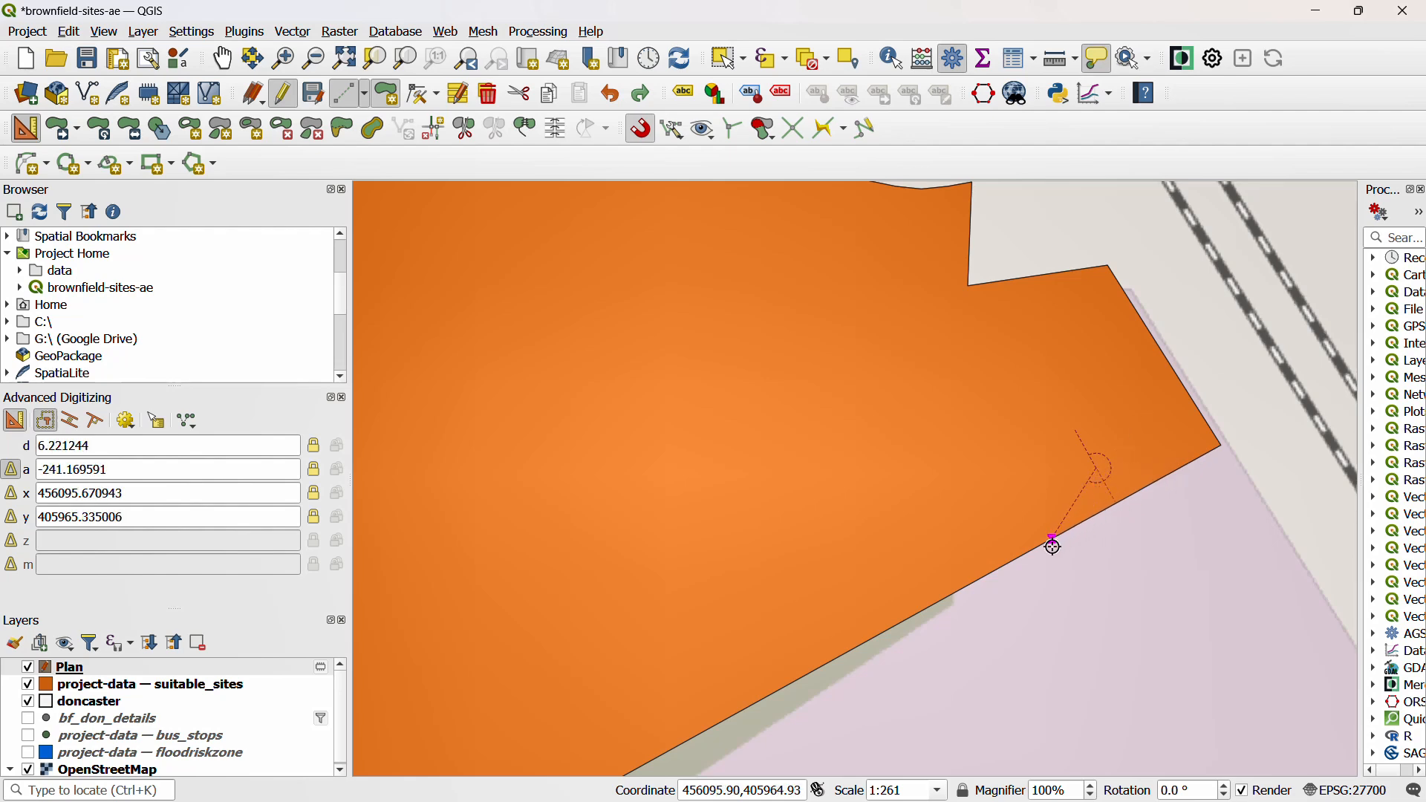
mouse_move(1152, 411)
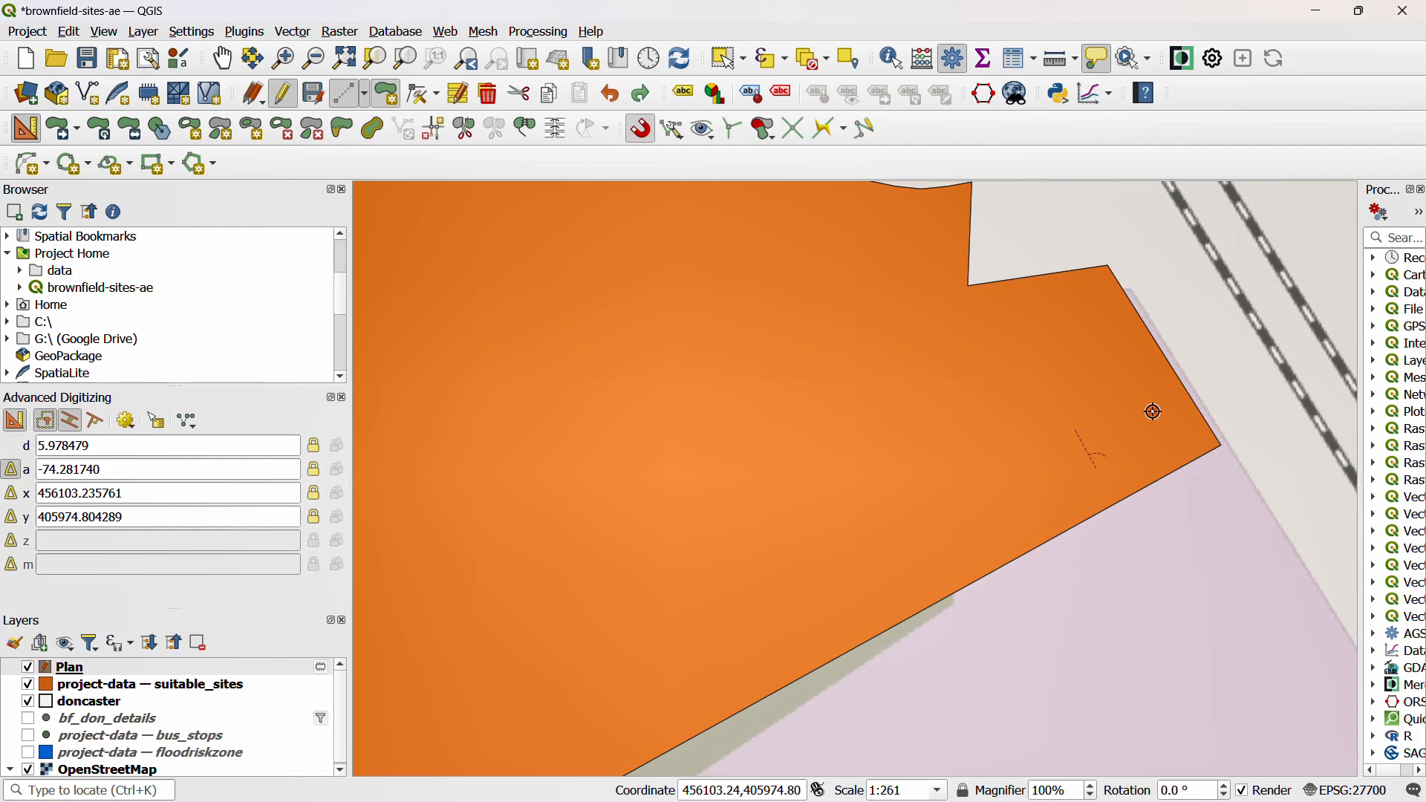
mouse_move(1012, 383)
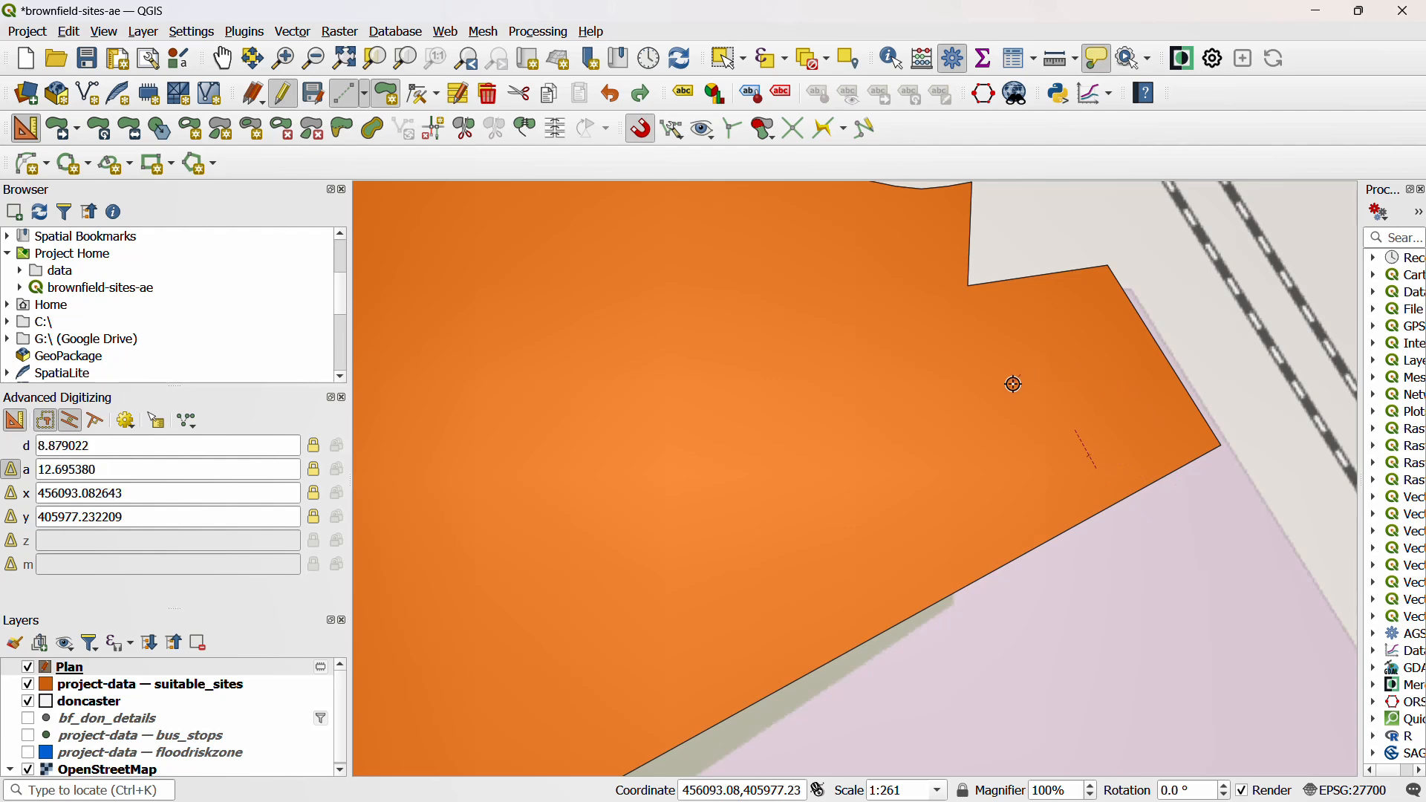
mouse_move(1127, 437)
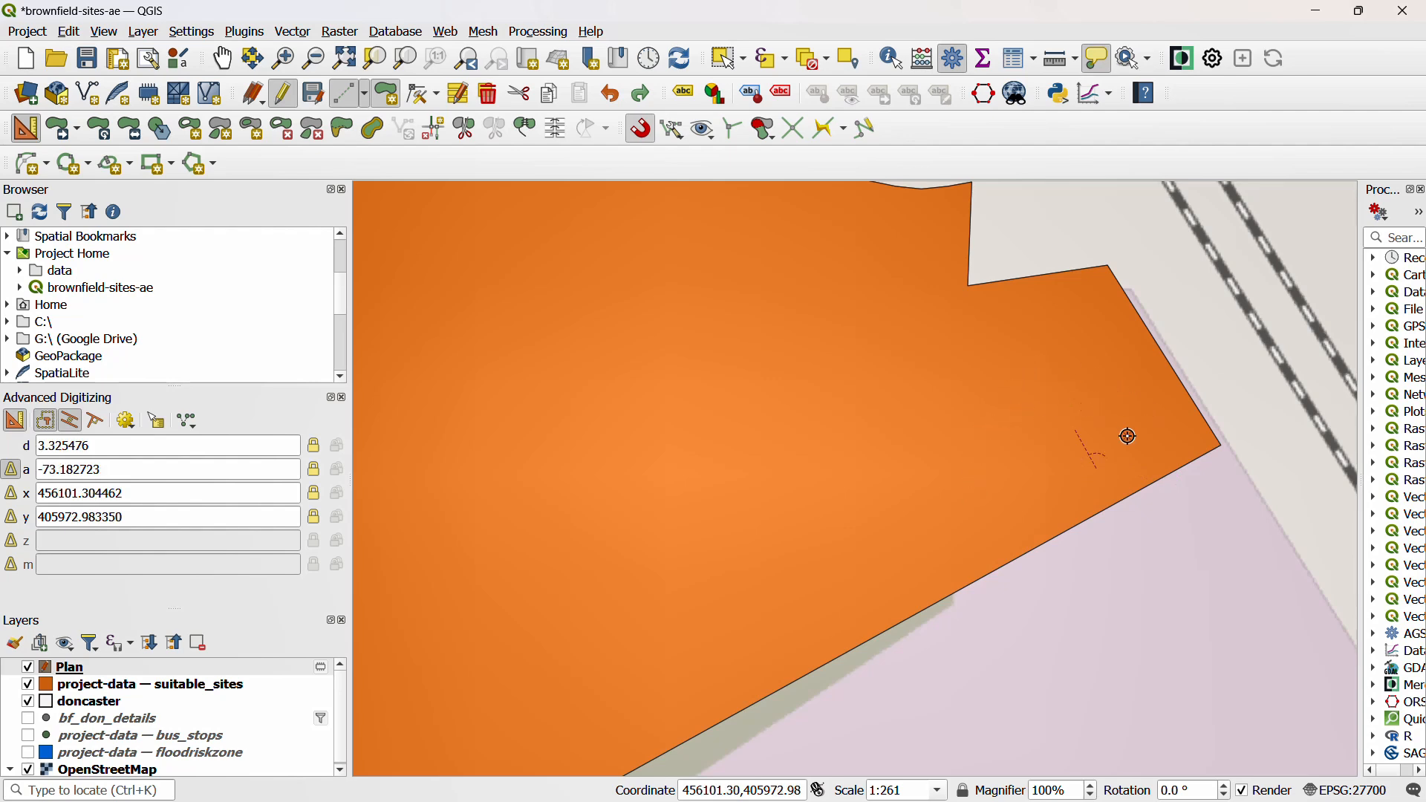
mouse_move(1140, 487)
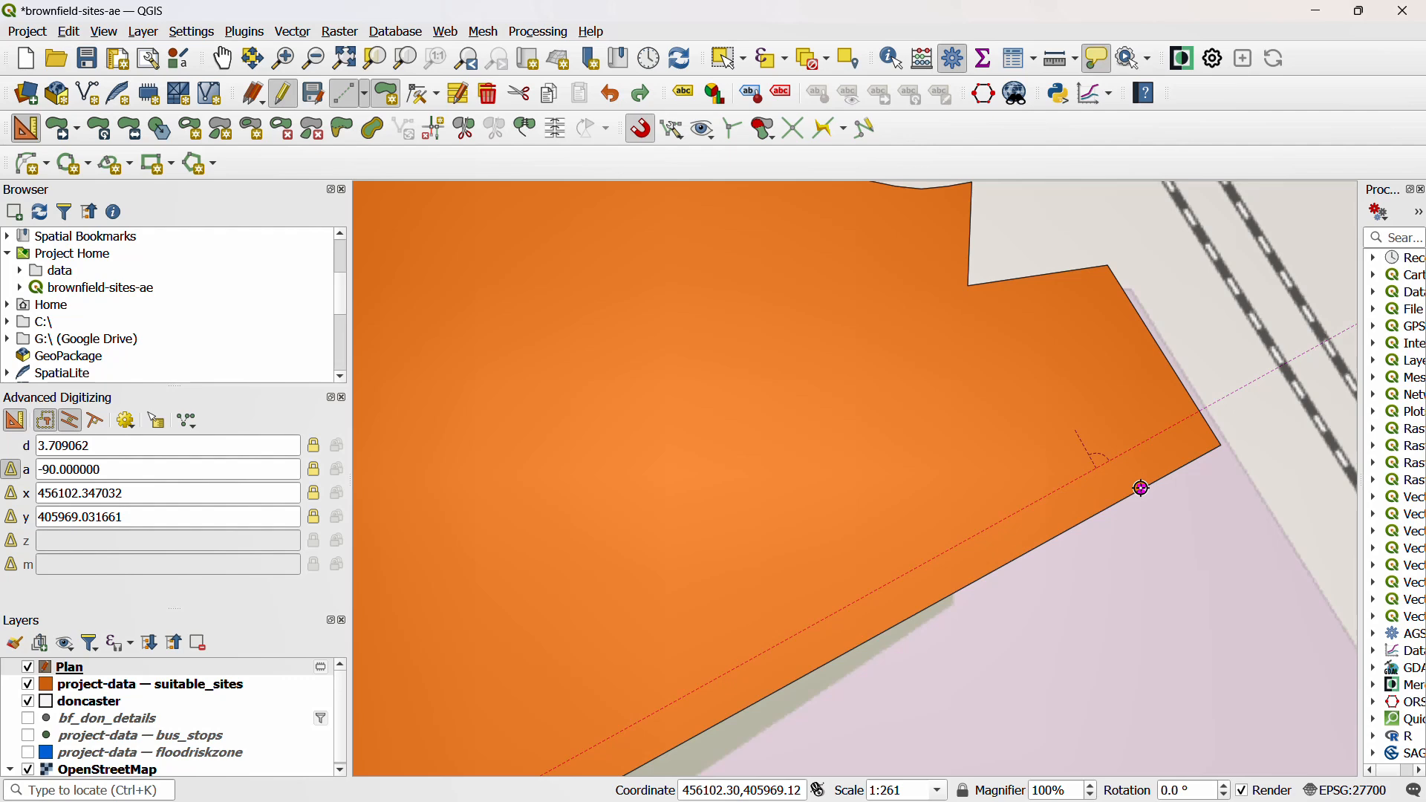
mouse_move(1161, 451)
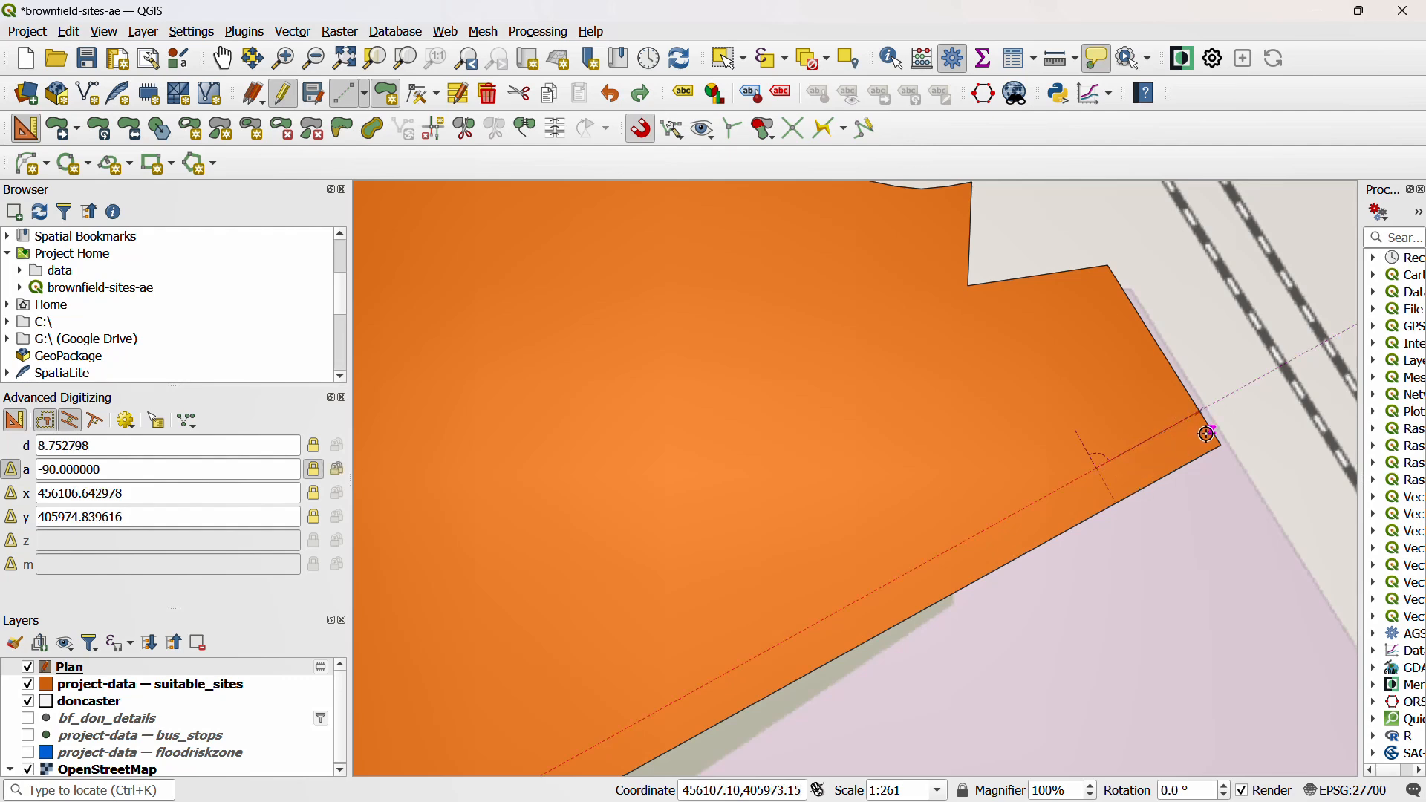
Zoom in on the parallel guide's intersection with the site's northeastern boundary
scroll("up", 3)
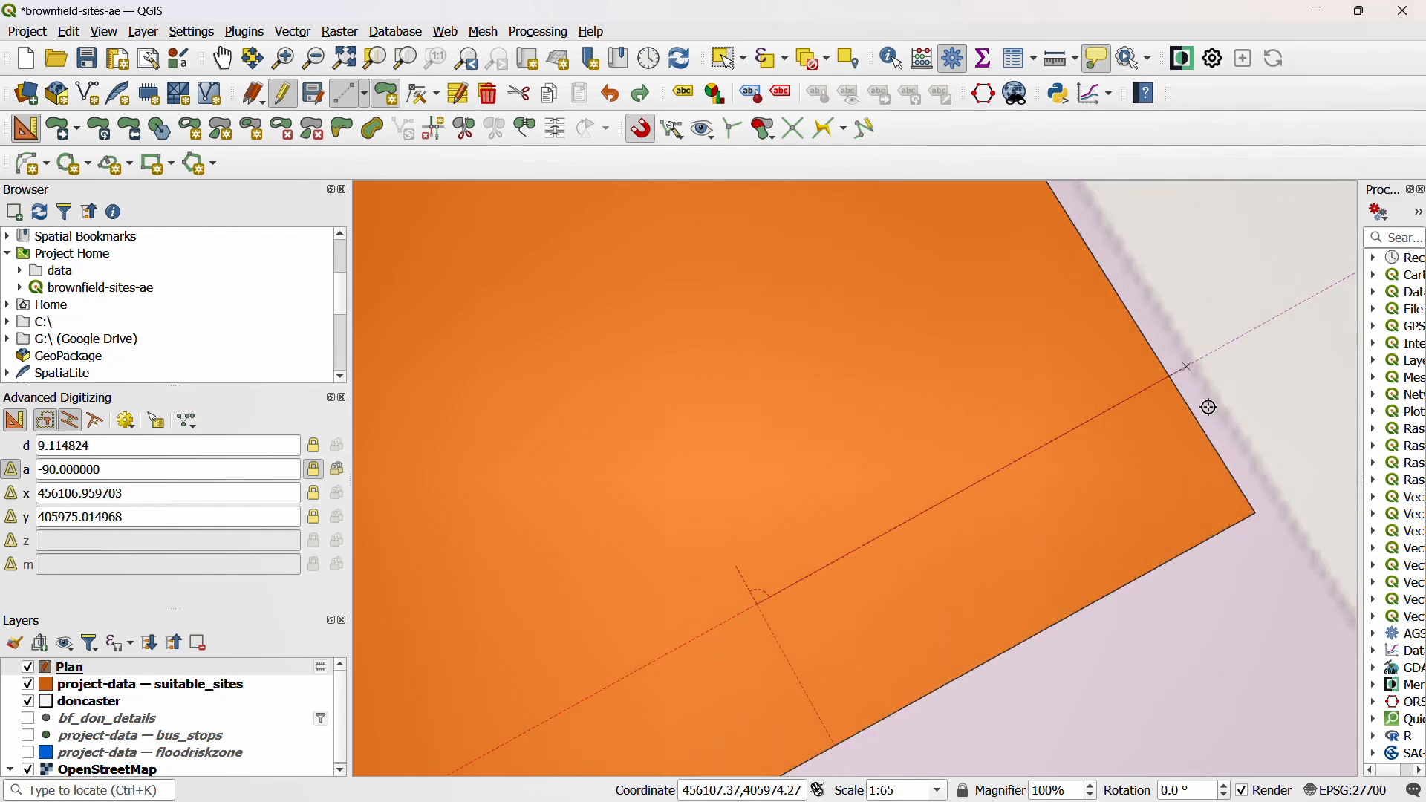
scroll("up", 3)
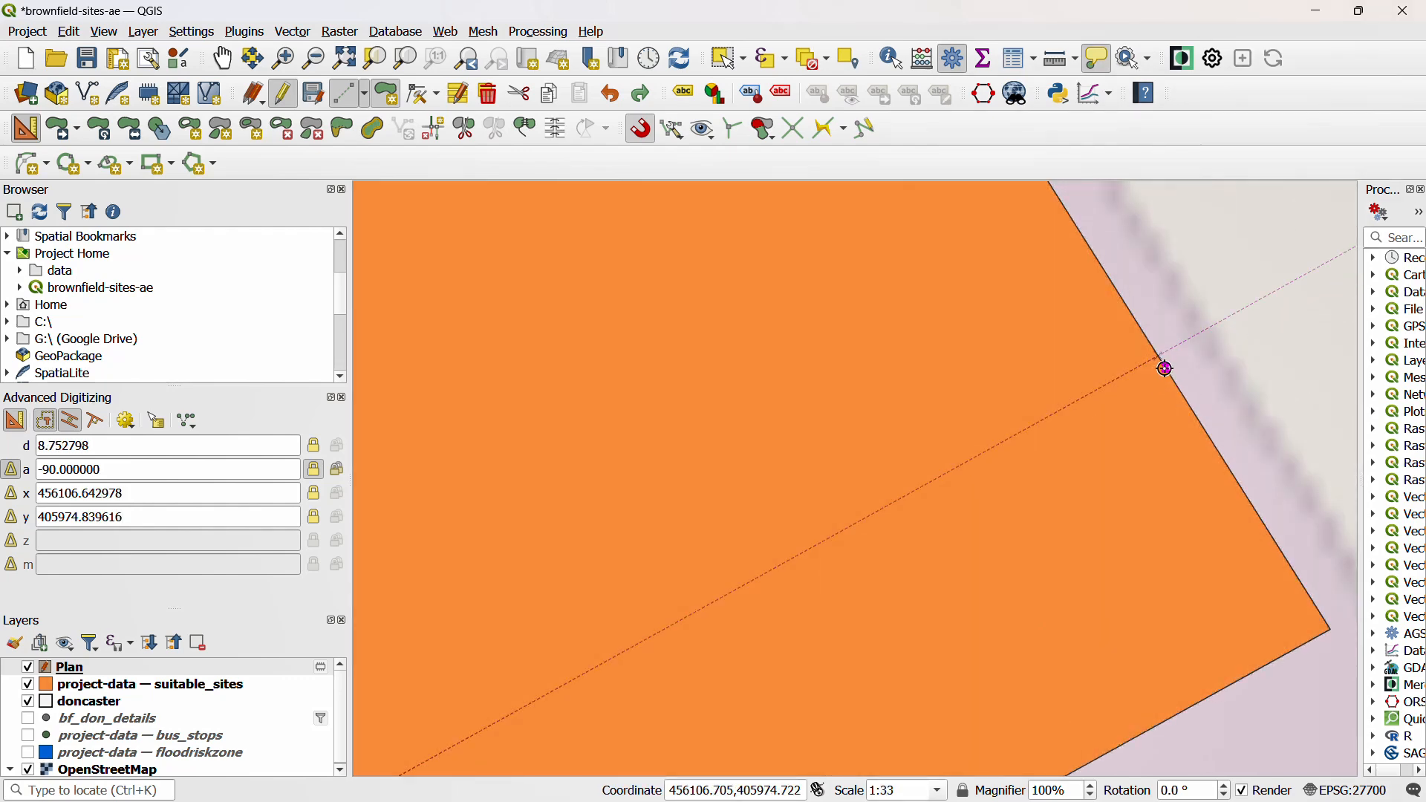
mouse_move(1165, 368)
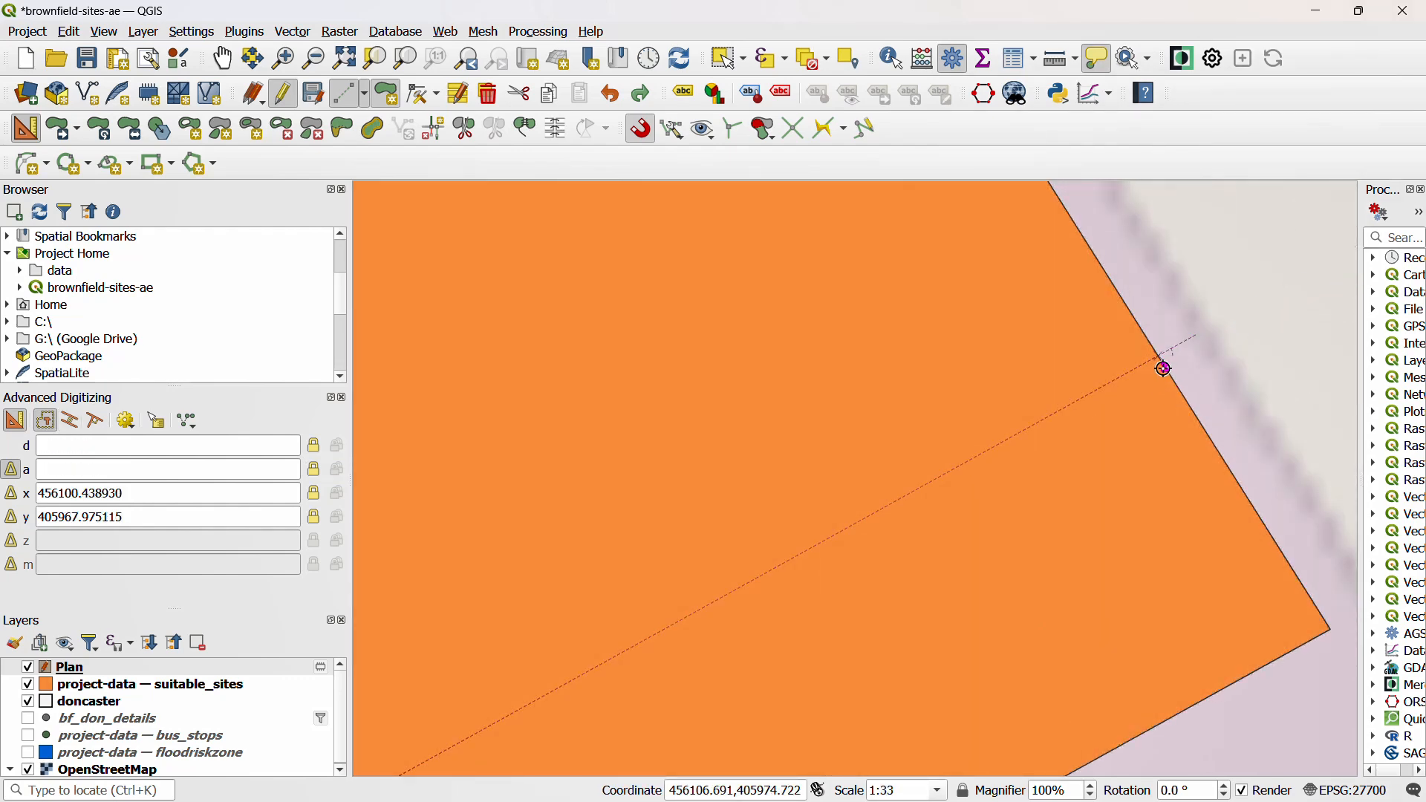
mouse_move(797, 545)
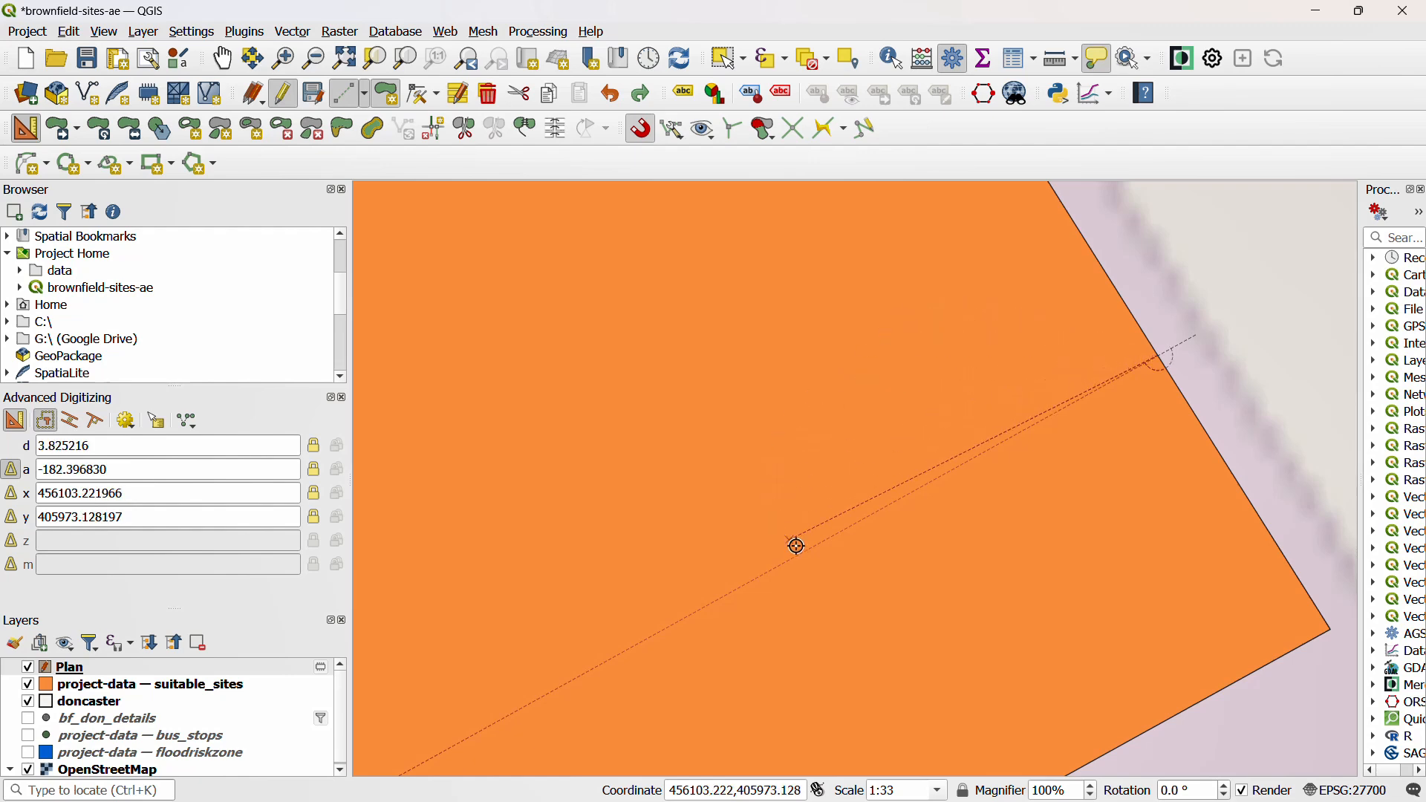
mouse_move(1042, 371)
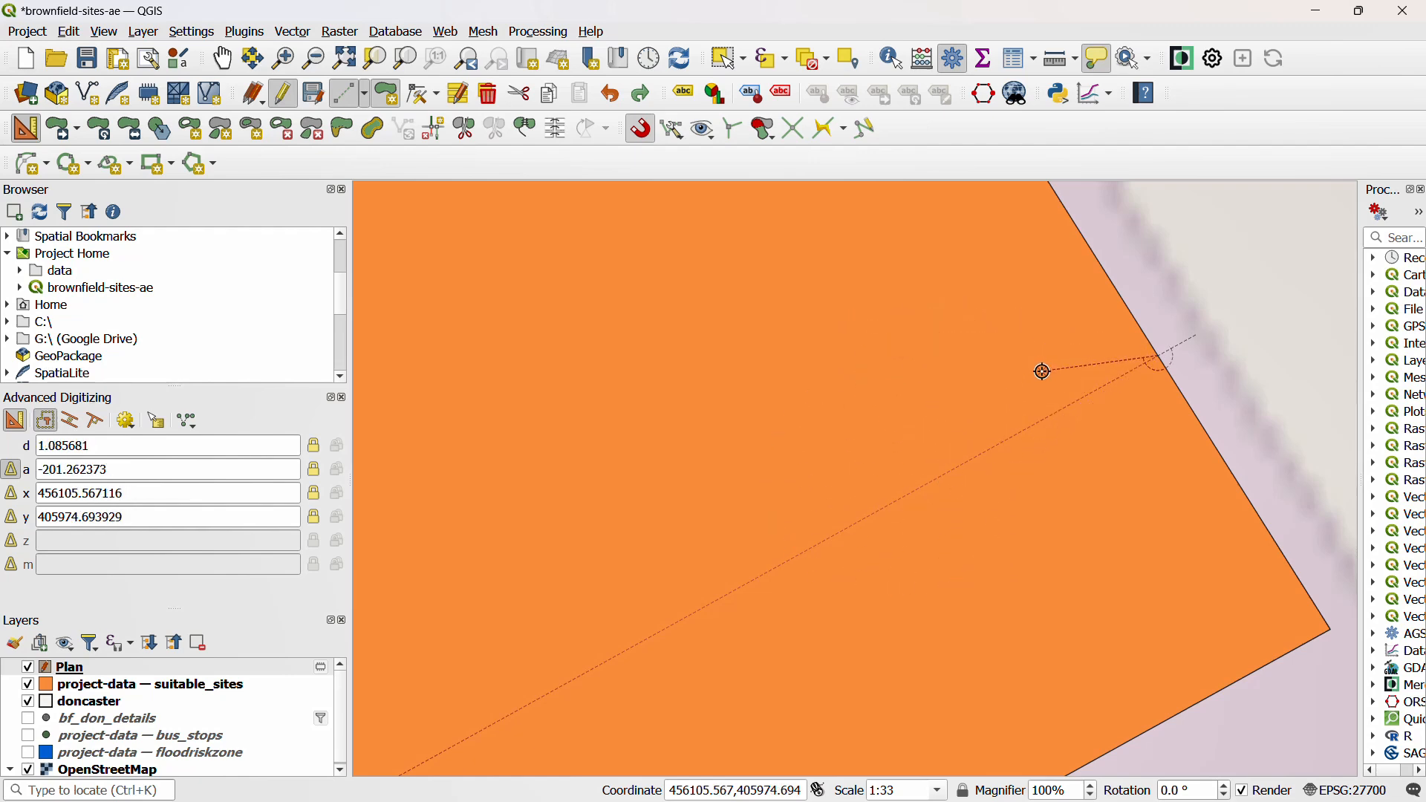
mouse_move(1160, 355)
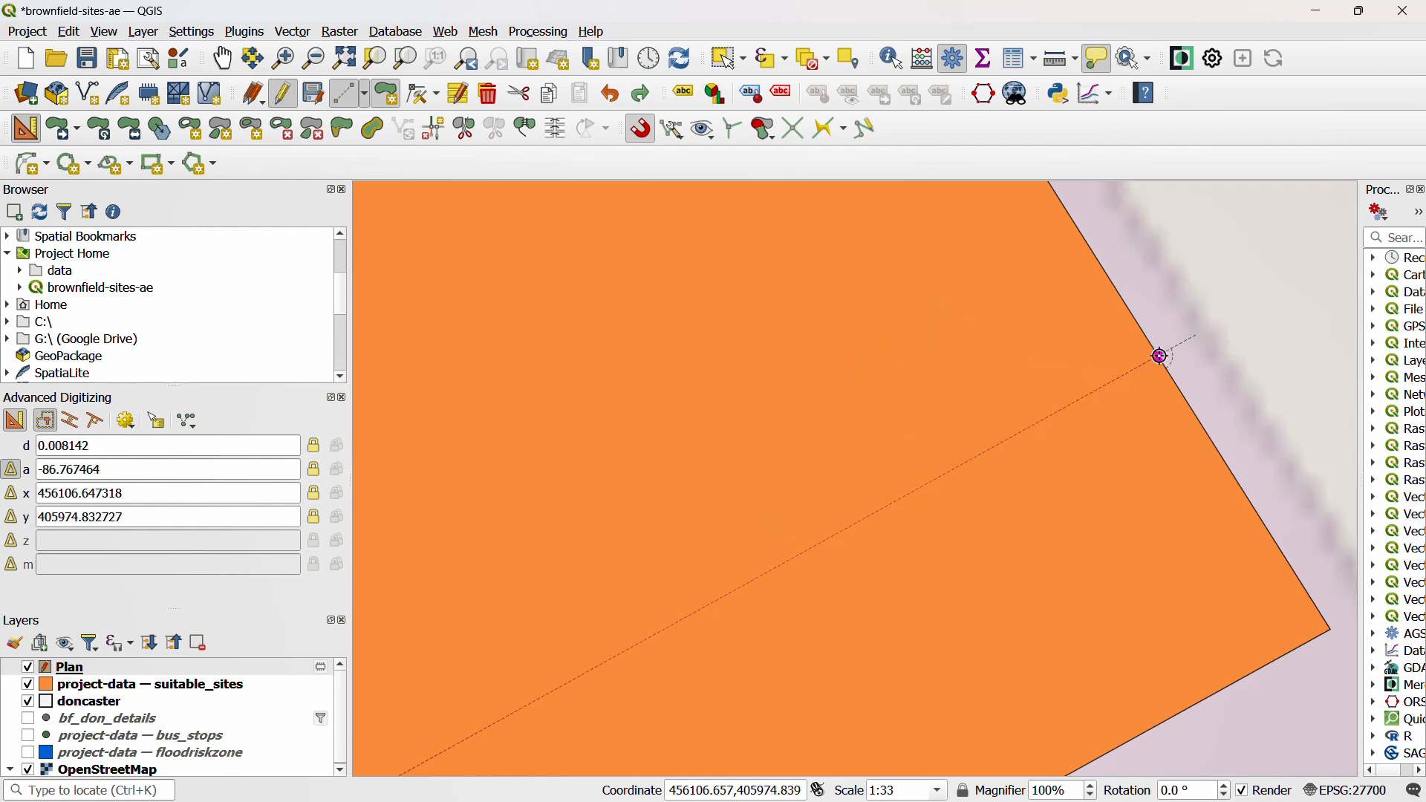
mouse_move(1147, 419)
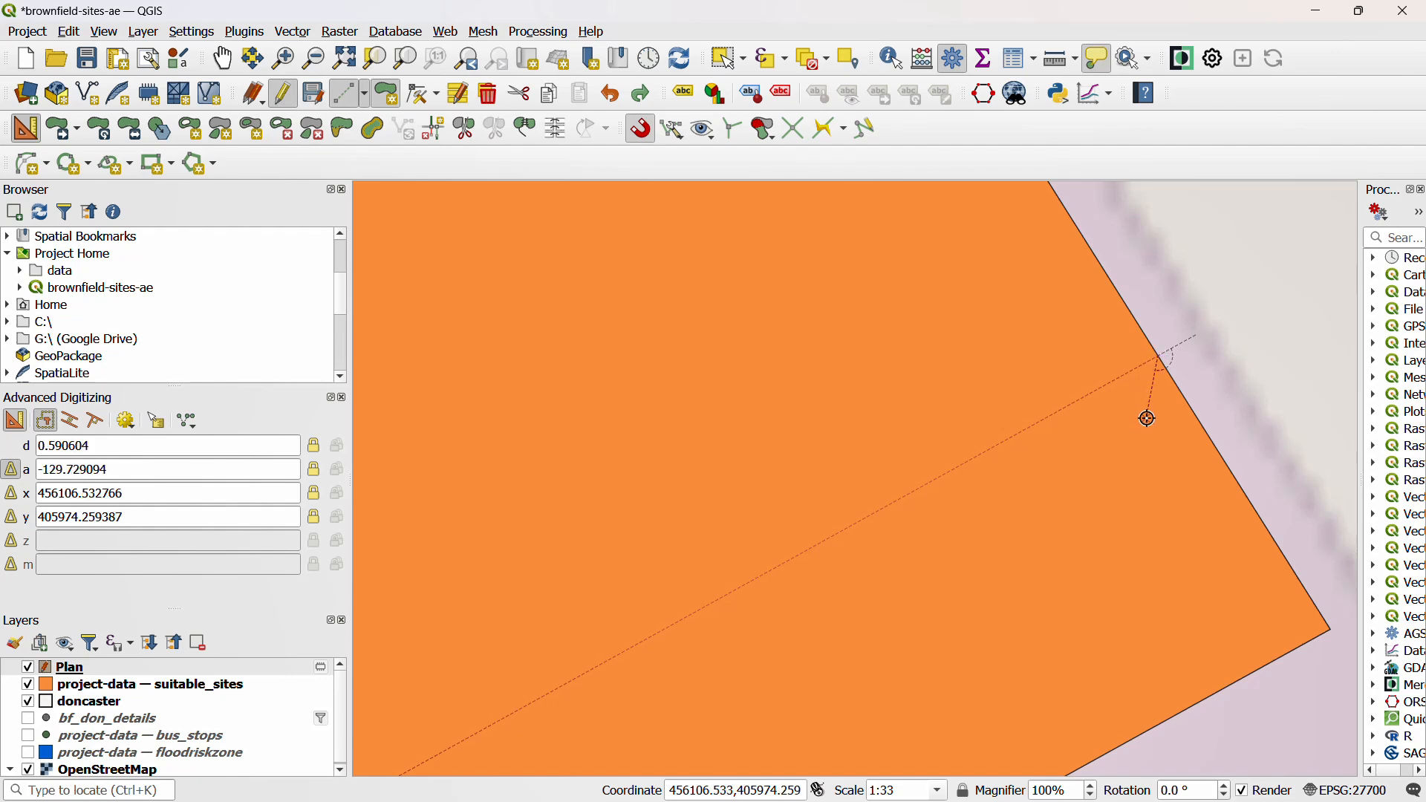
mouse_move(1150, 405)
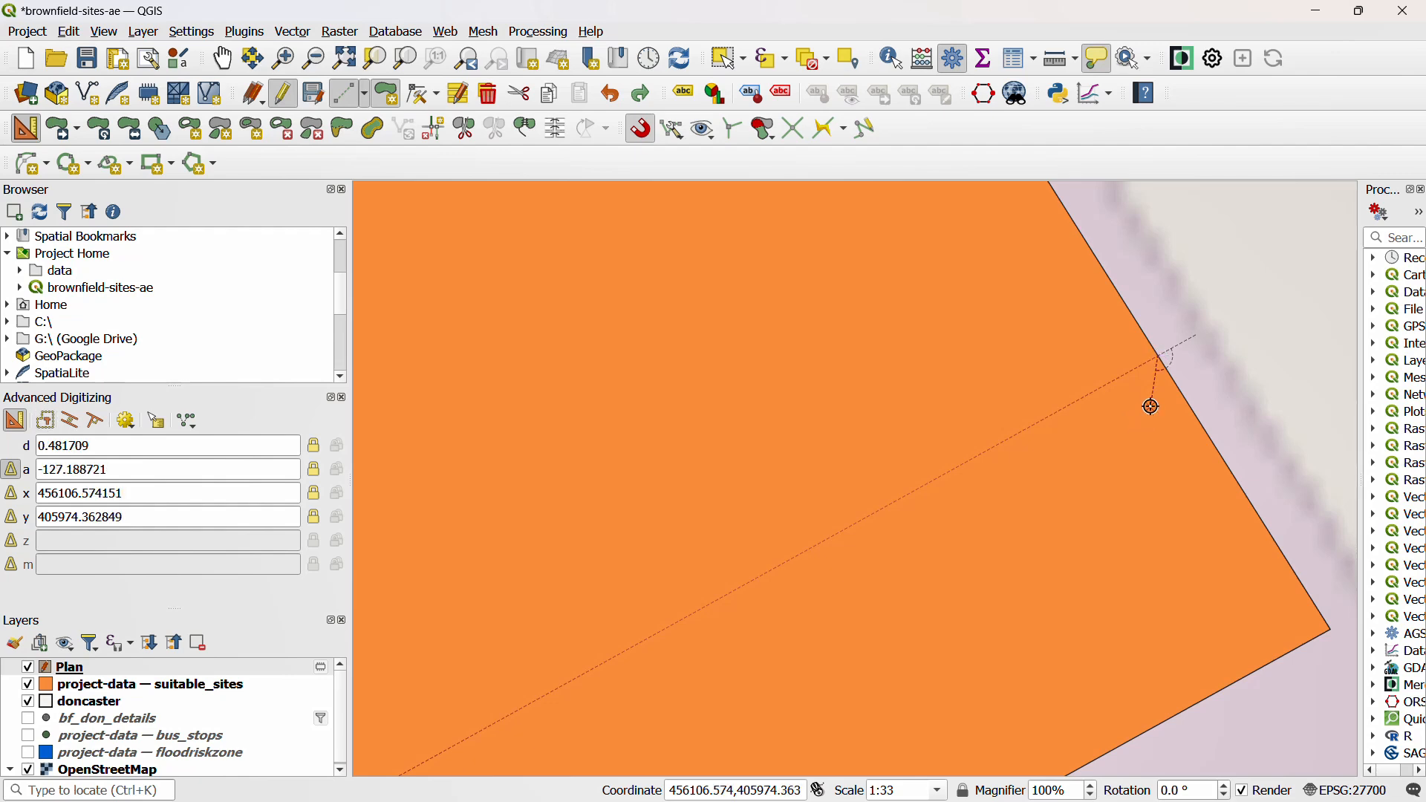
mouse_move(1157, 357)
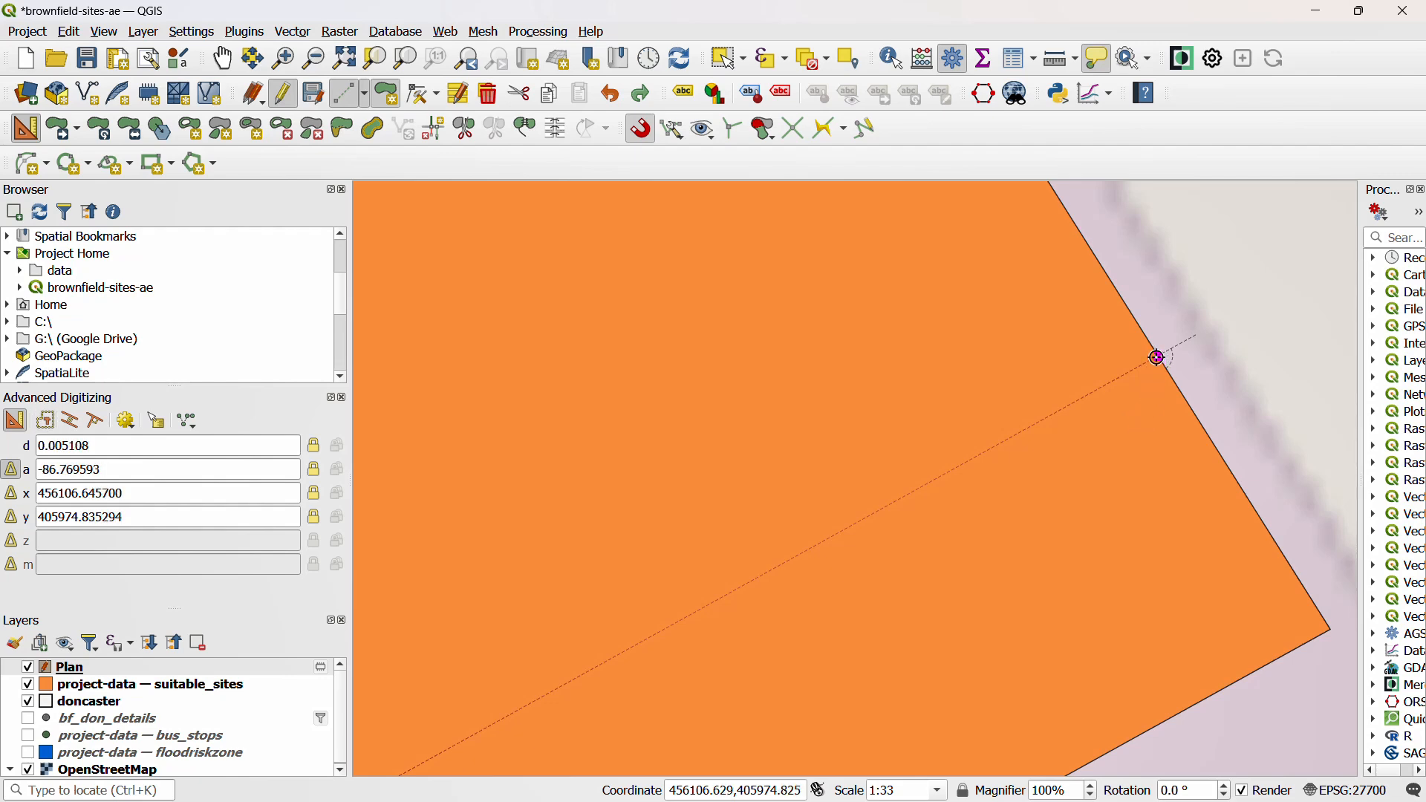
mouse_move(1157, 356)
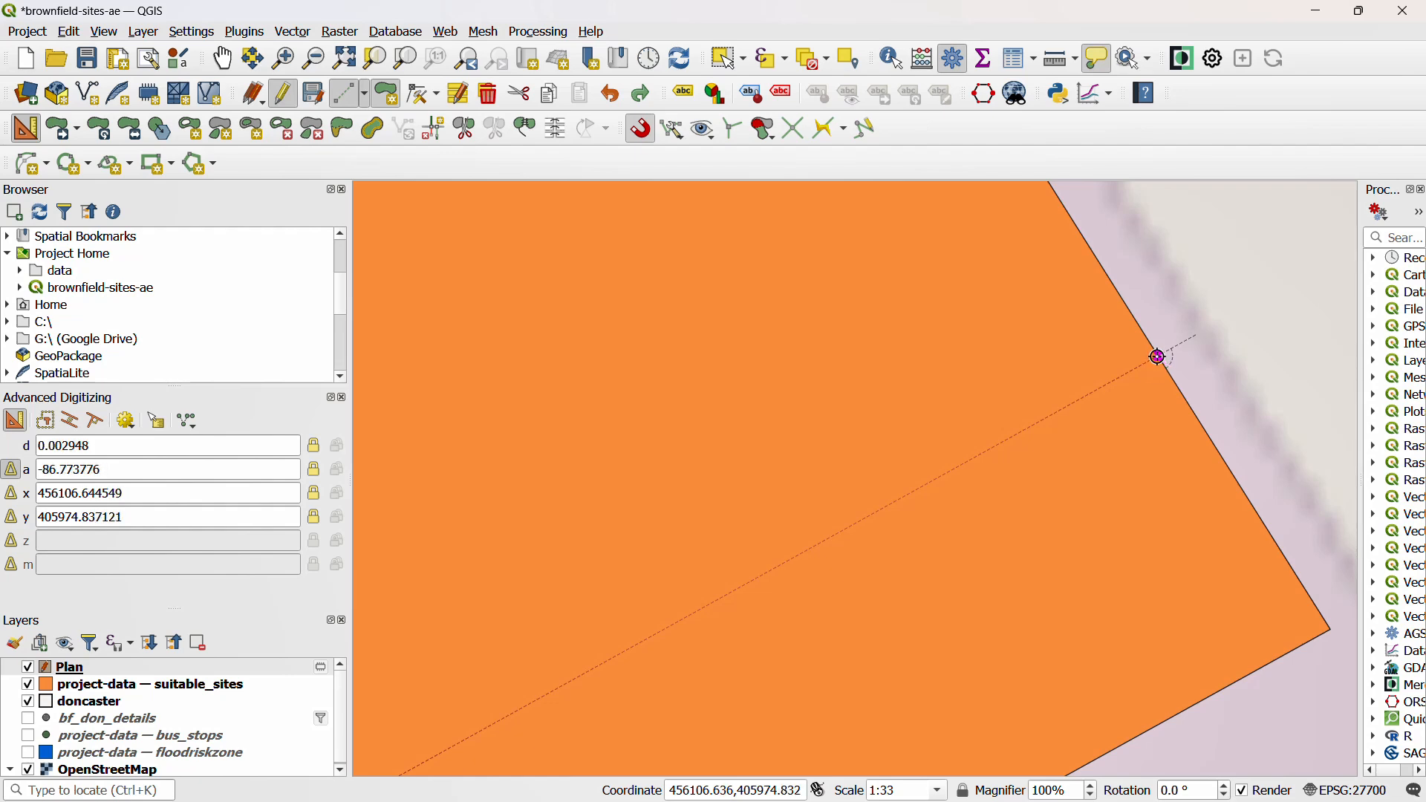
mouse_move(1156, 355)
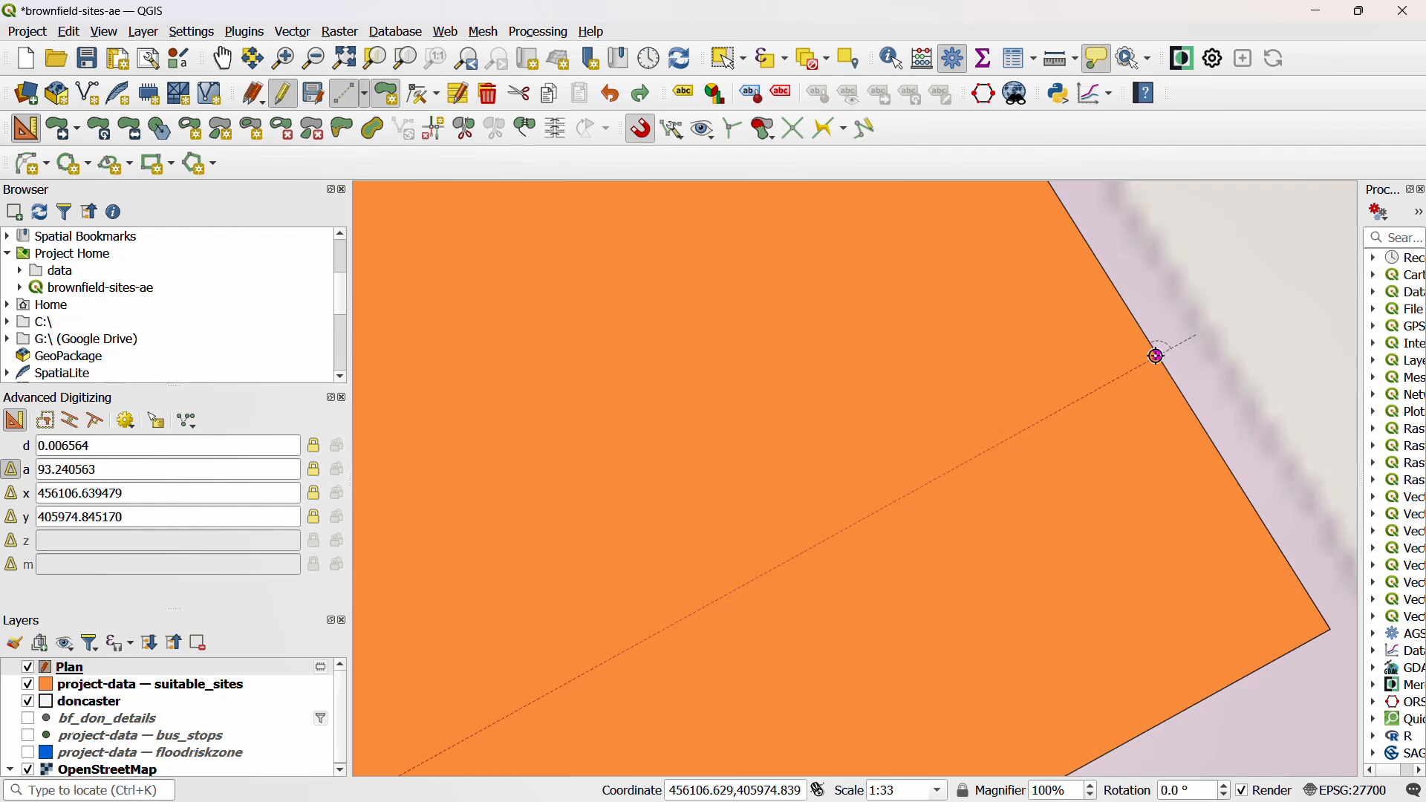
mouse_move(1157, 357)
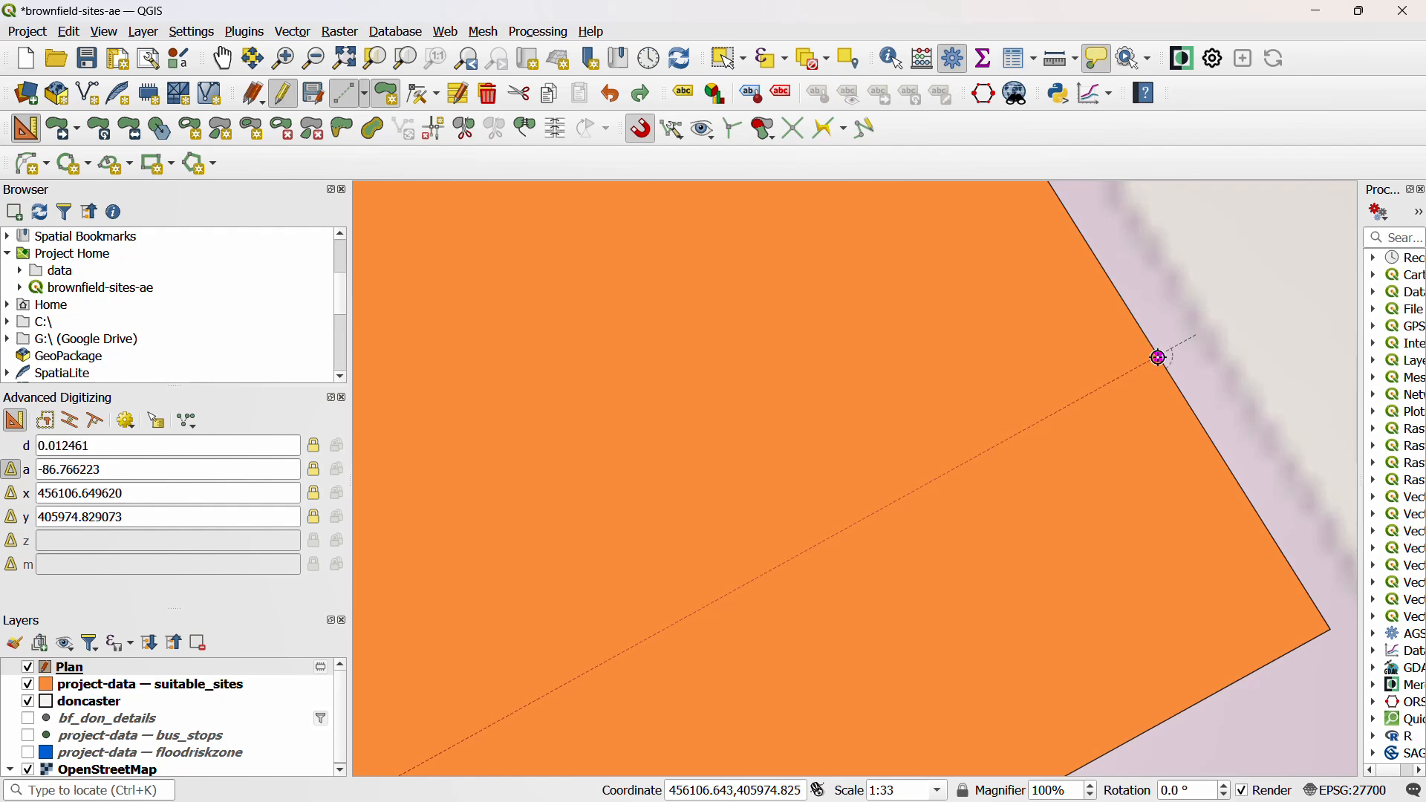
mouse_move(735, 504)
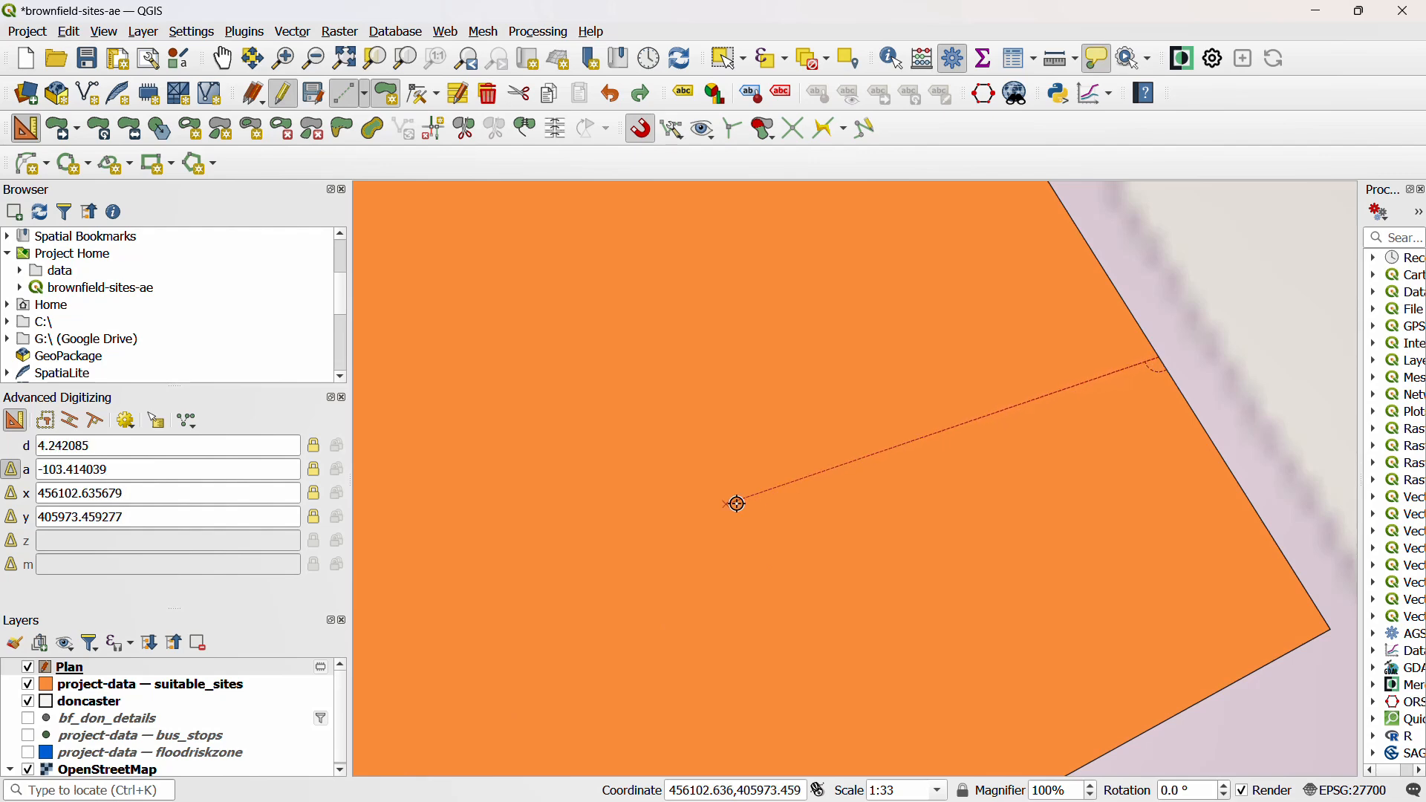
mouse_move(838, 533)
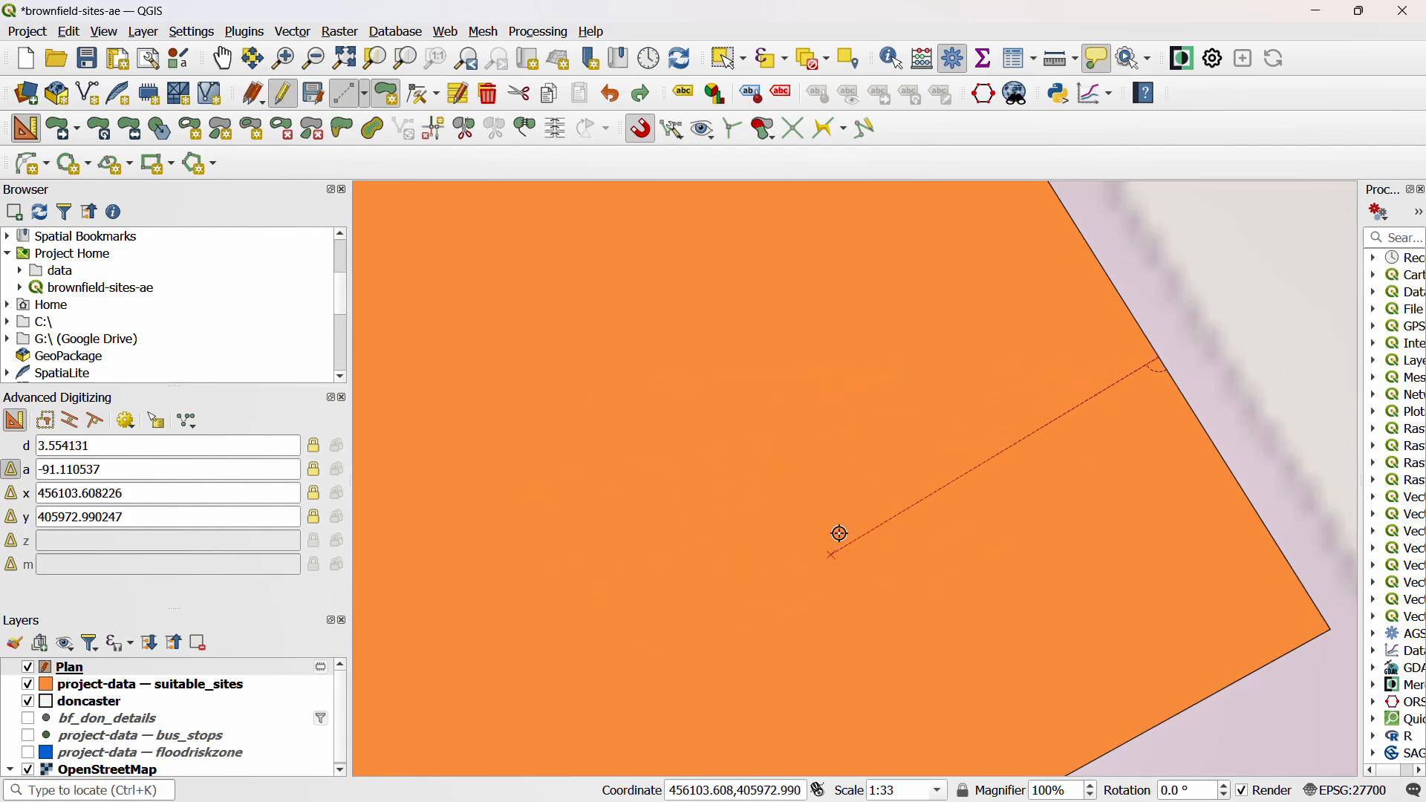
mouse_move(752, 569)
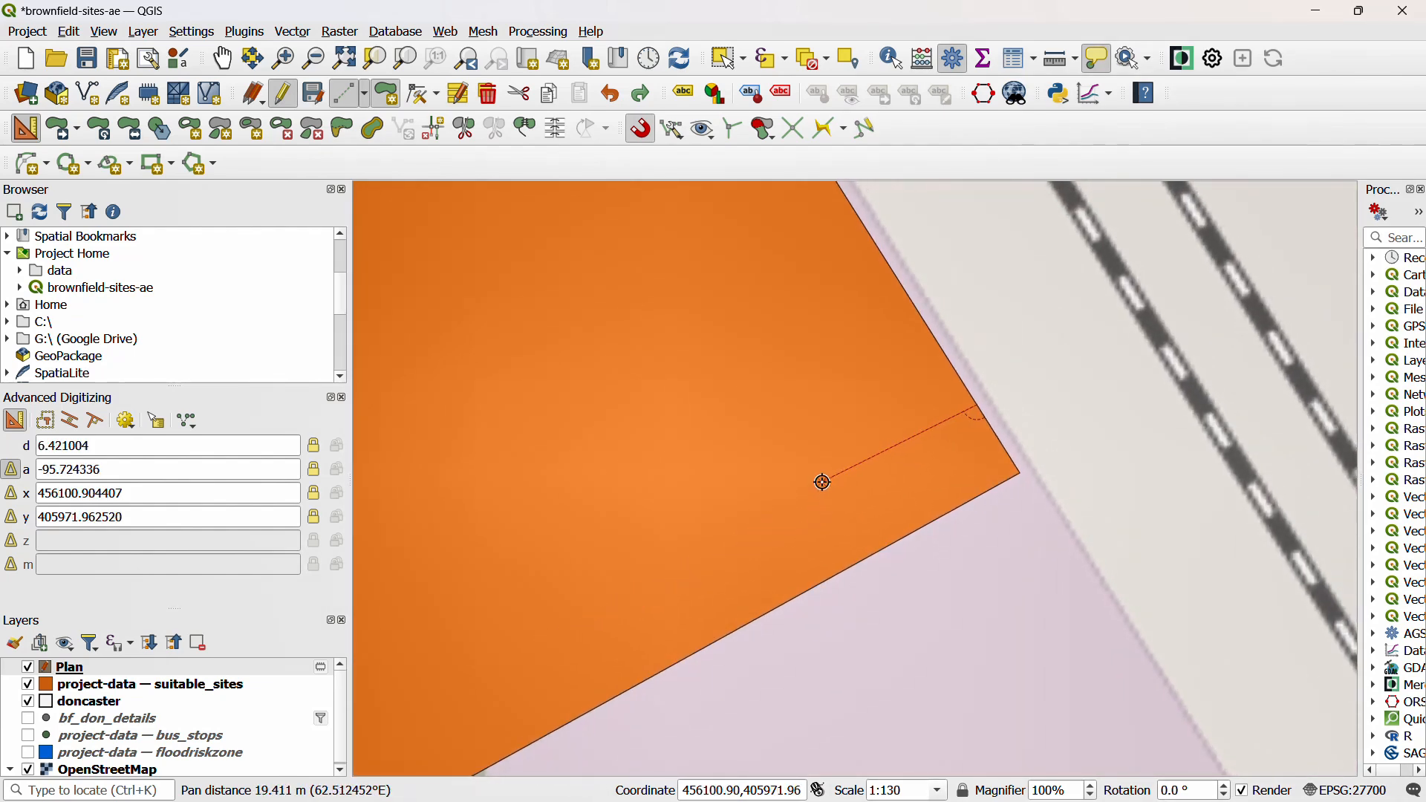
mouse_move(841, 484)
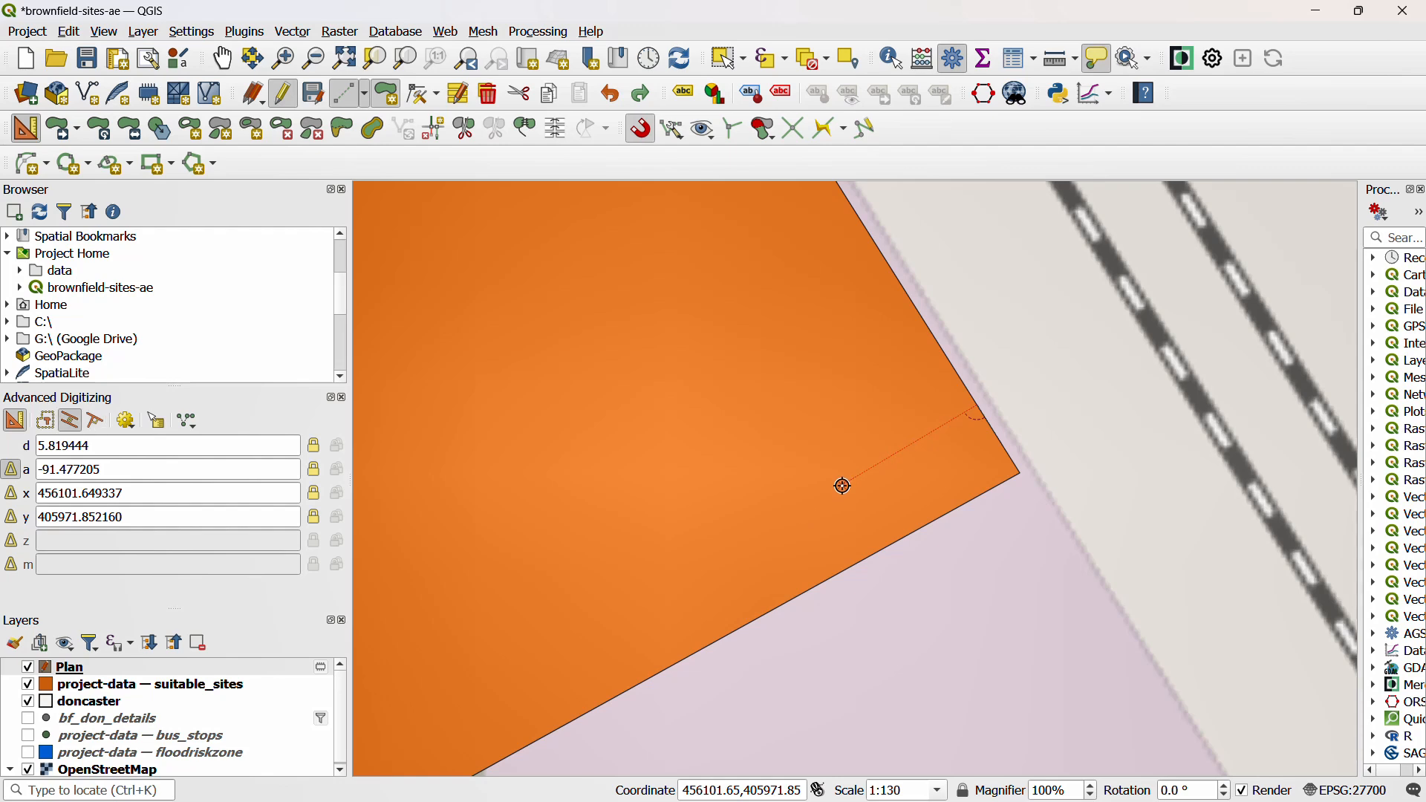
mouse_move(850, 557)
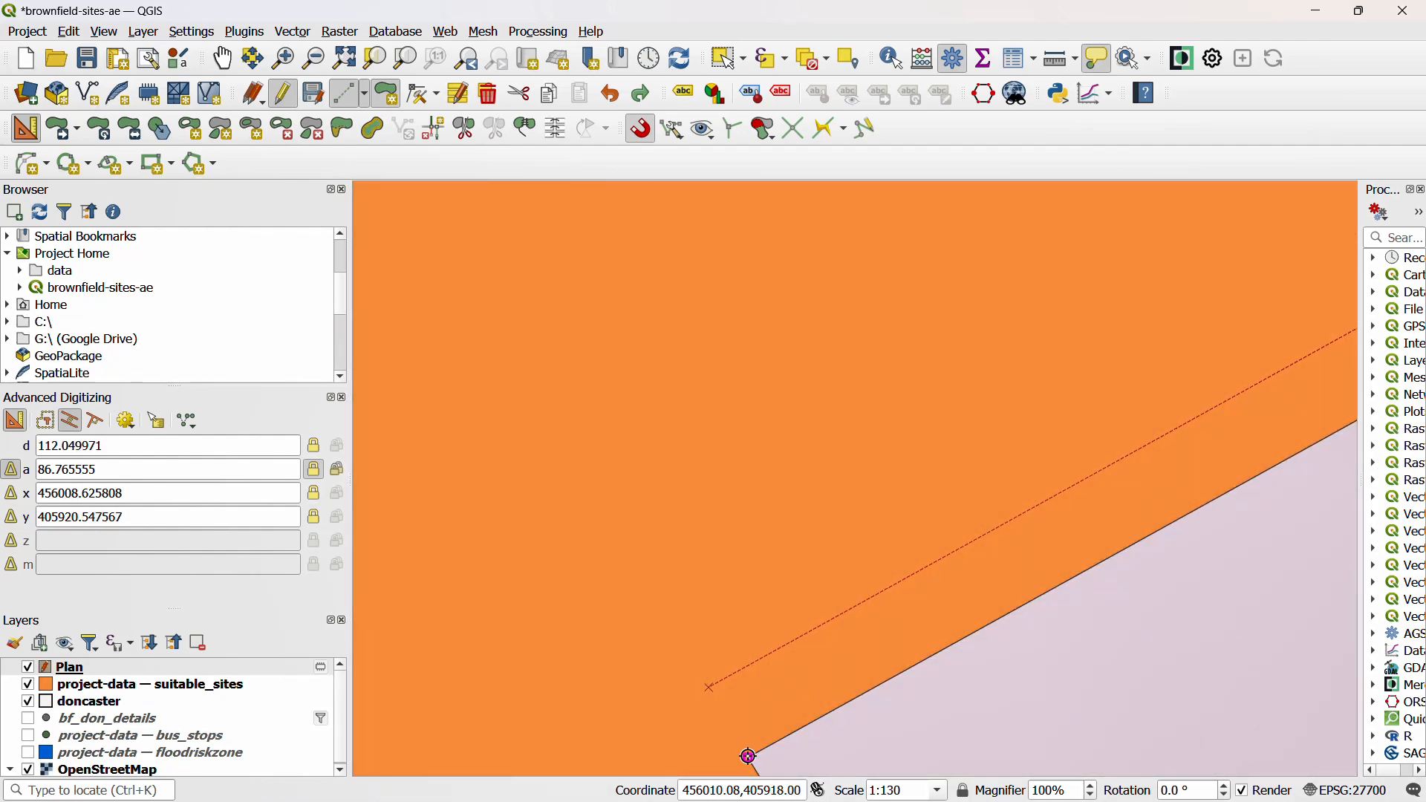
Zoom along the southeastern boundary while the 86.77° parallel guide tracks toward the far corner
scroll("up", 3)
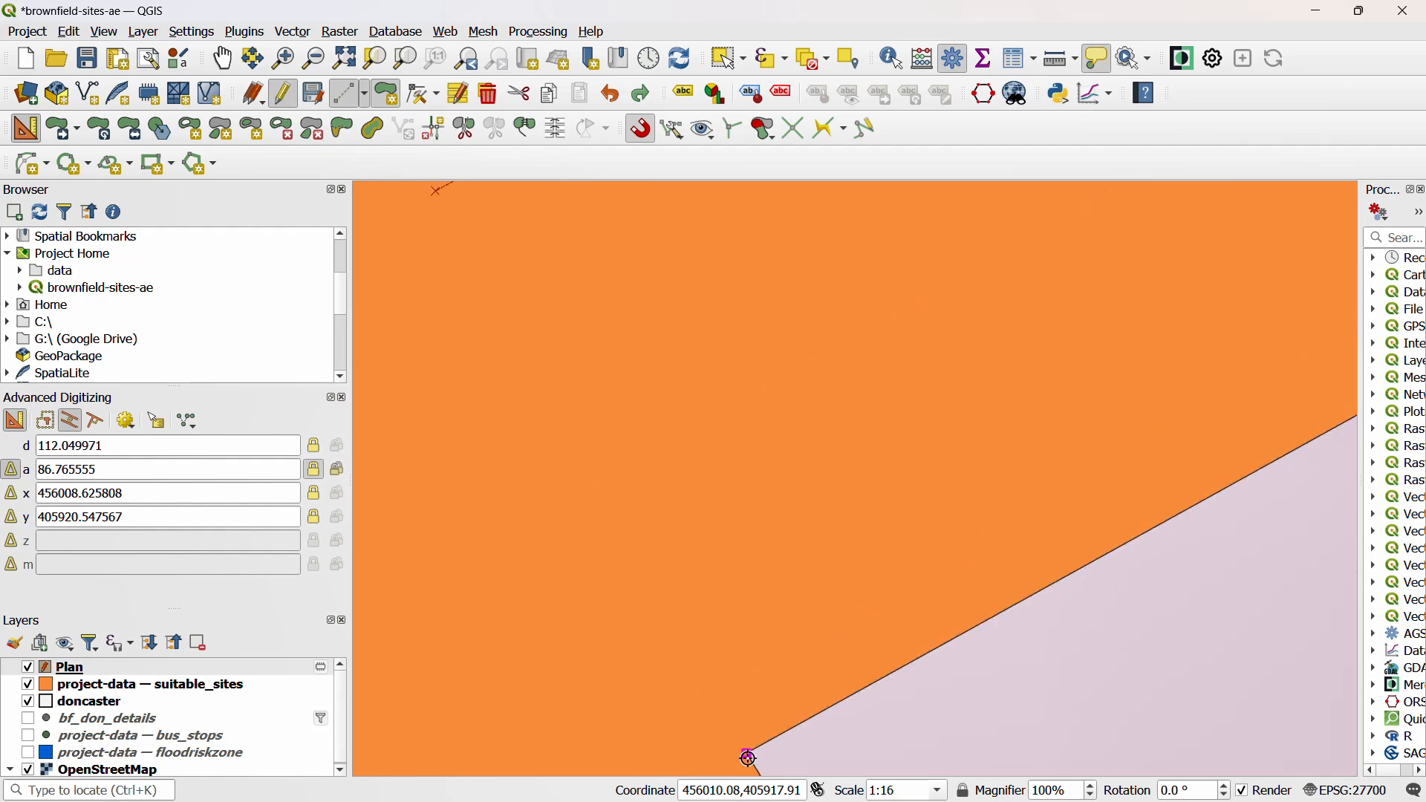
mouse_move(1111, 321)
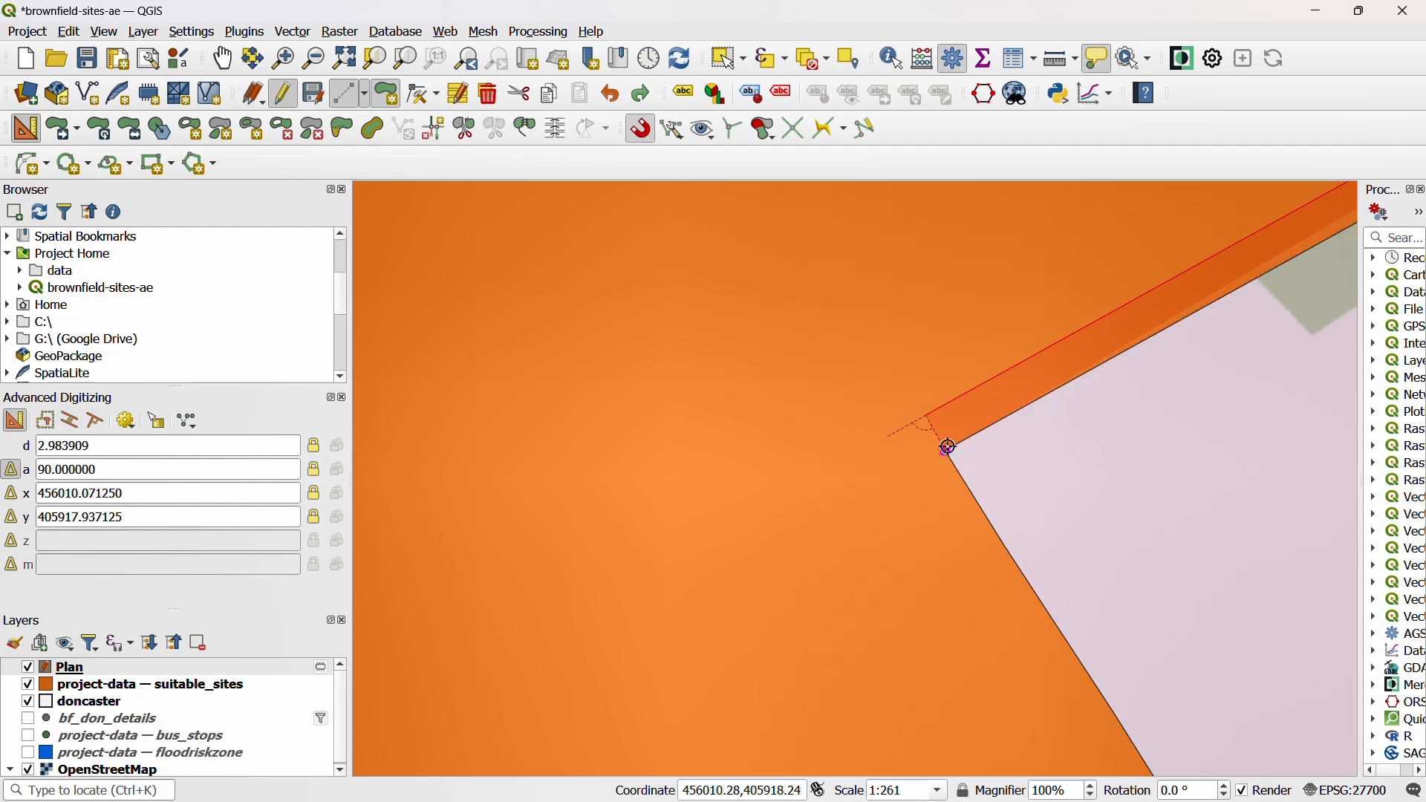
mouse_move(944, 447)
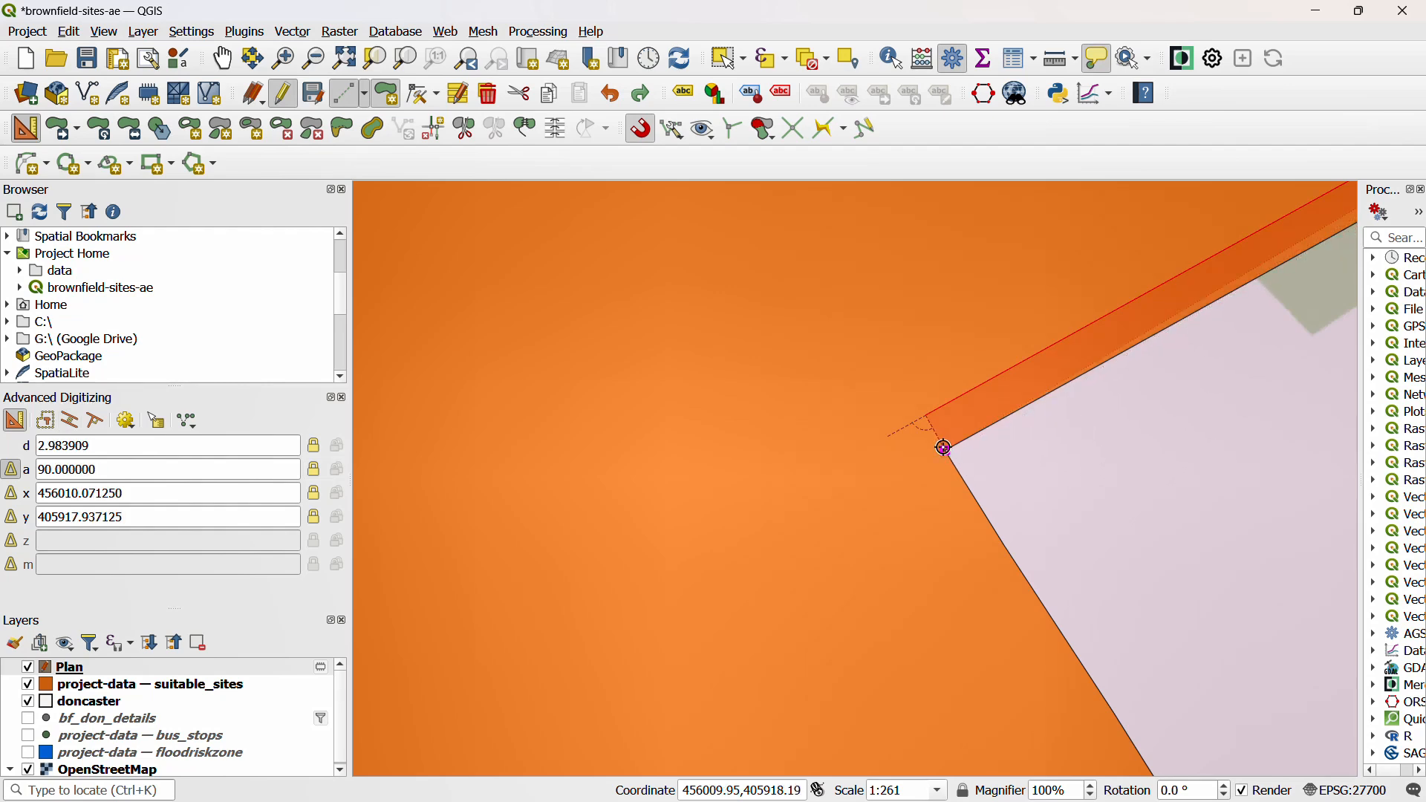
mouse_move(1053, 432)
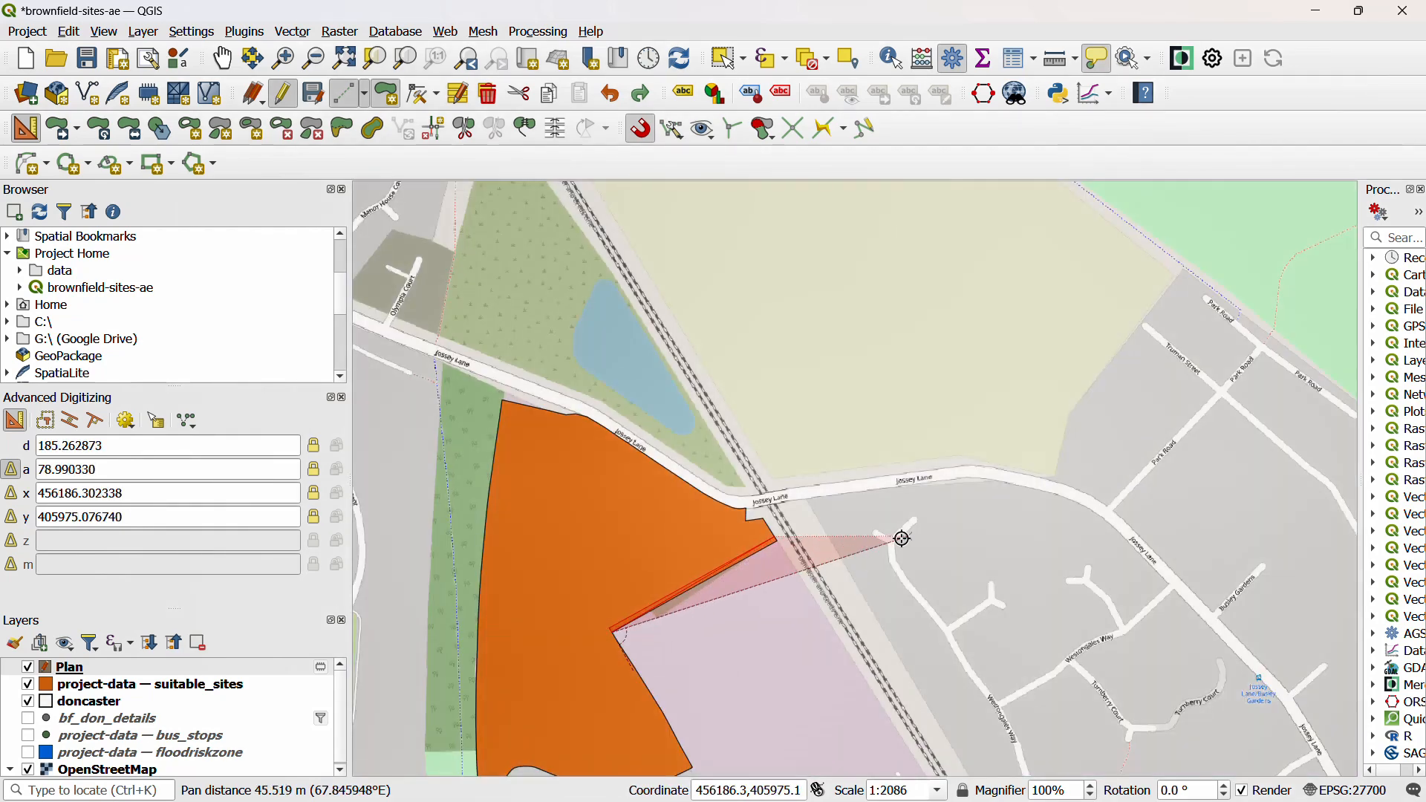
Zoom in to place the final 3 m offset vertices, then review the completed Plan strip polygon
scroll("up", 3)
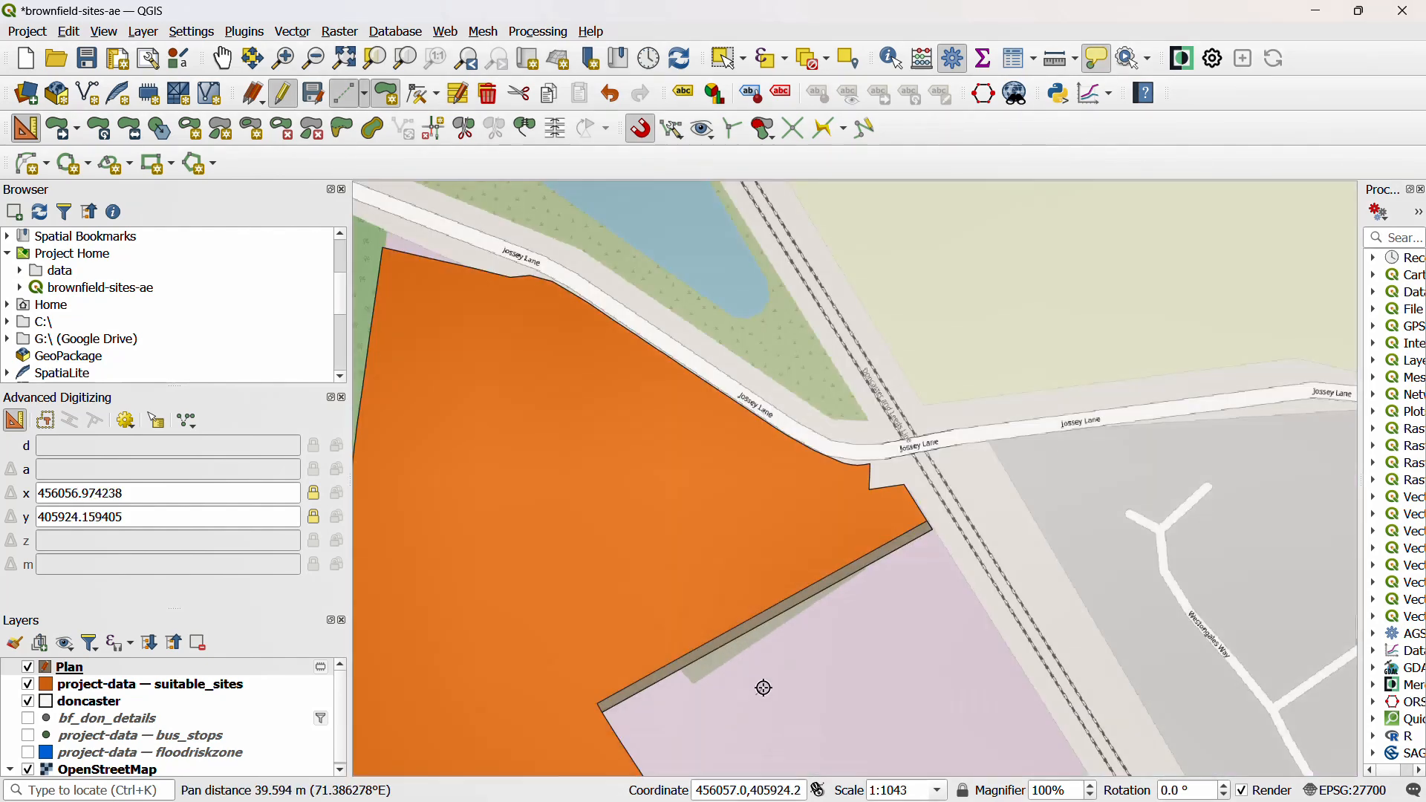
scroll("up", 3)
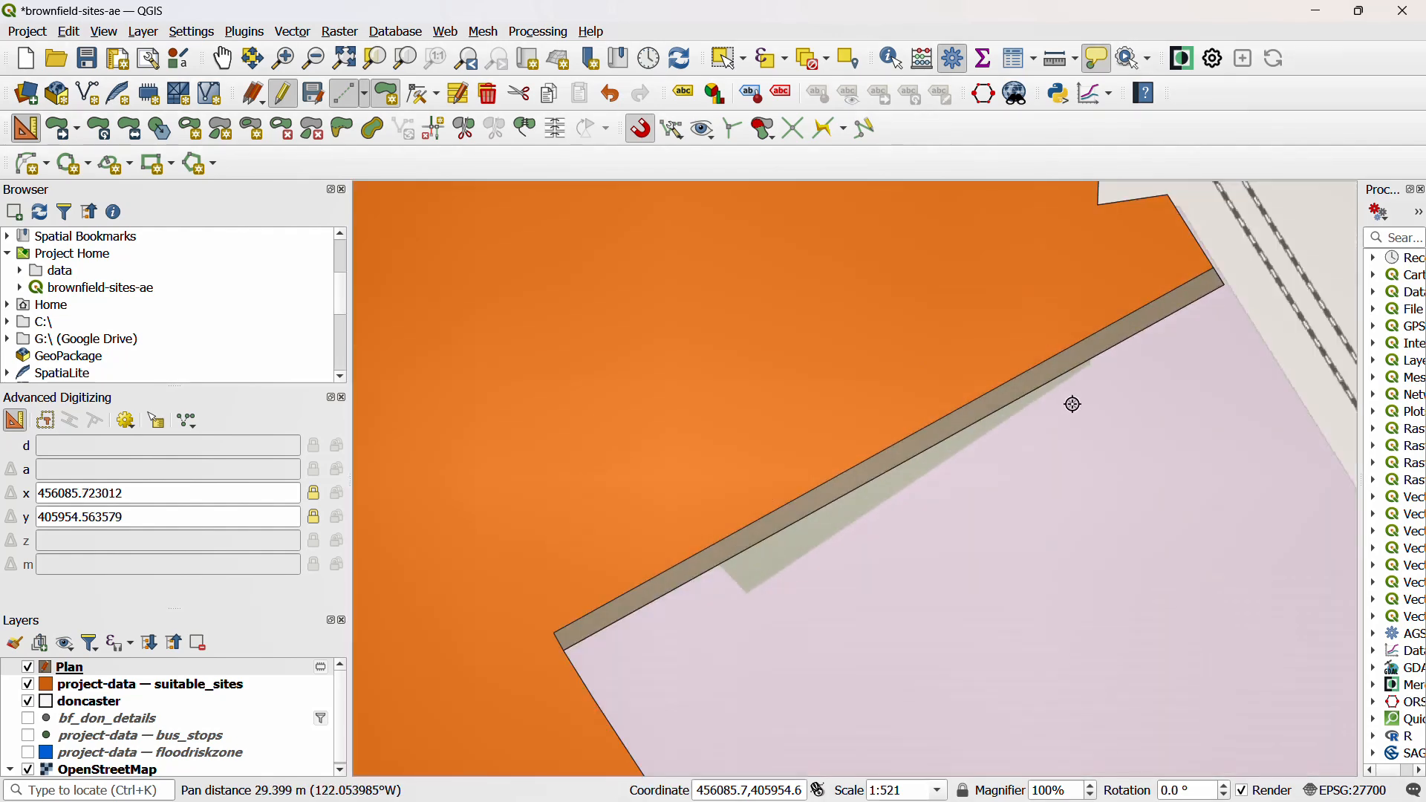
mouse_move(856, 598)
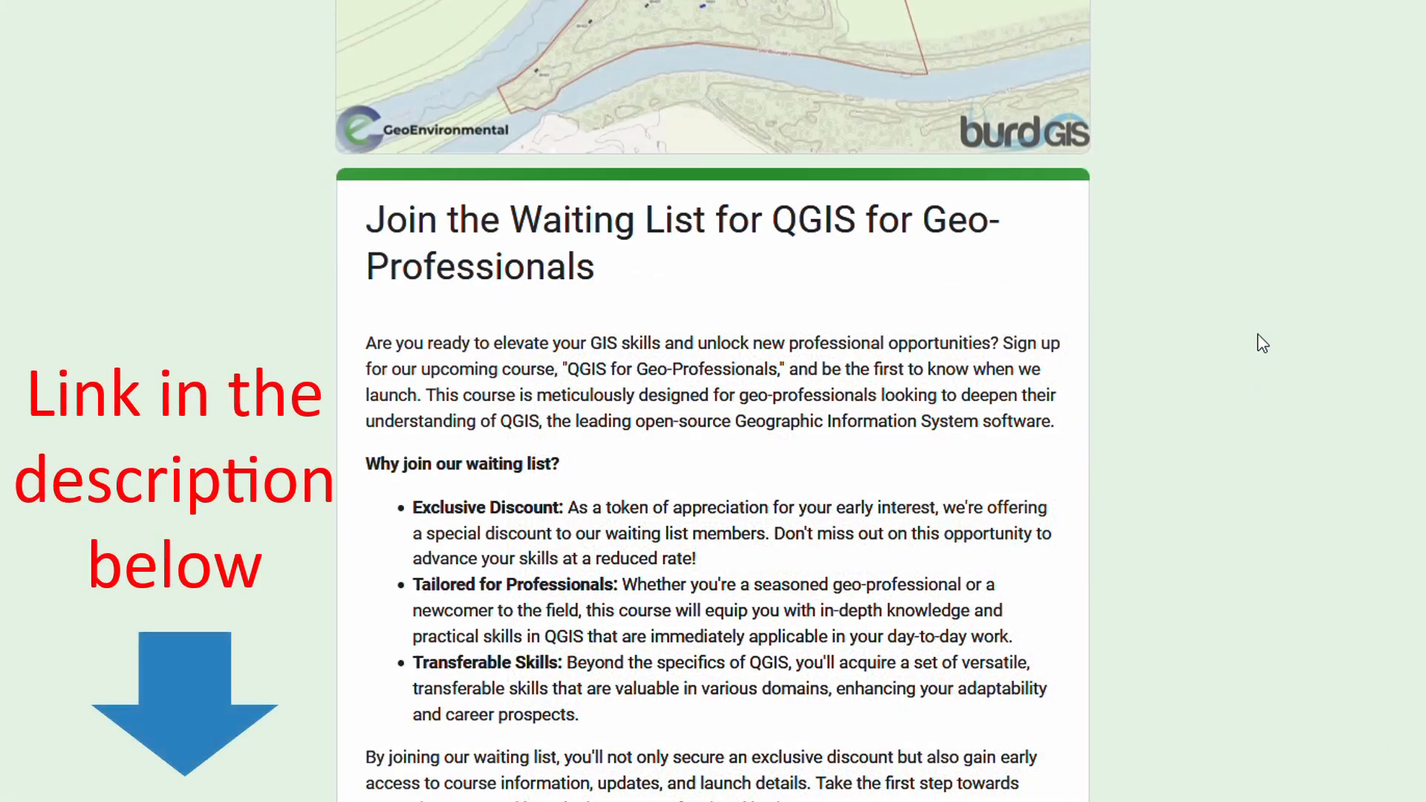
scroll("down", 3)
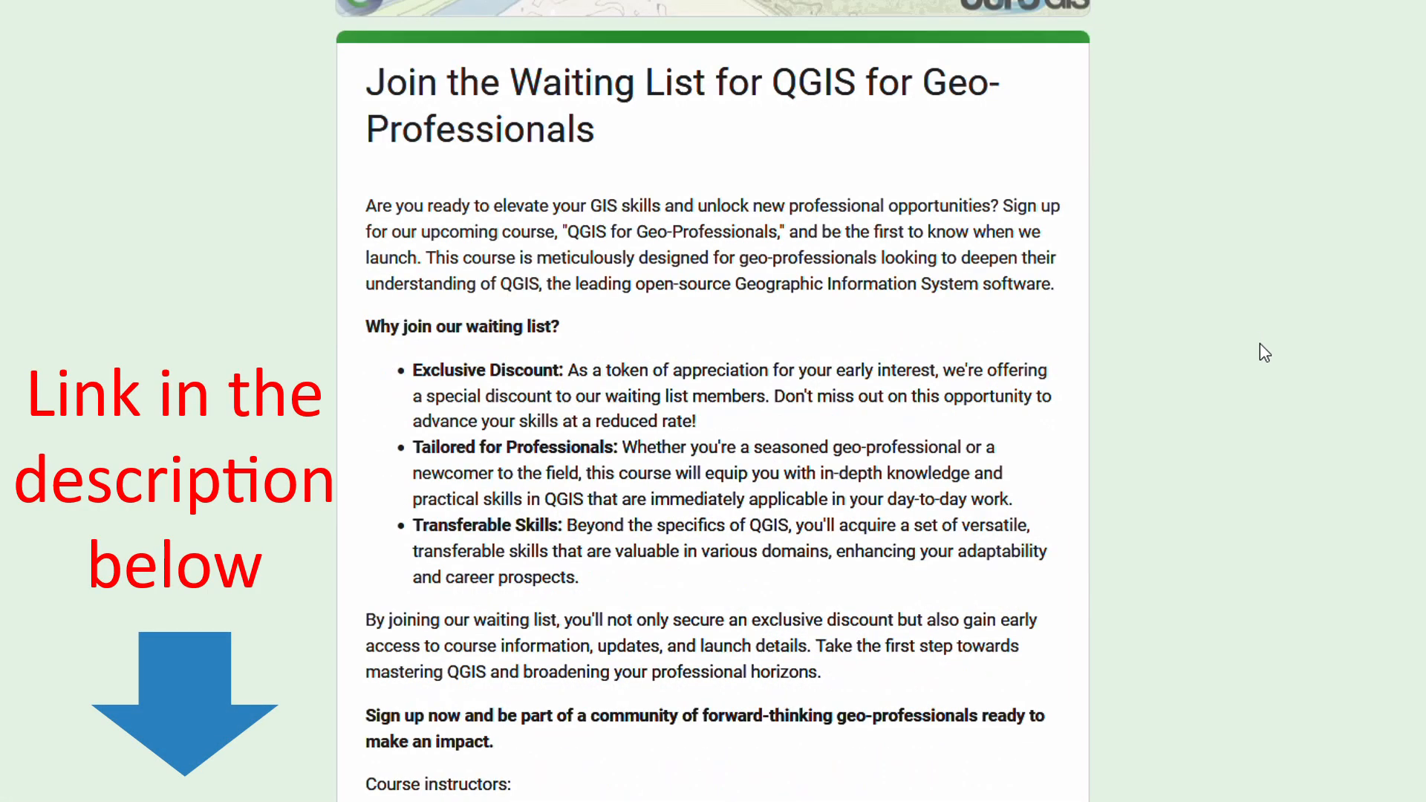
scroll("down", 3)
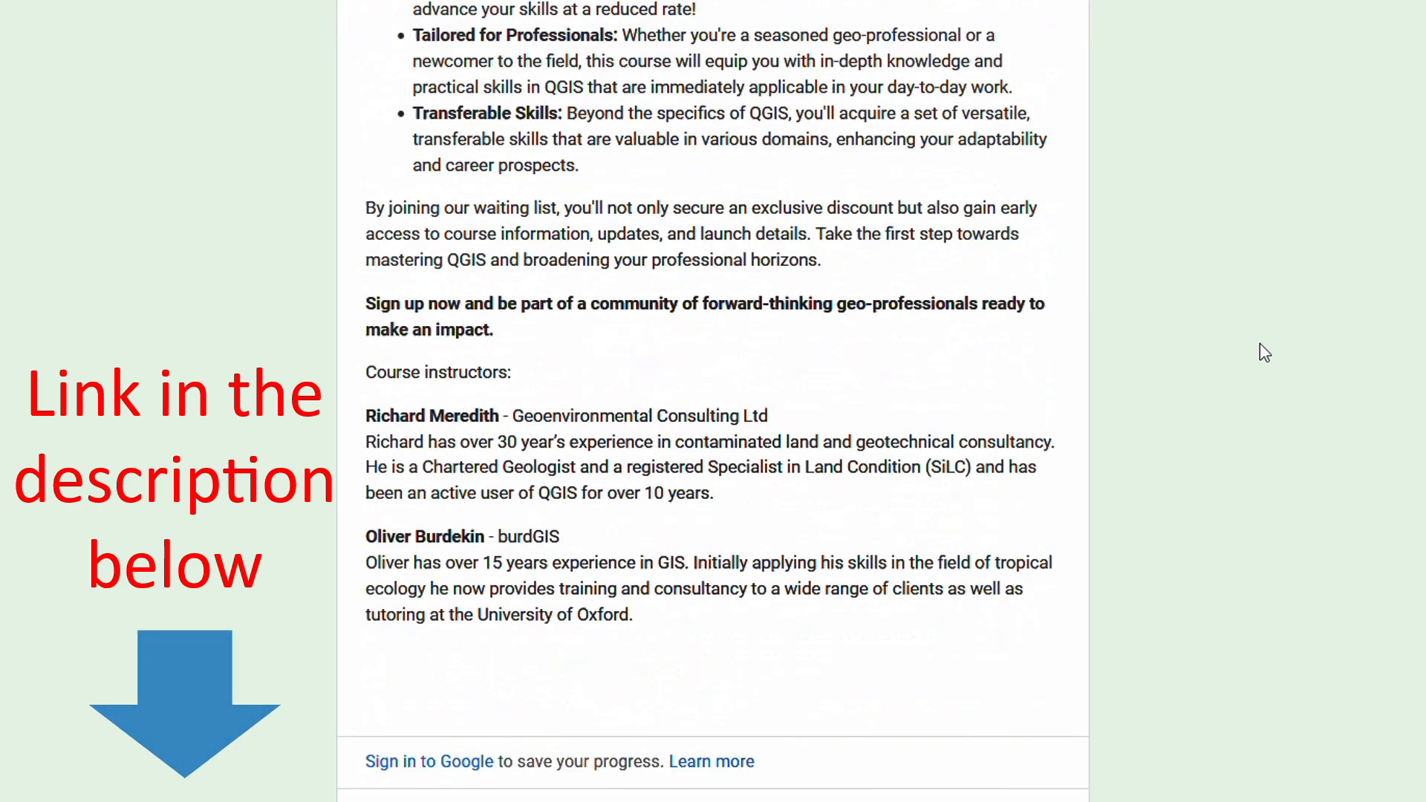
scroll("down", 3)
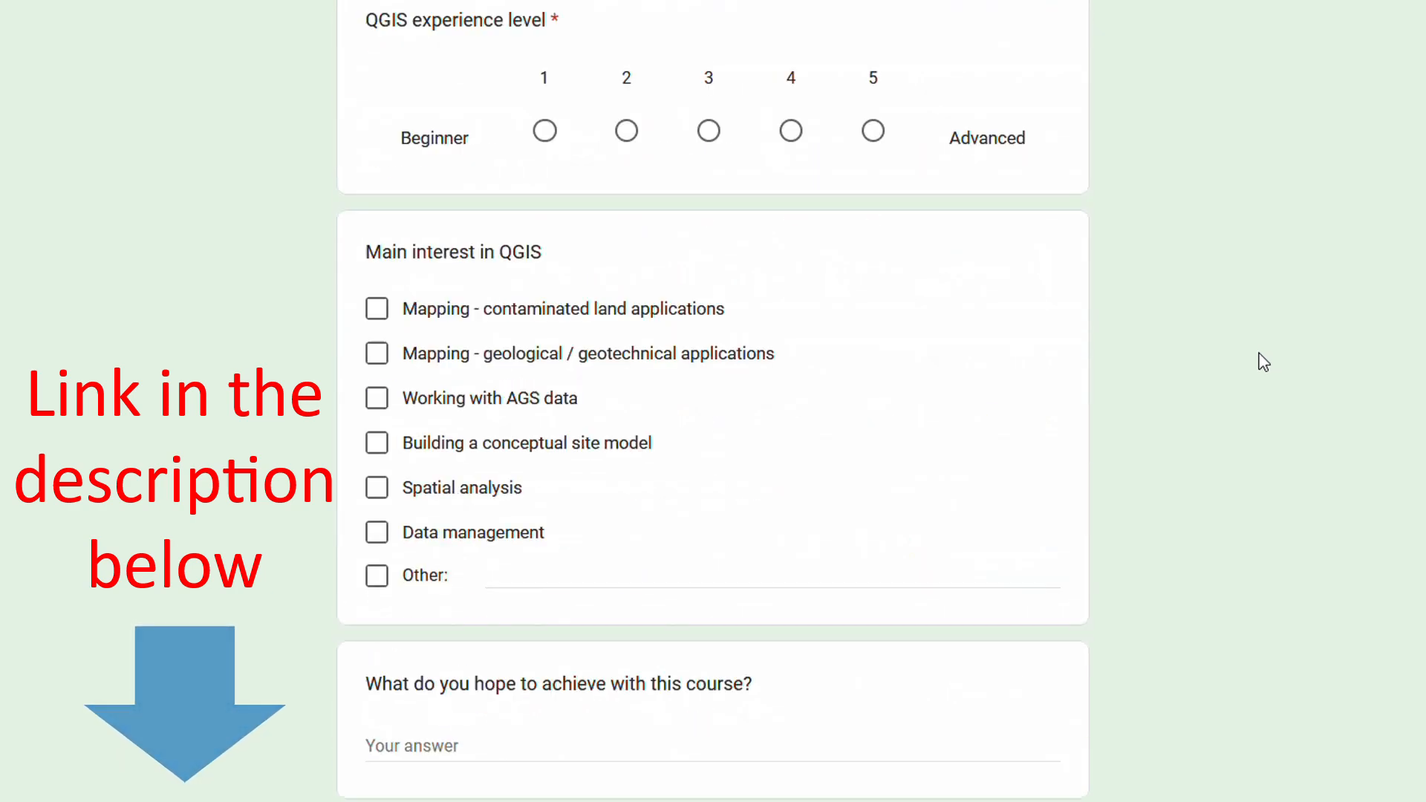
scroll("up", 3)
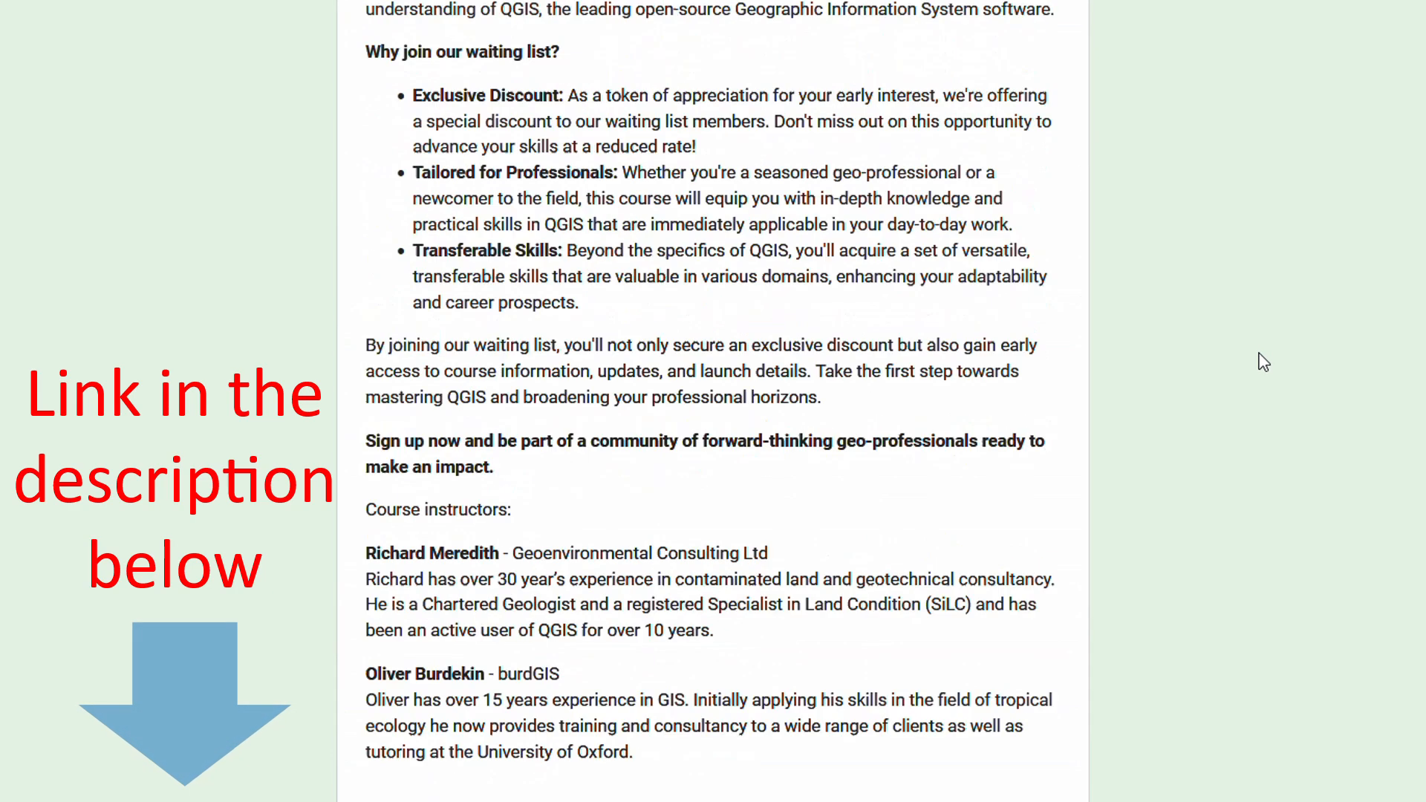
scroll("up", 3)
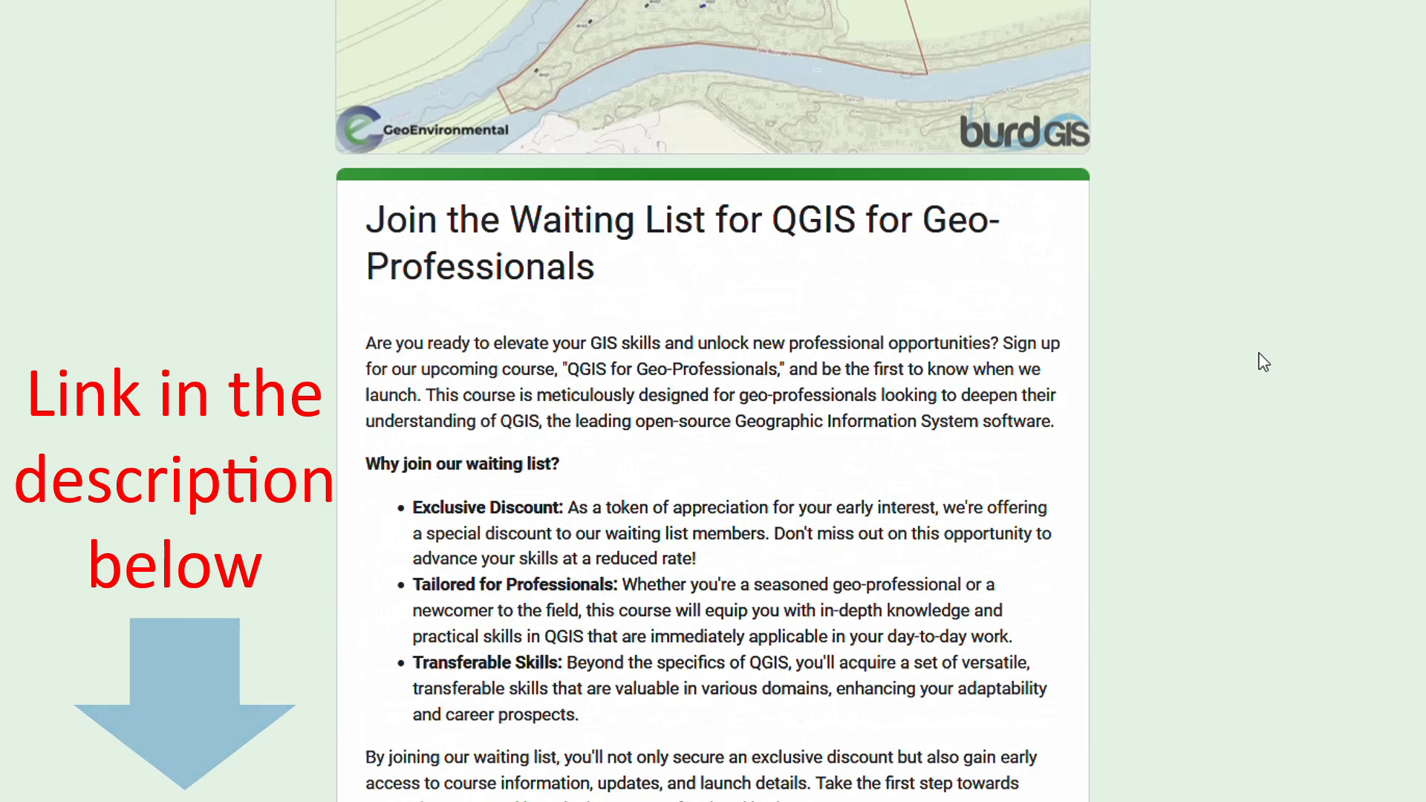
mouse_move(1263, 370)
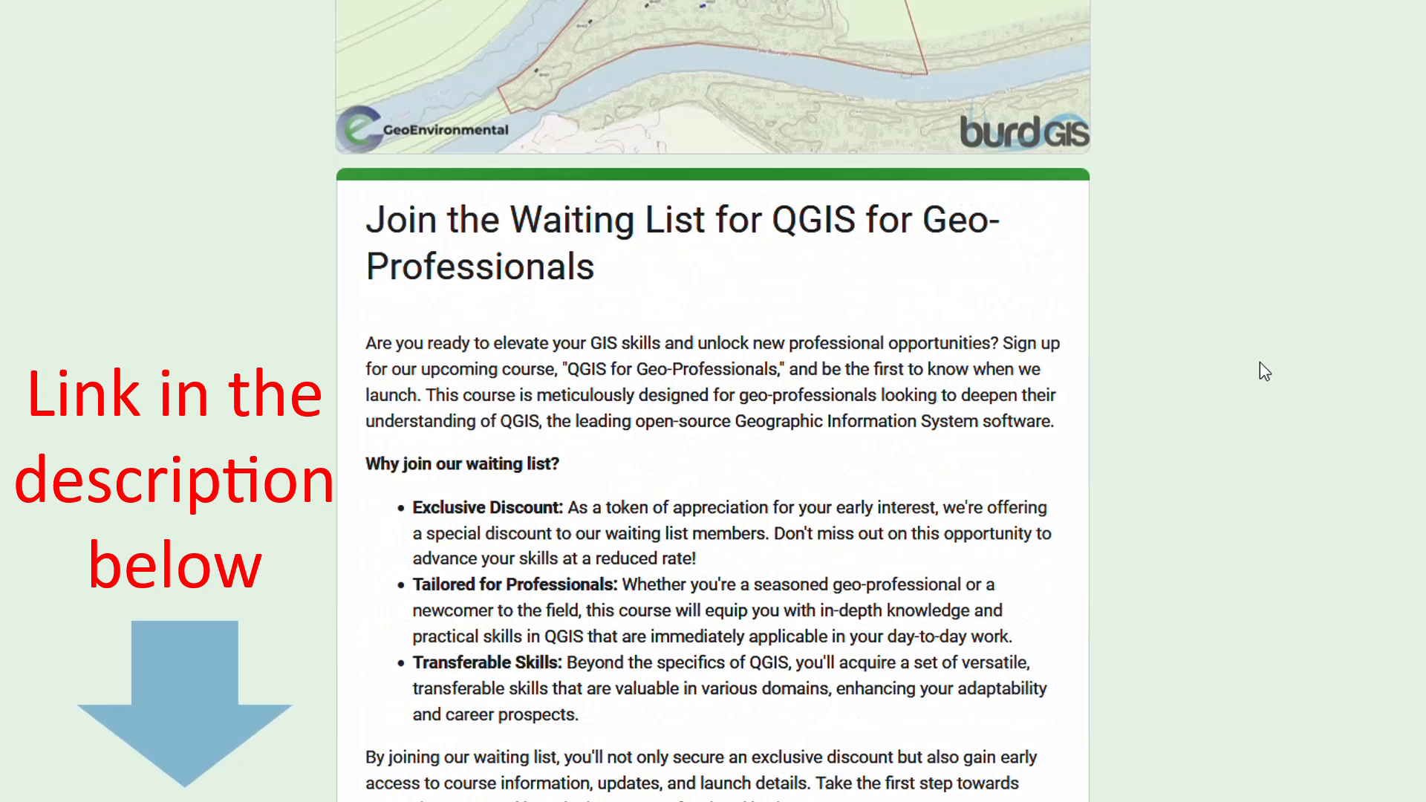